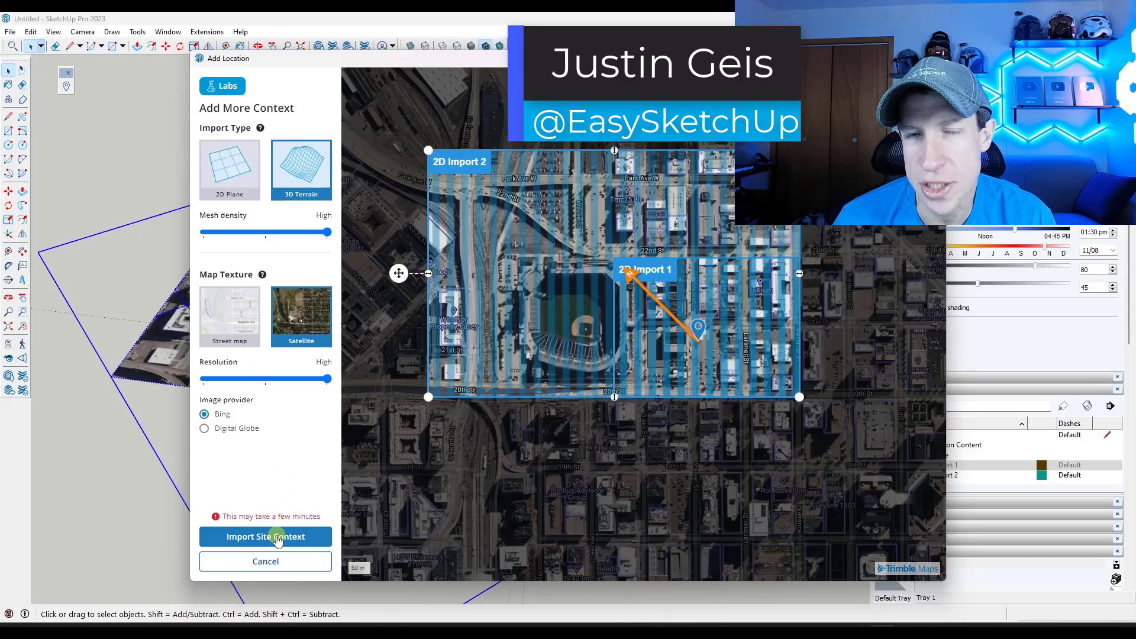
Import the satellite terrain for the ballpark area and orbit around it.
click(265, 538)
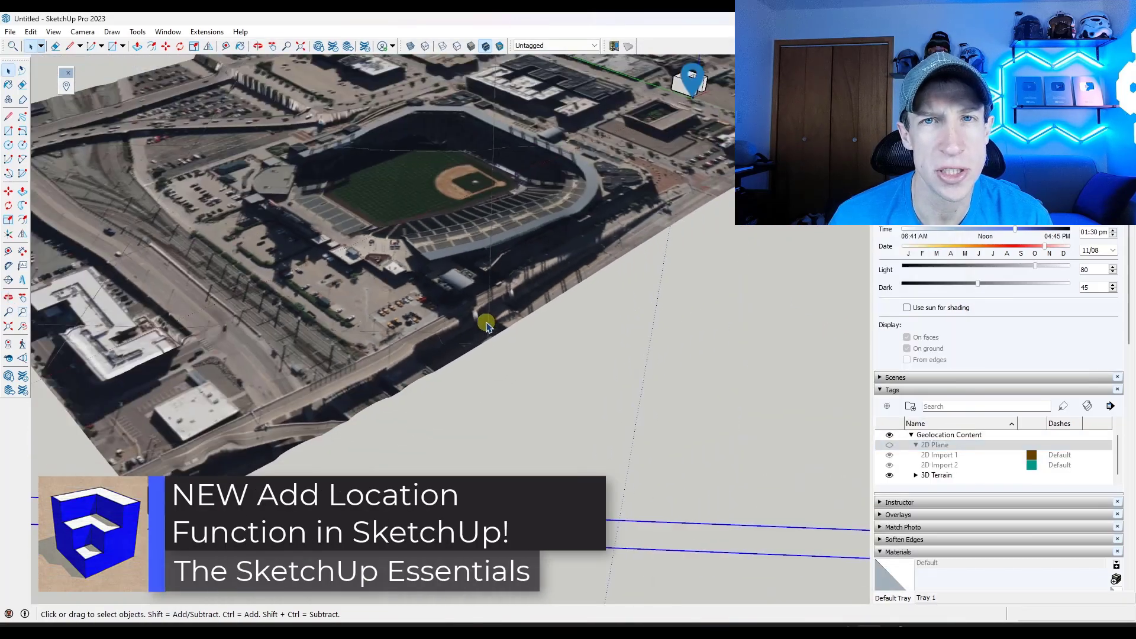
drag(486, 327, 644, 212)
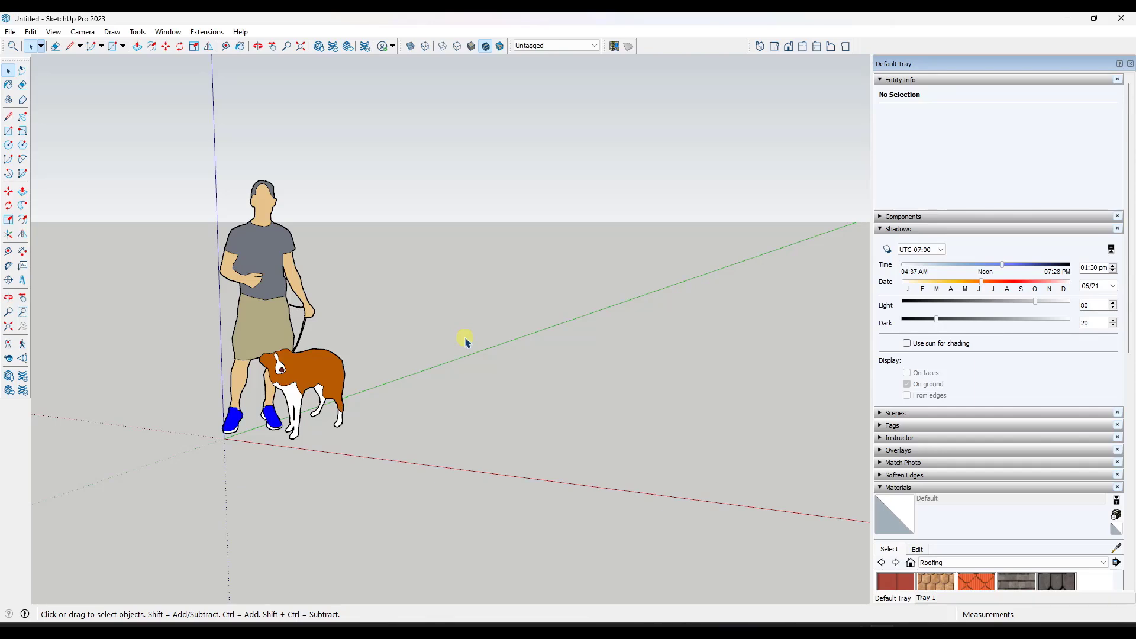
mouse_move(614, 45)
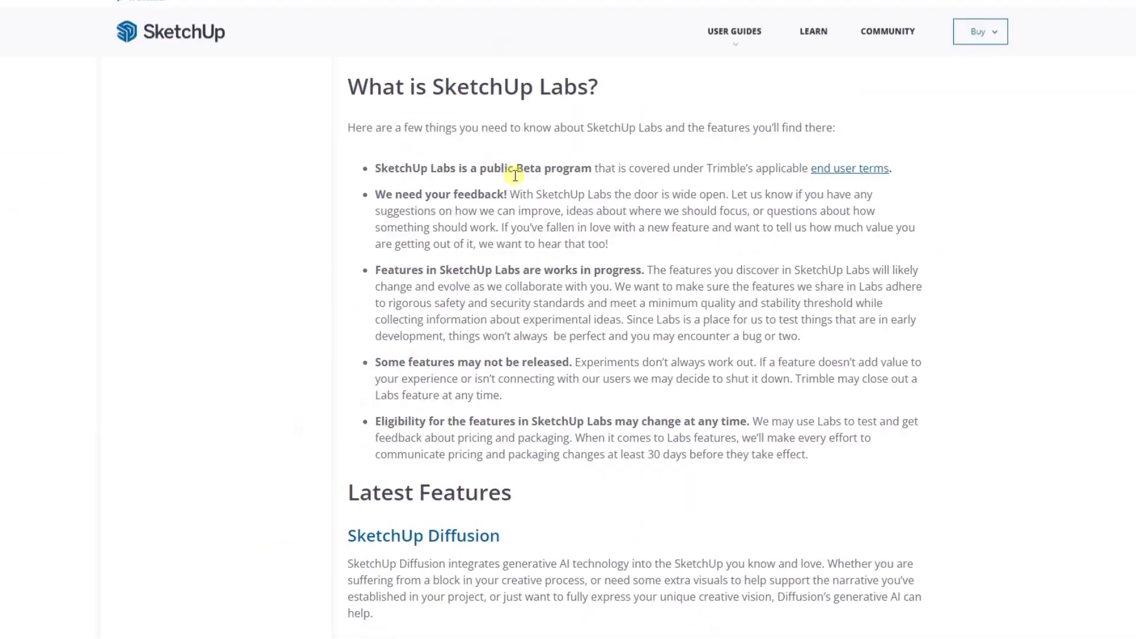
Scroll the SketchUp Labs help page and highlight the New Add Location text.
scroll(up, 3)
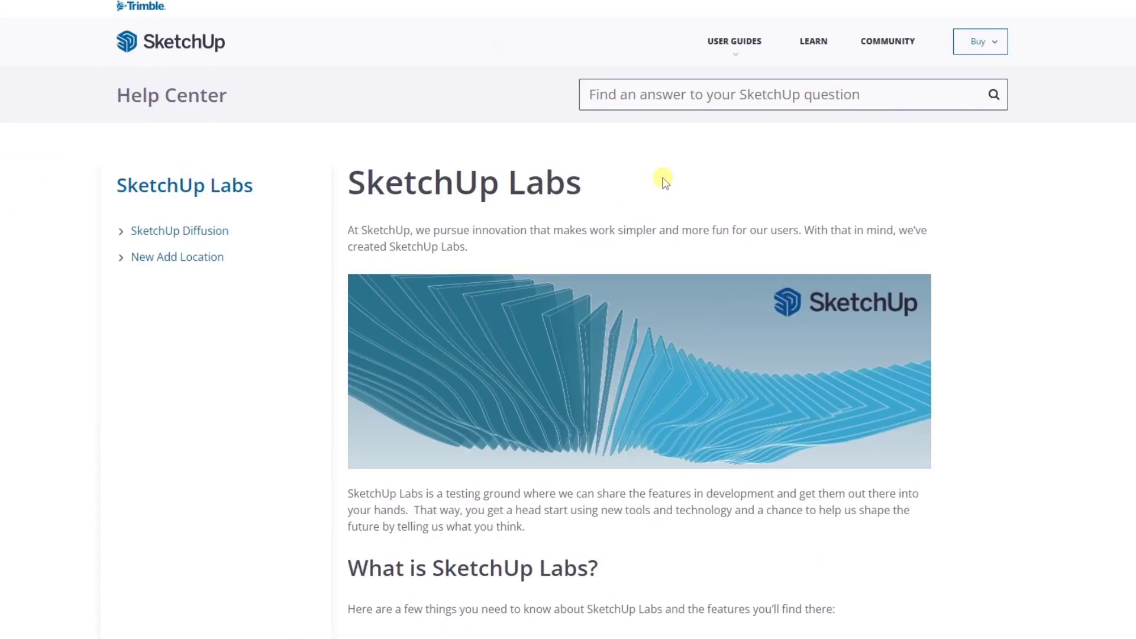
scroll(down, 3)
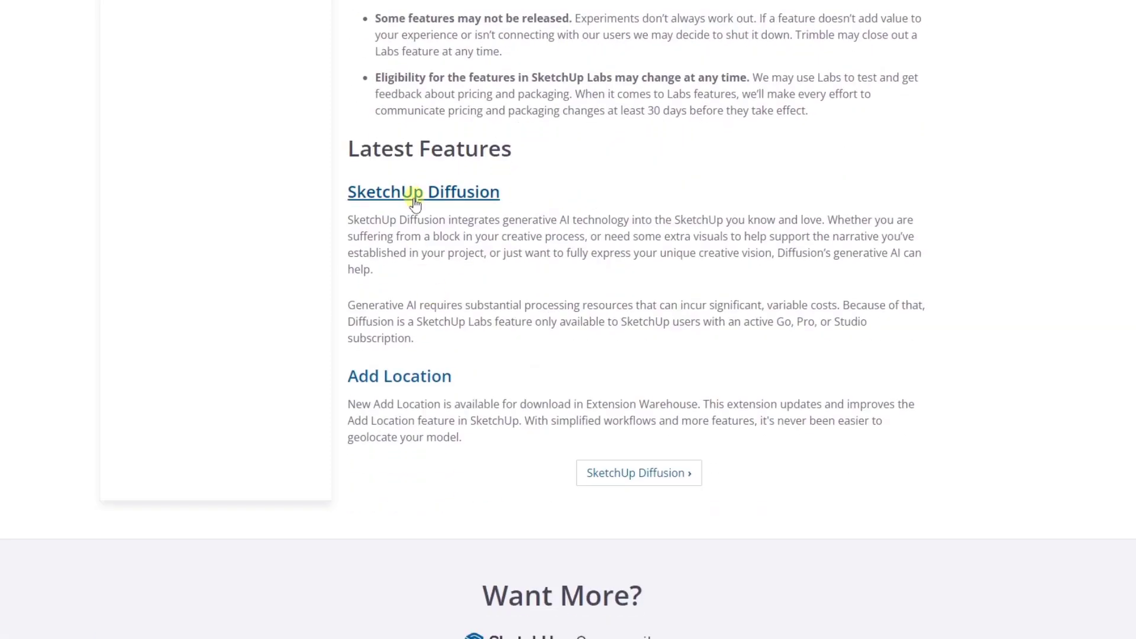
mouse_move(526, 284)
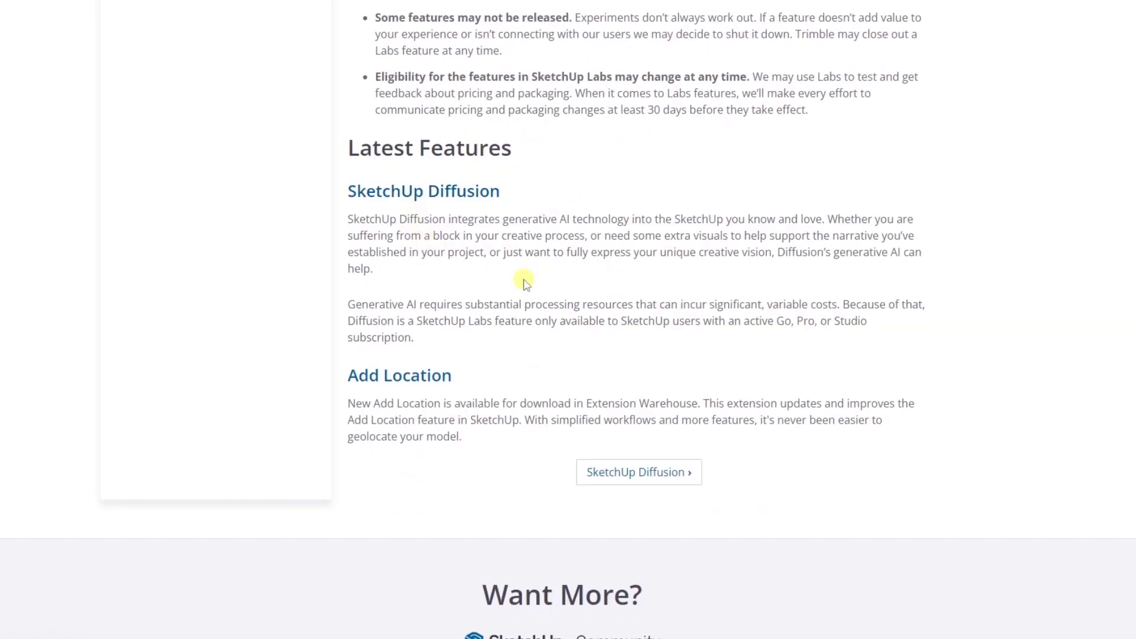
scroll(down, 3)
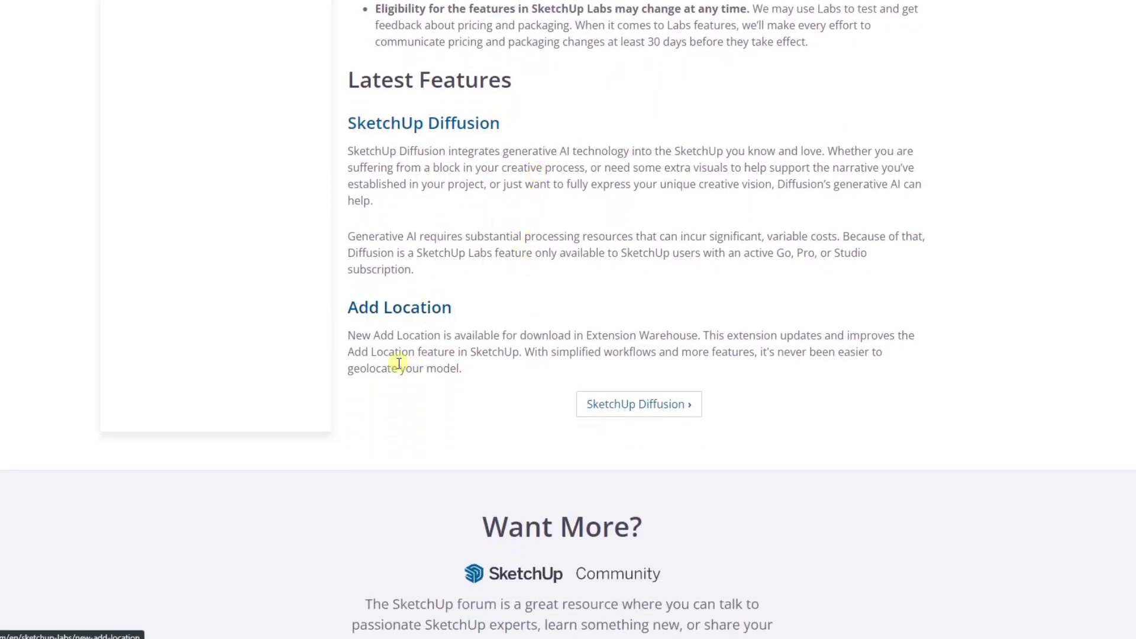
drag(348, 335, 450, 335)
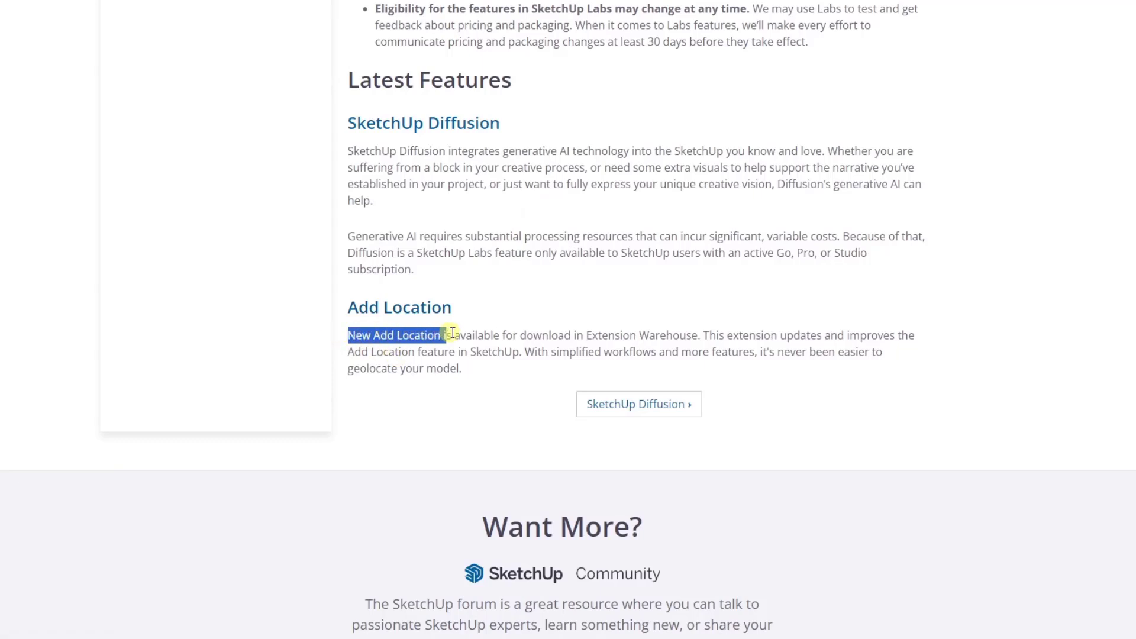
drag(447, 335, 698, 335)
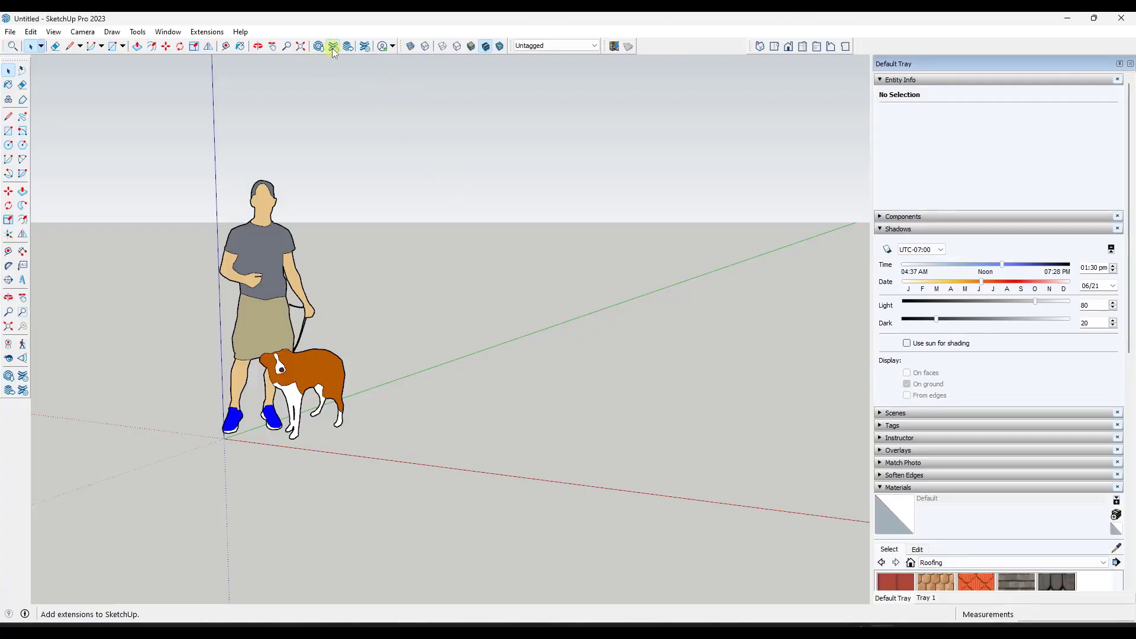
Search the Extension Warehouse for 'add location', listing New Add Location.
click(334, 46)
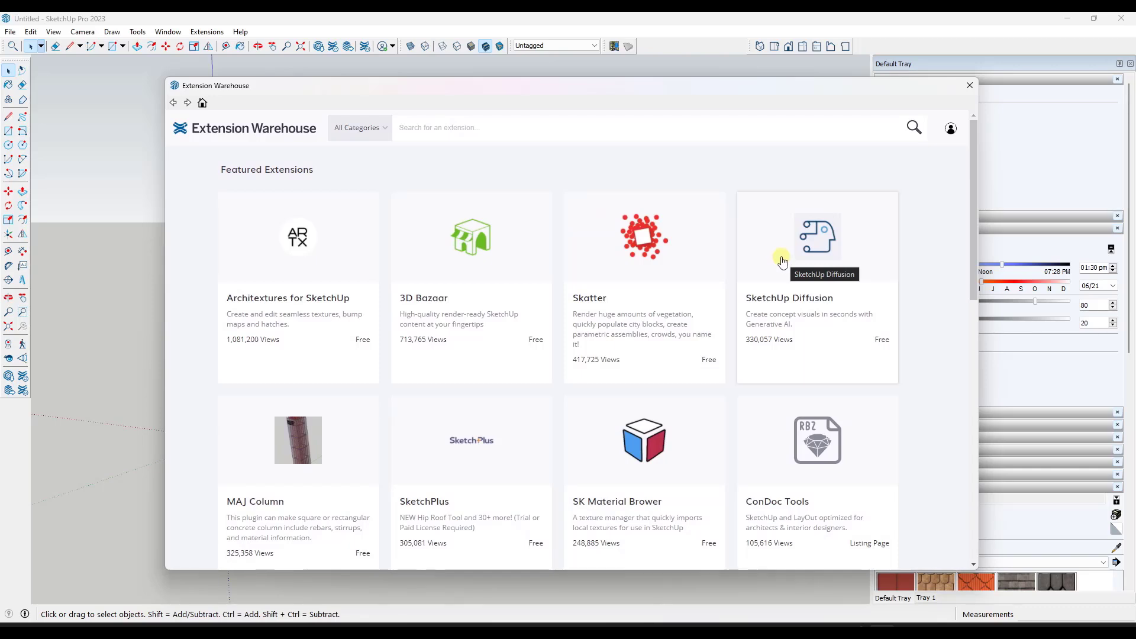
mouse_move(788, 298)
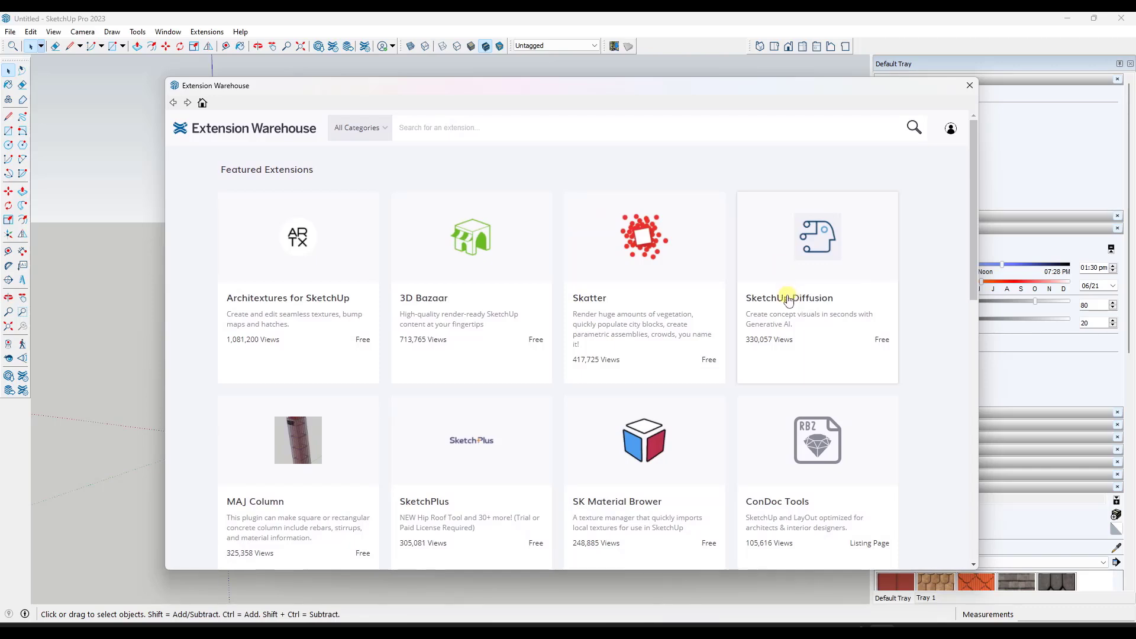
scroll(down, 3)
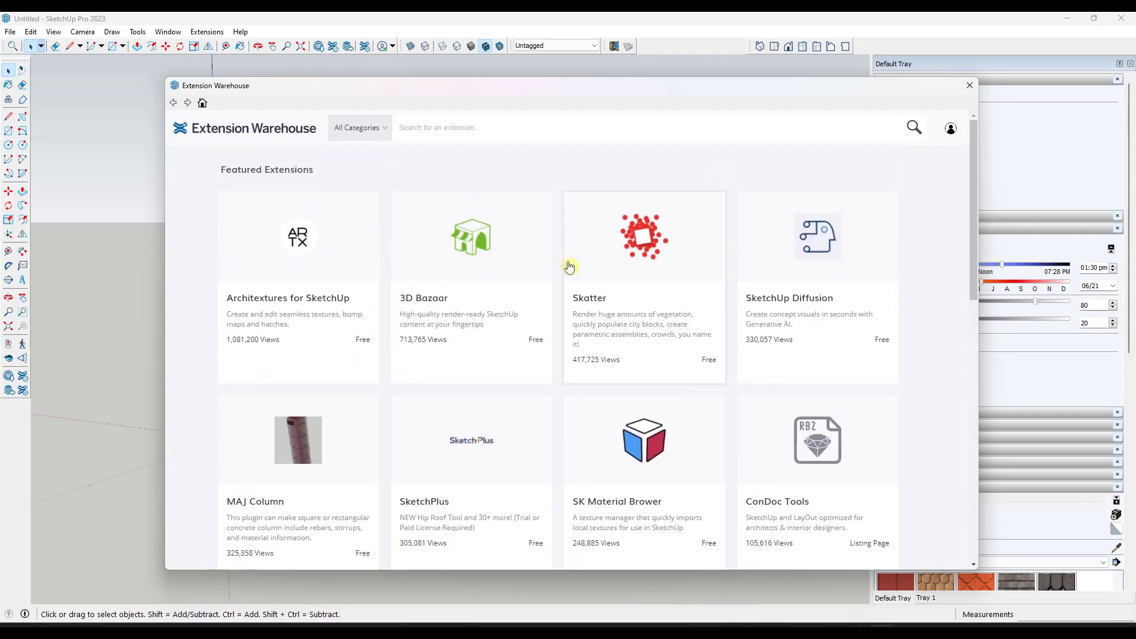
click(462, 128)
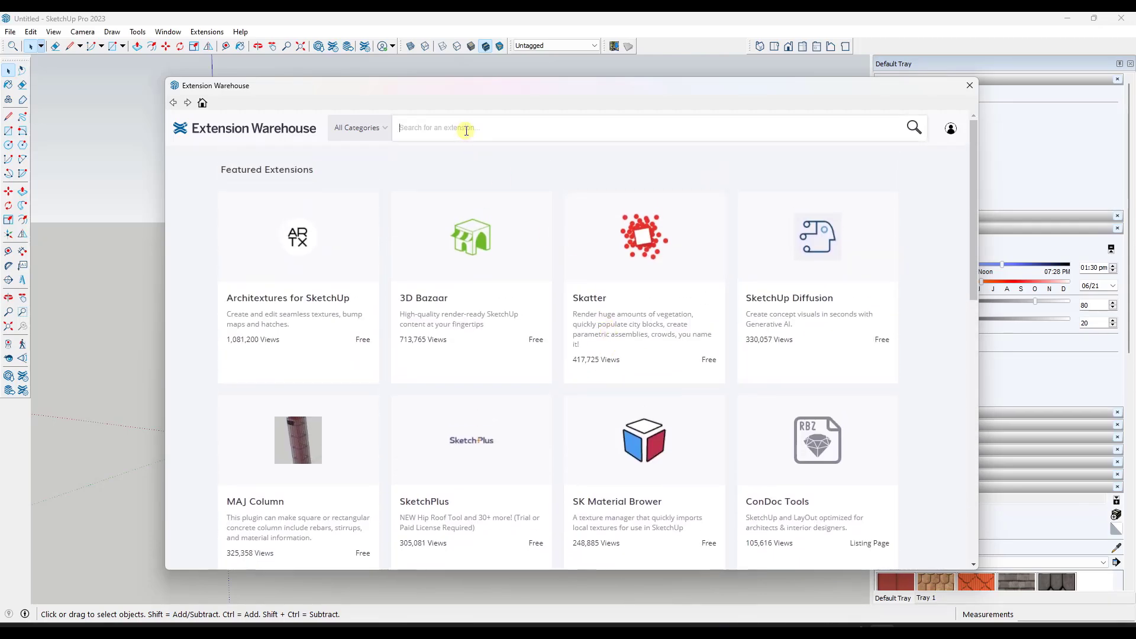
text(add location)
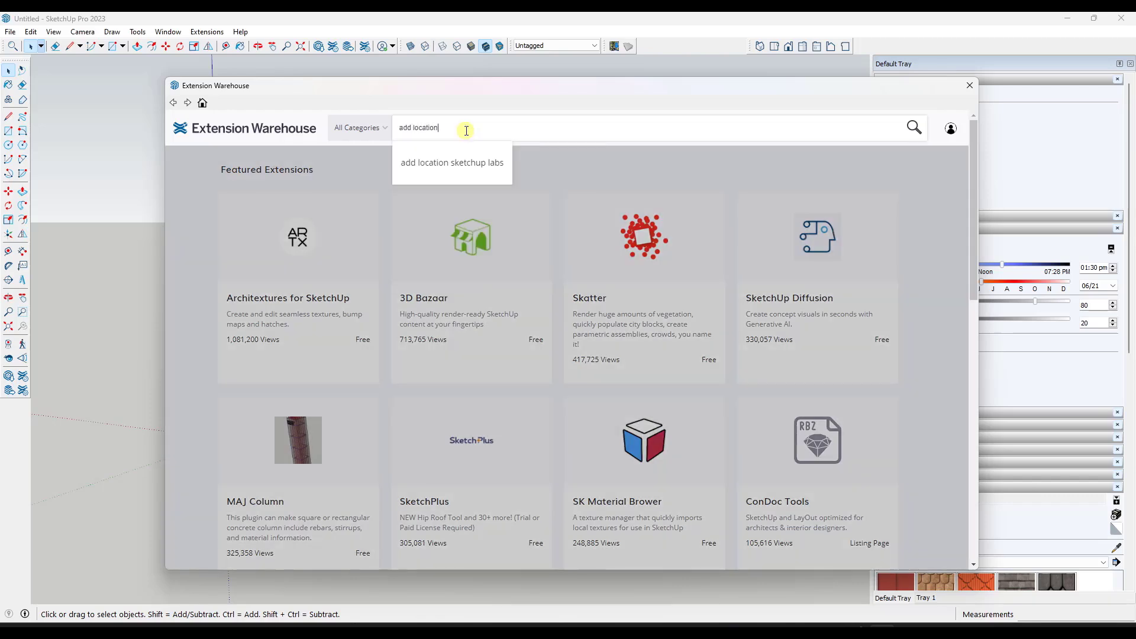
click(914, 127)
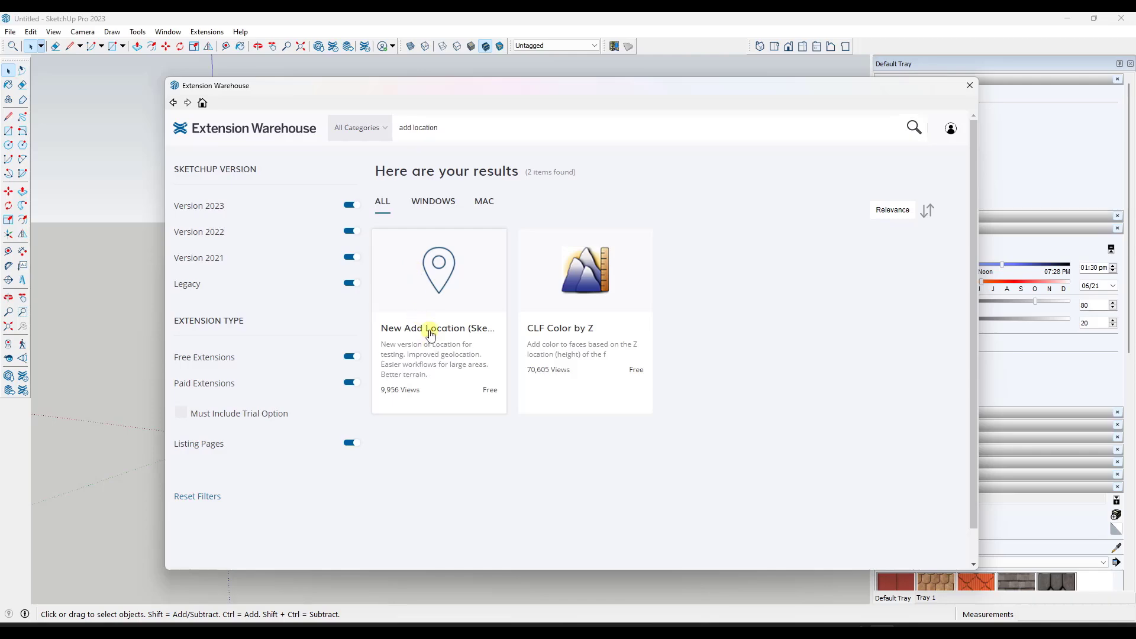
Install the New Add Location (SketchUp Labs) extension from its detail page, confirming with Yes.
click(438, 328)
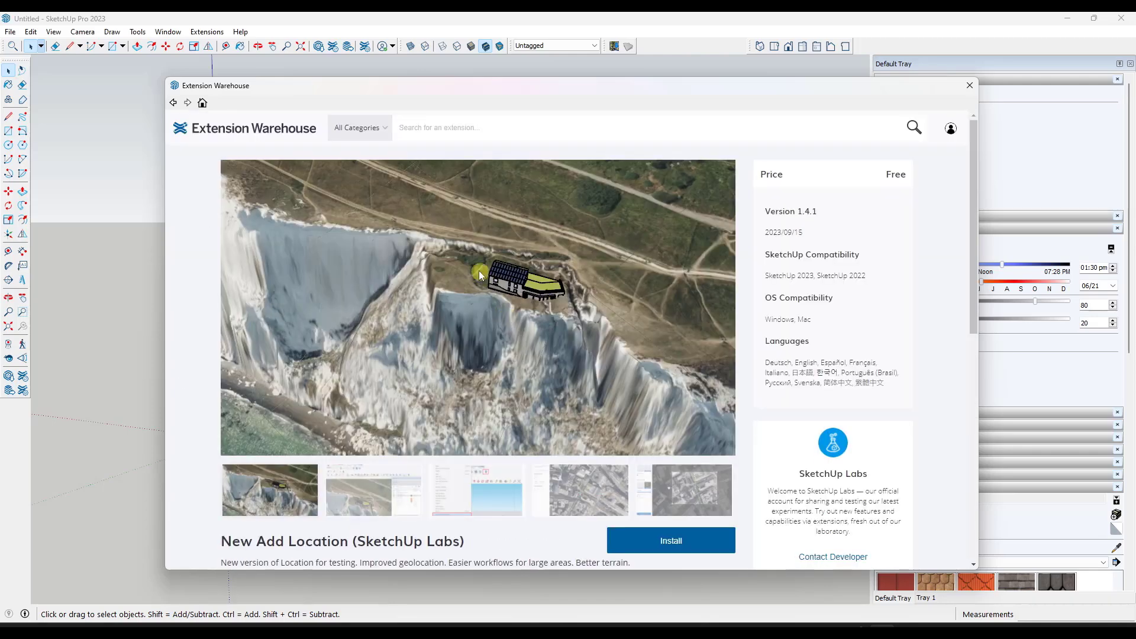
mouse_move(506, 322)
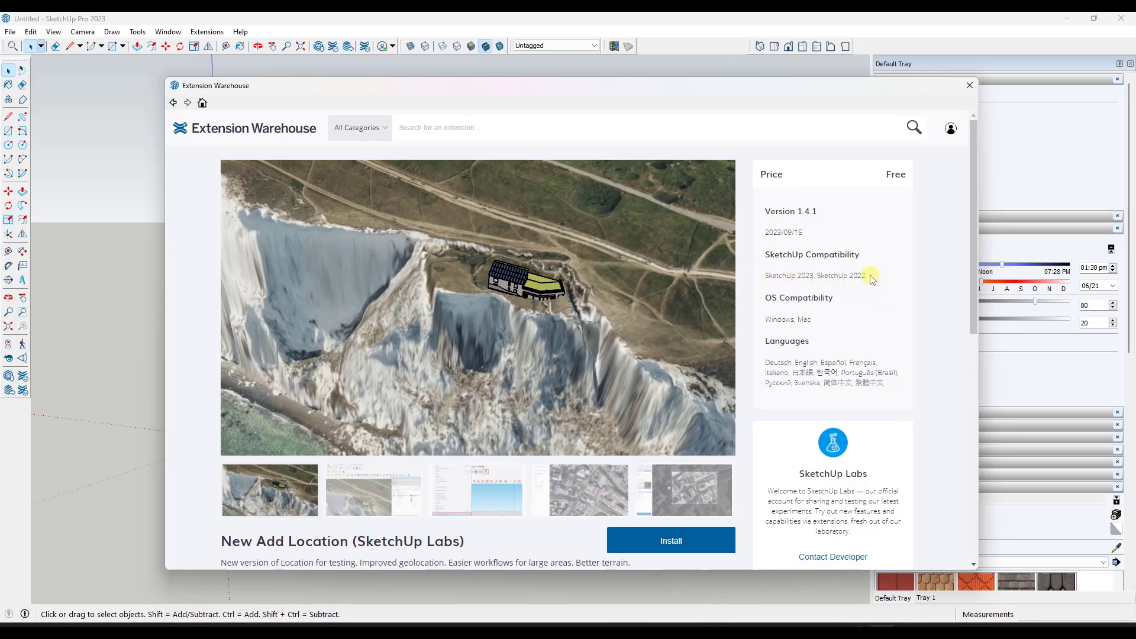
scroll(down, 3)
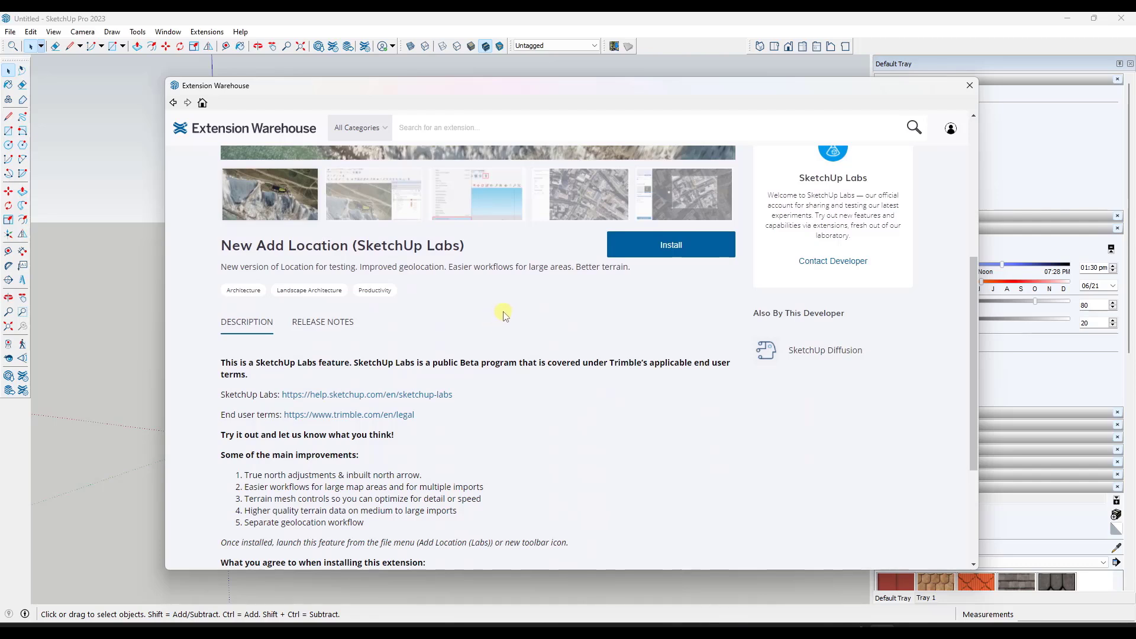
click(672, 244)
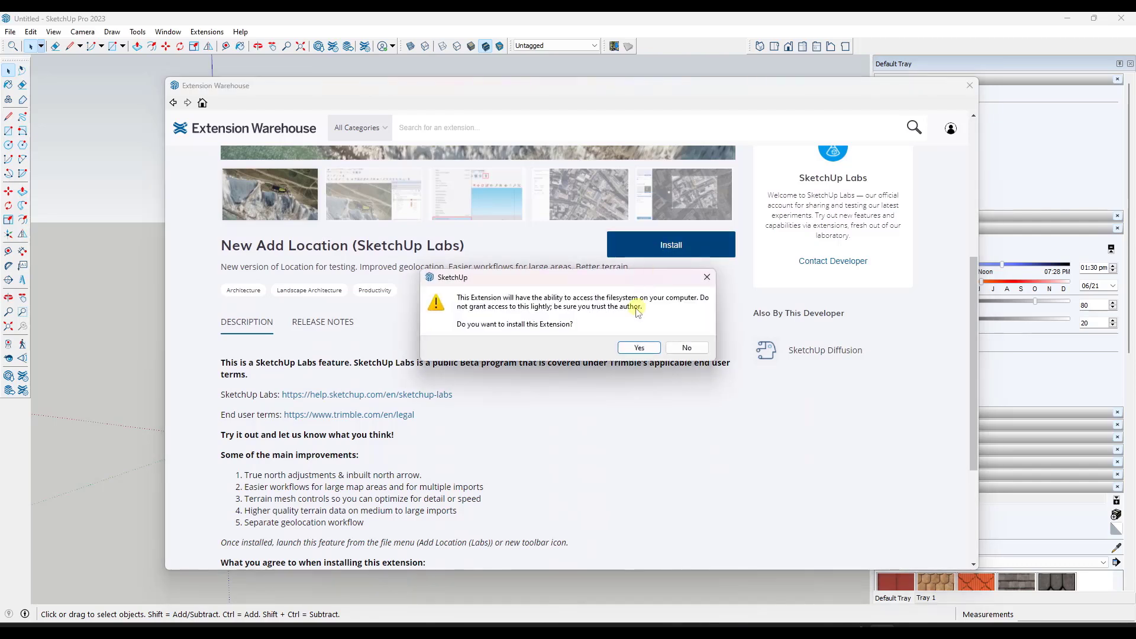
click(686, 348)
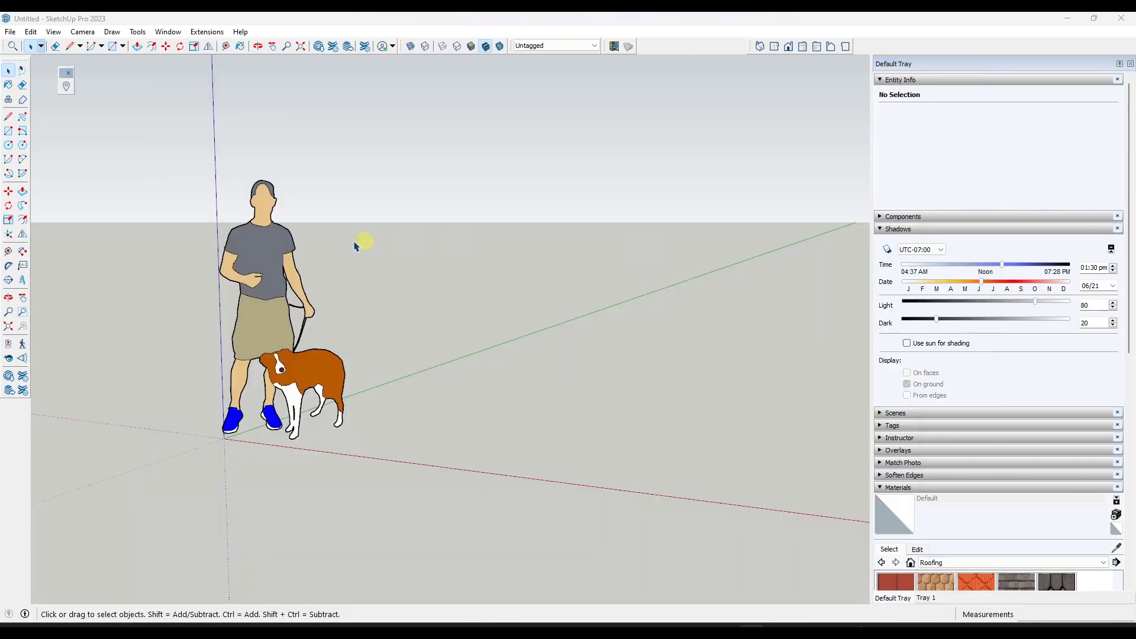
mouse_move(67, 88)
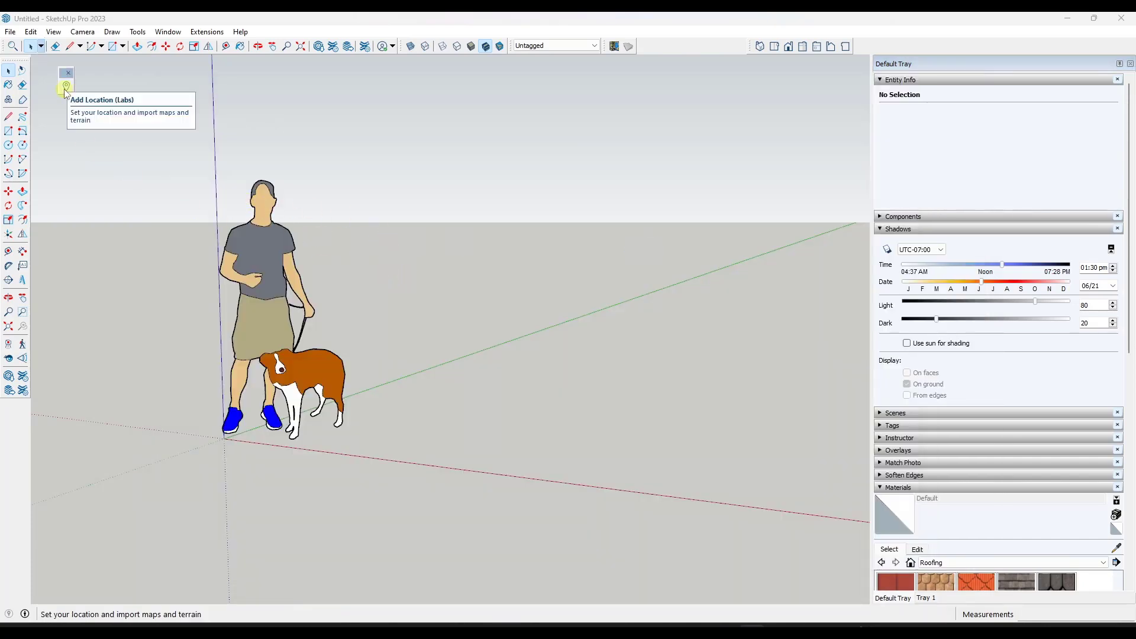
Launch Add Location (Labs), geolocating the model at Denver, CO.
click(65, 86)
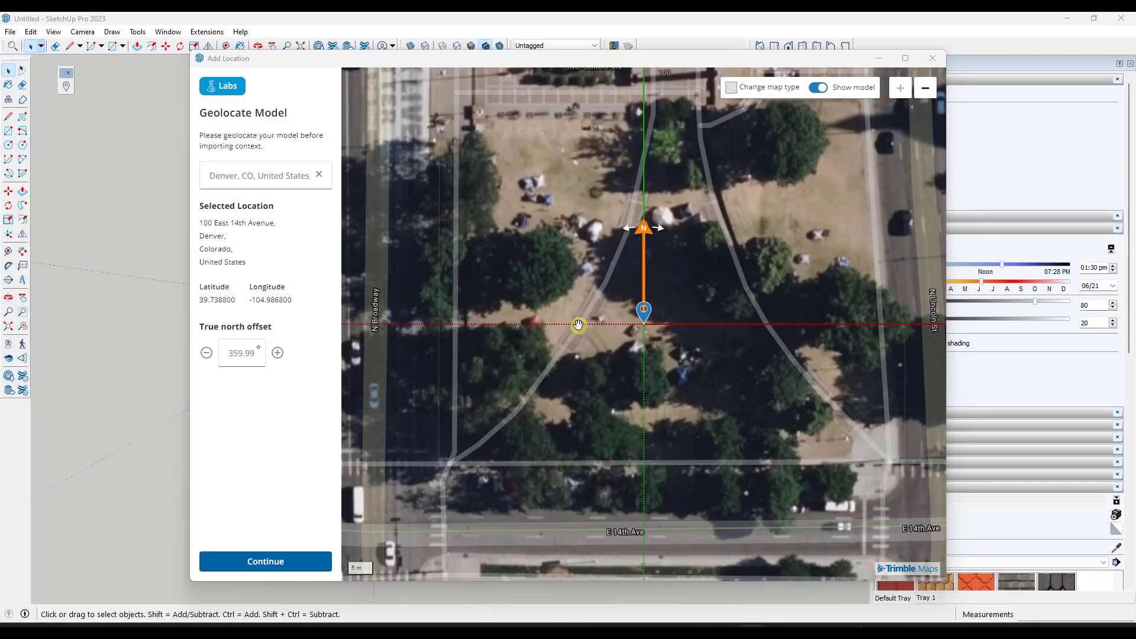
mouse_move(594, 316)
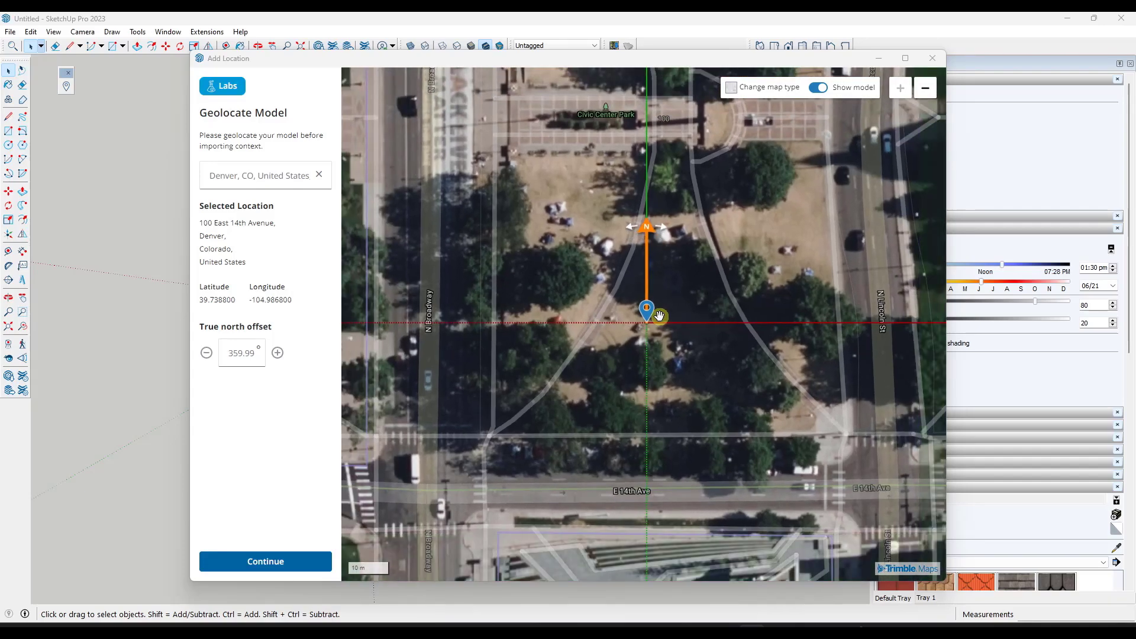
Pan the map over downtown Denver to the ballpark at 2001 Blake Street and move the pin there.
drag(656, 315, 674, 319)
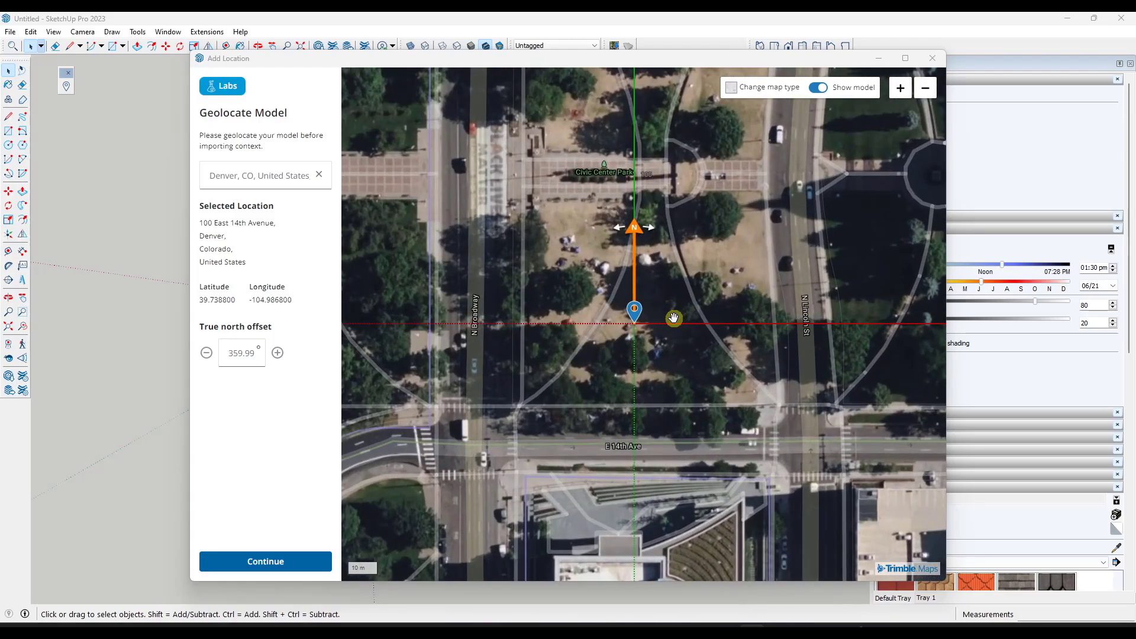
click(926, 87)
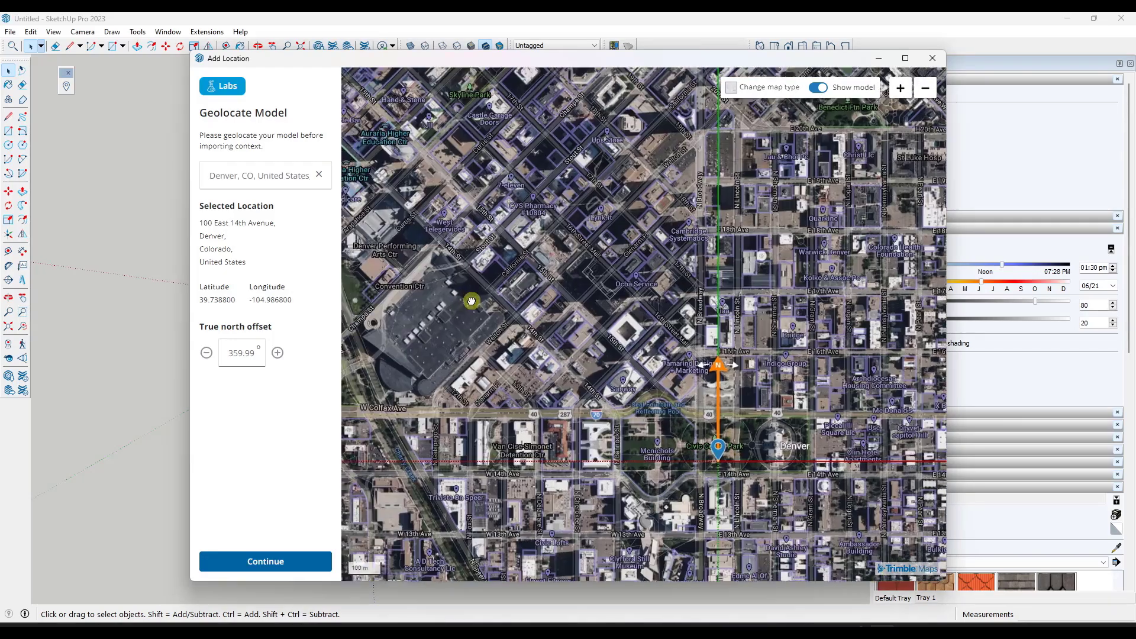
drag(471, 302, 569, 383)
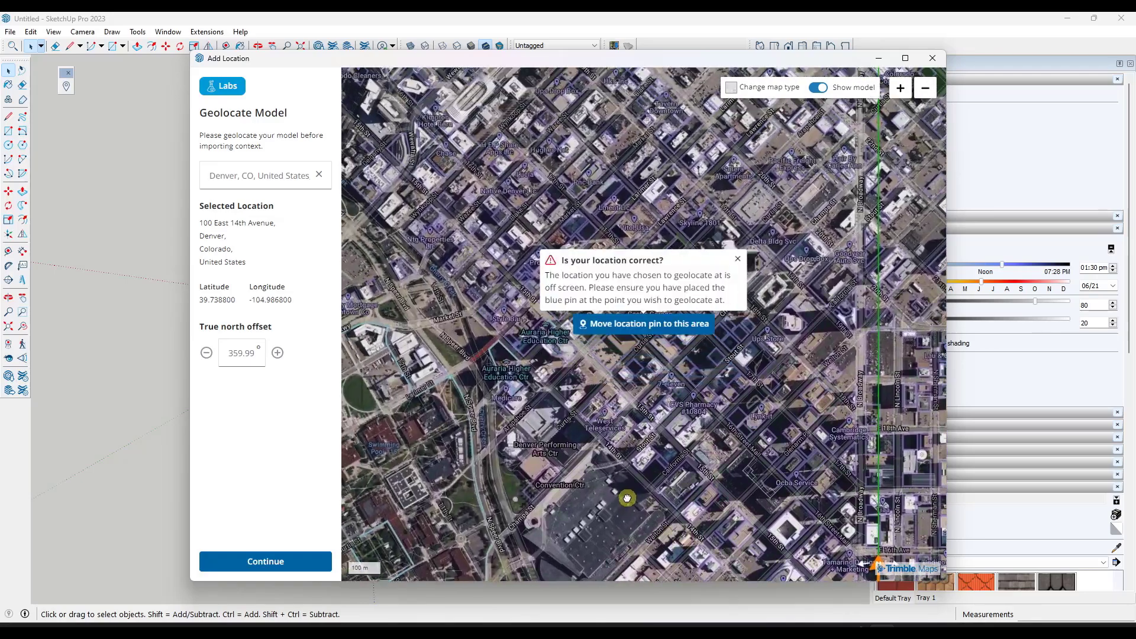
click(648, 323)
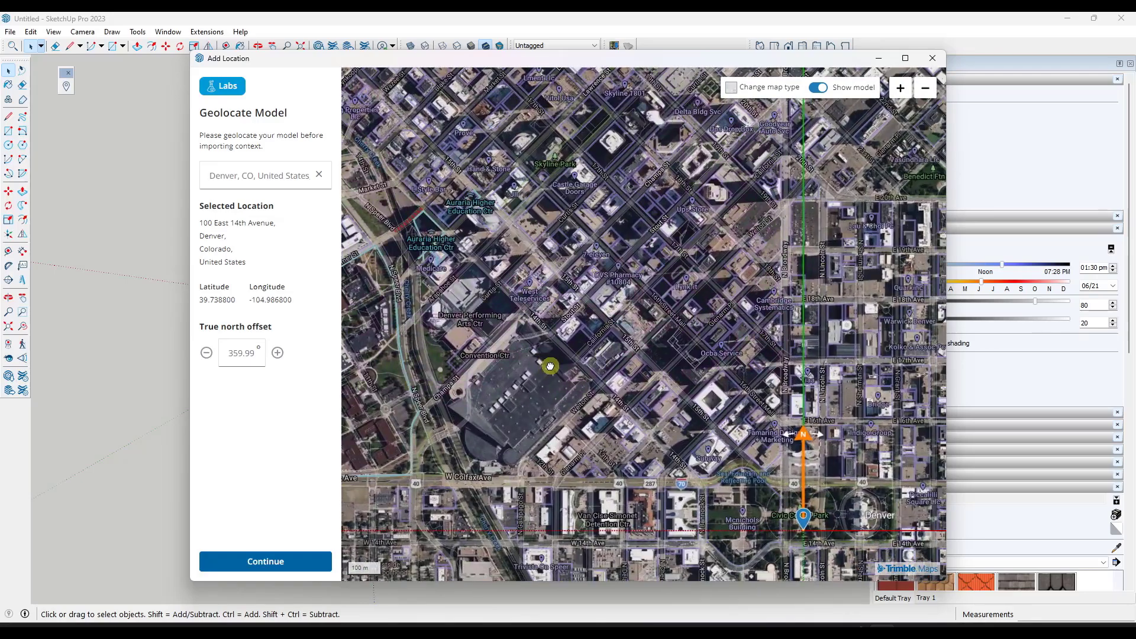
drag(550, 366, 649, 533)
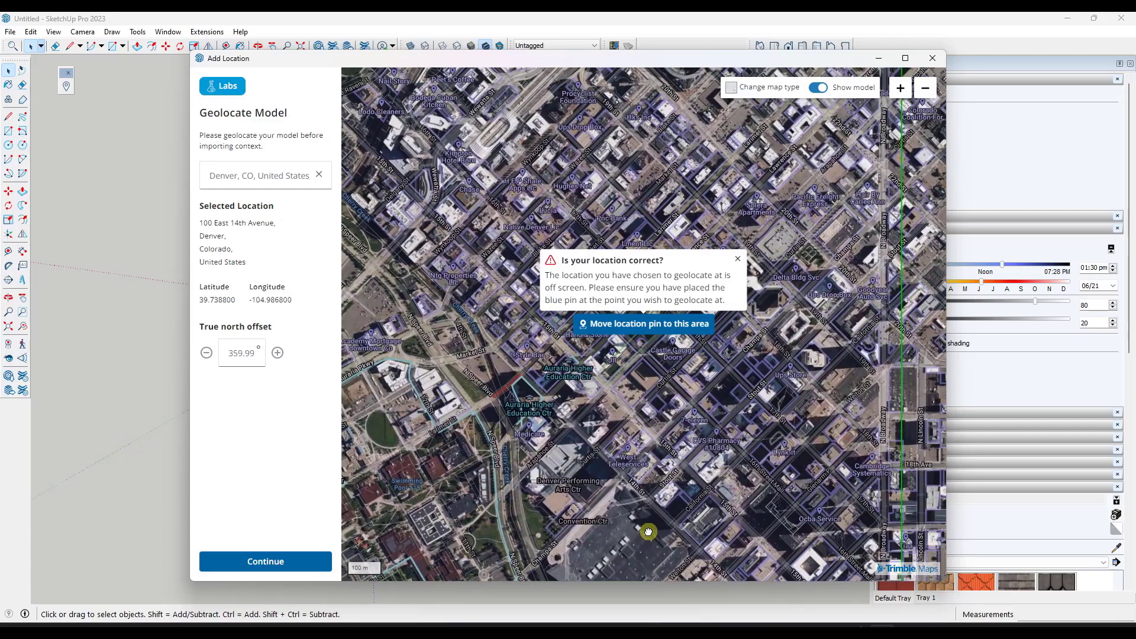
drag(649, 532, 631, 460)
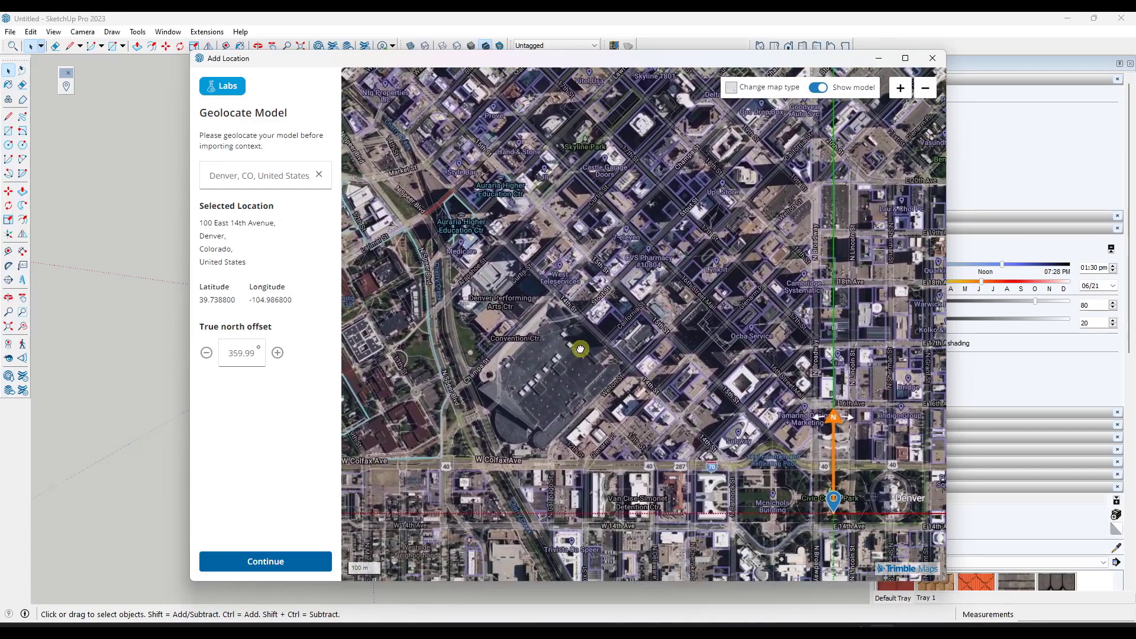
drag(580, 349, 679, 502)
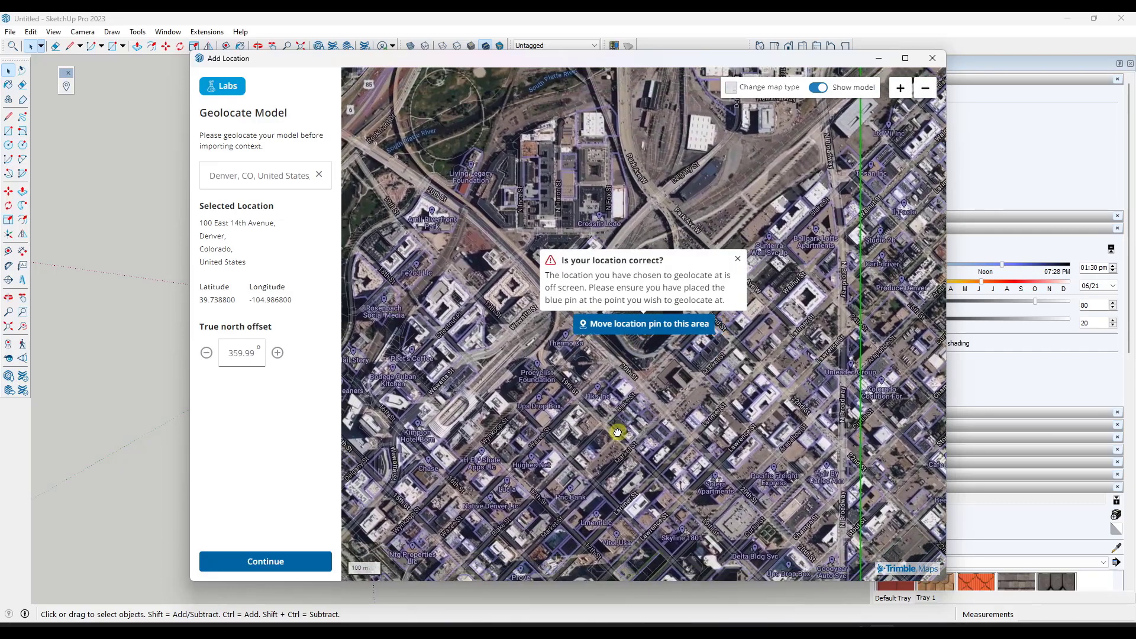
click(644, 323)
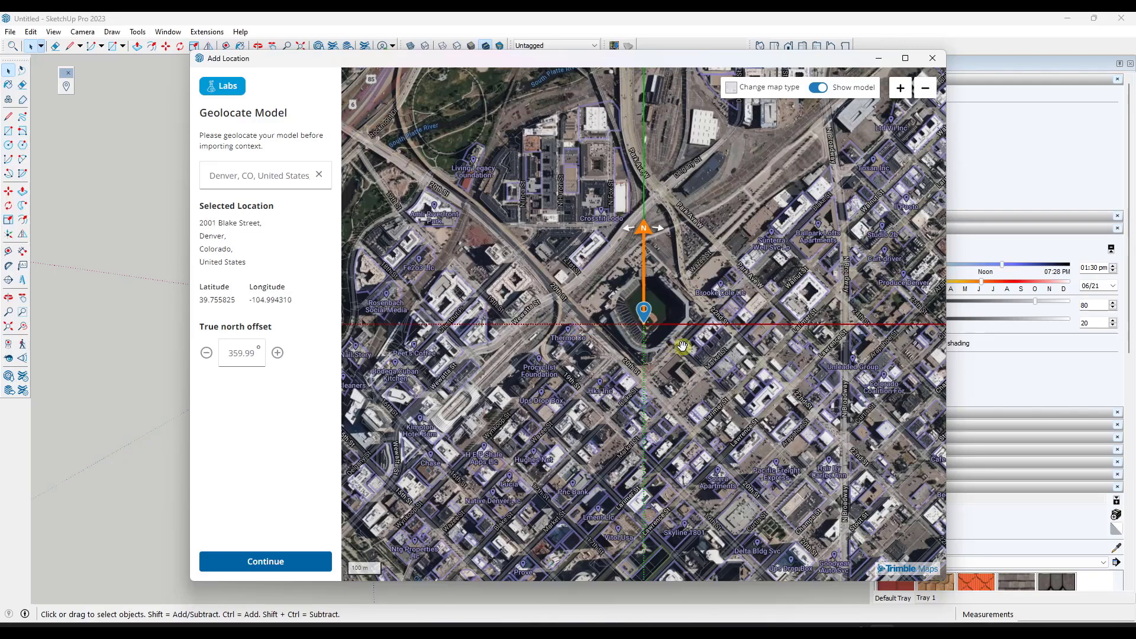
mouse_move(667, 284)
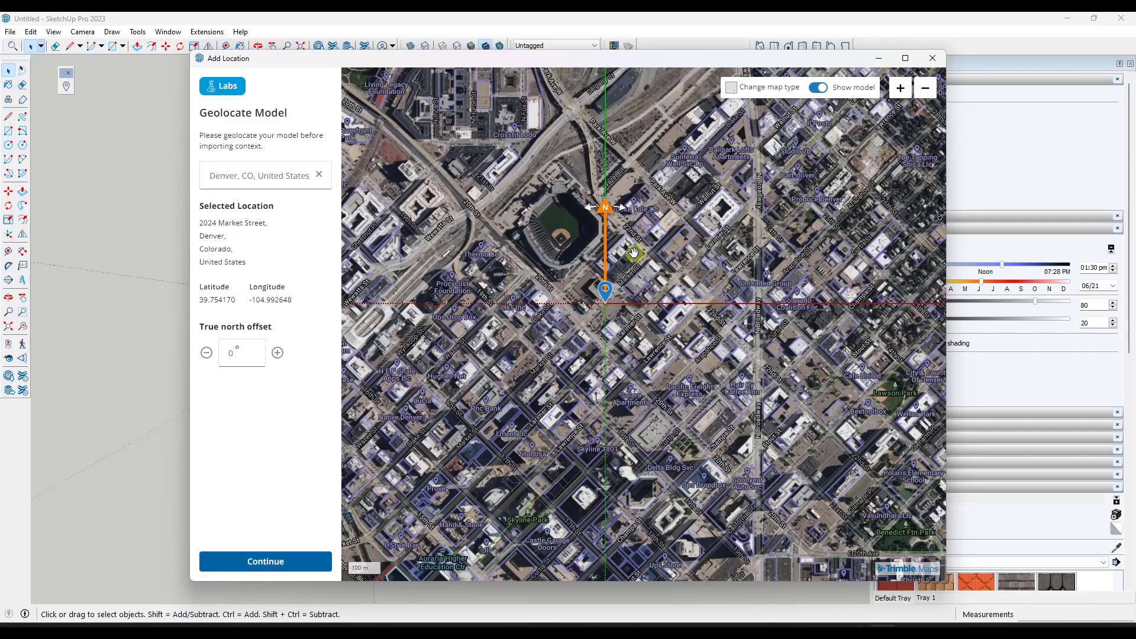
Rotate true north toward the street grid and zoom in around the pin.
drag(634, 254, 635, 276)
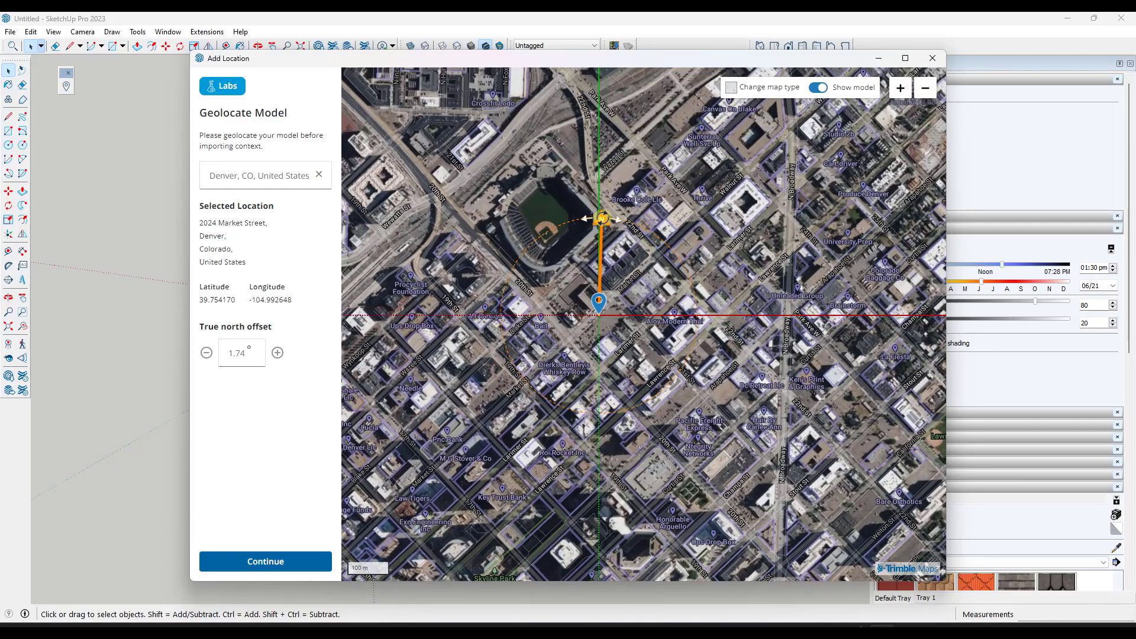
drag(601, 218, 537, 232)
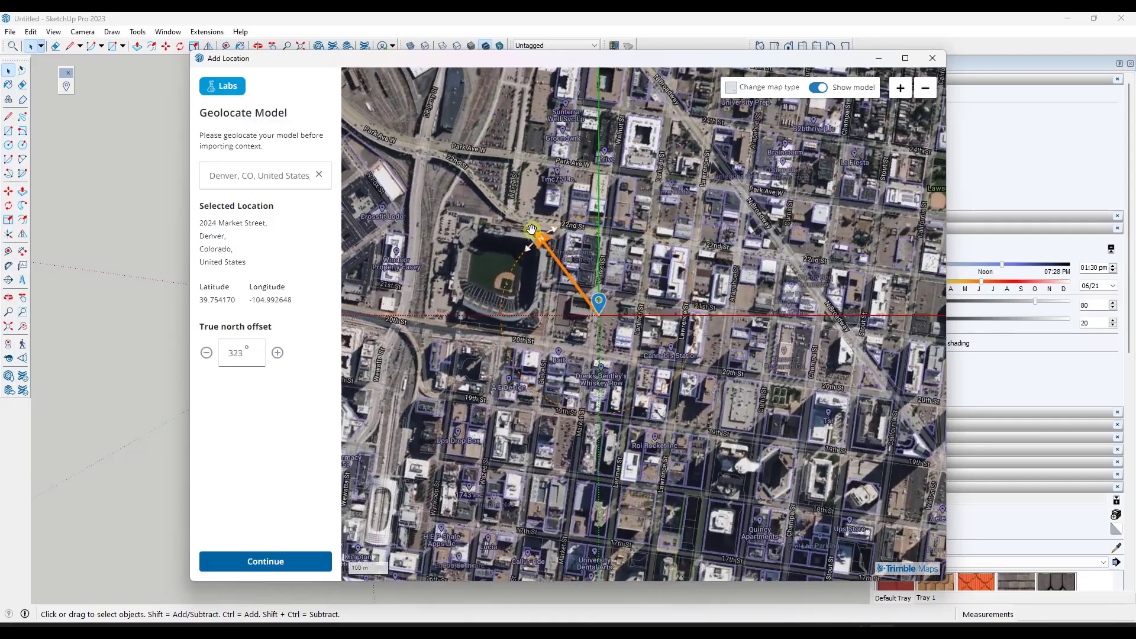
drag(533, 231, 522, 256)
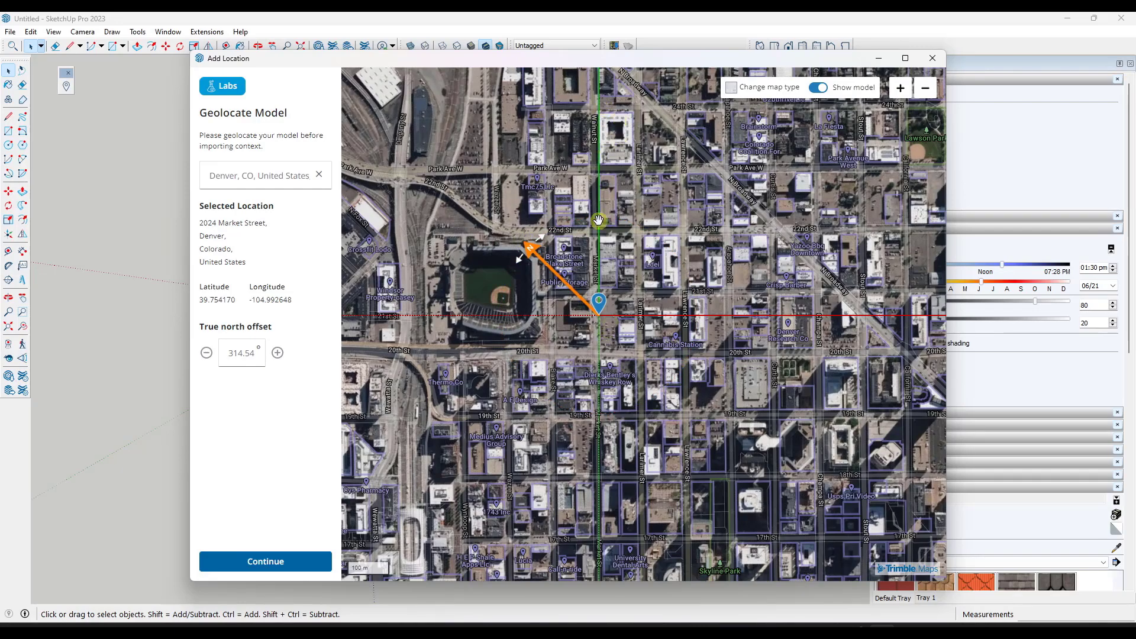
mouse_move(585, 251)
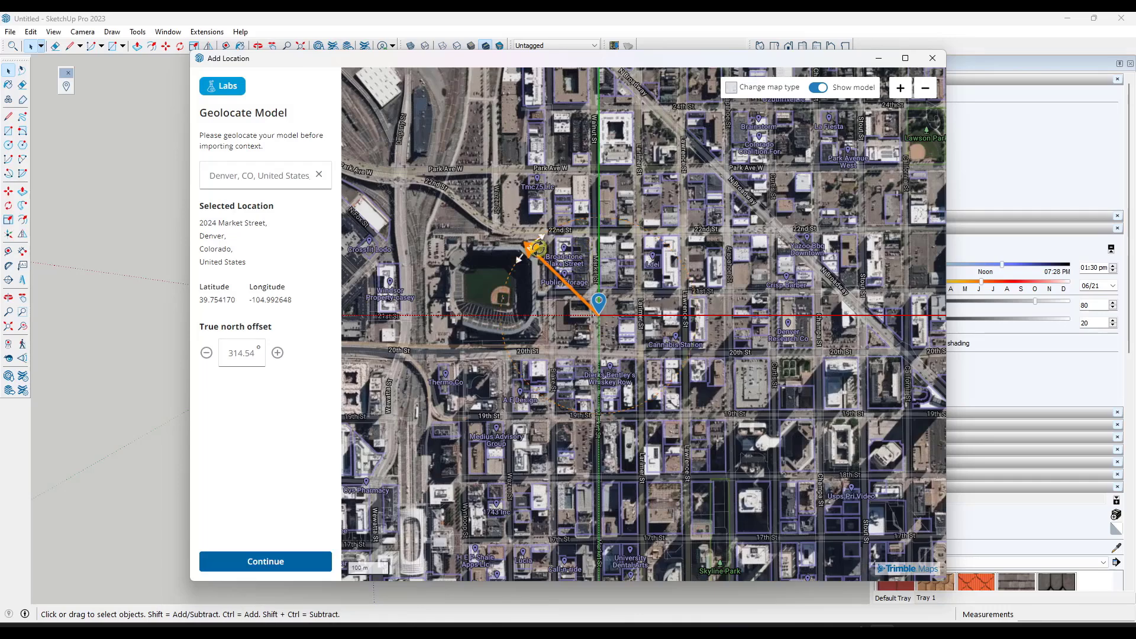
mouse_move(543, 245)
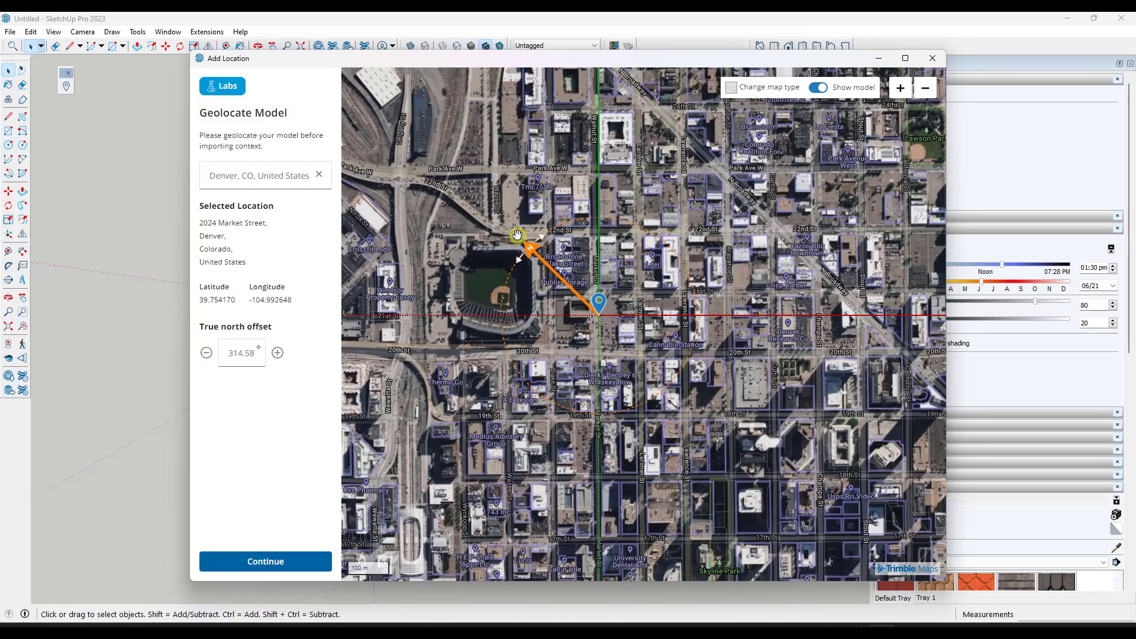
mouse_move(666, 251)
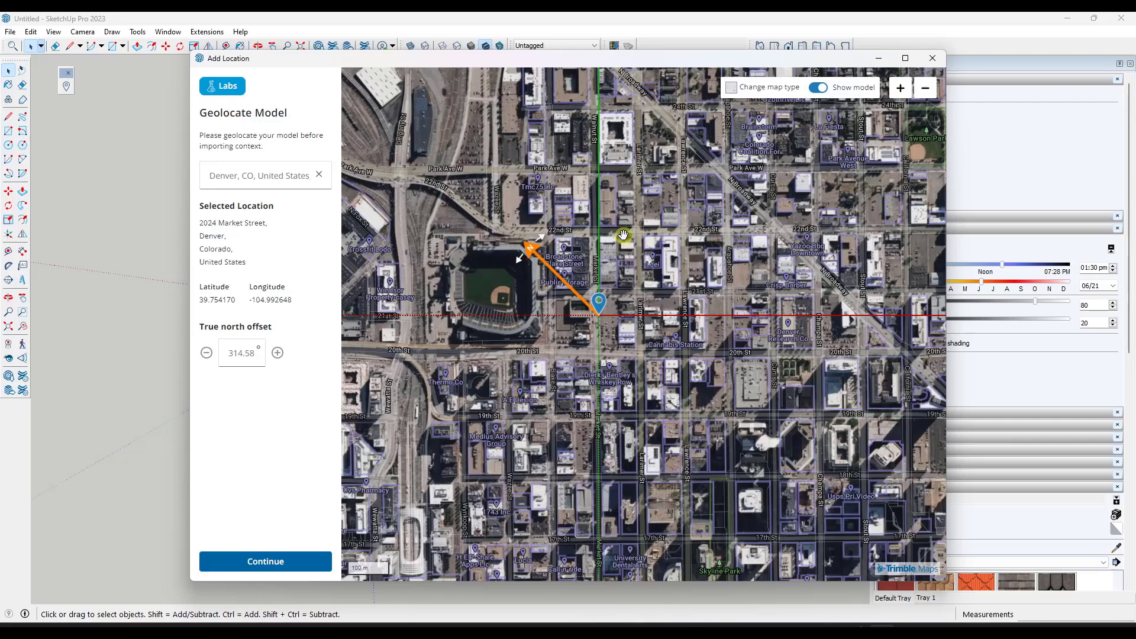
mouse_move(613, 279)
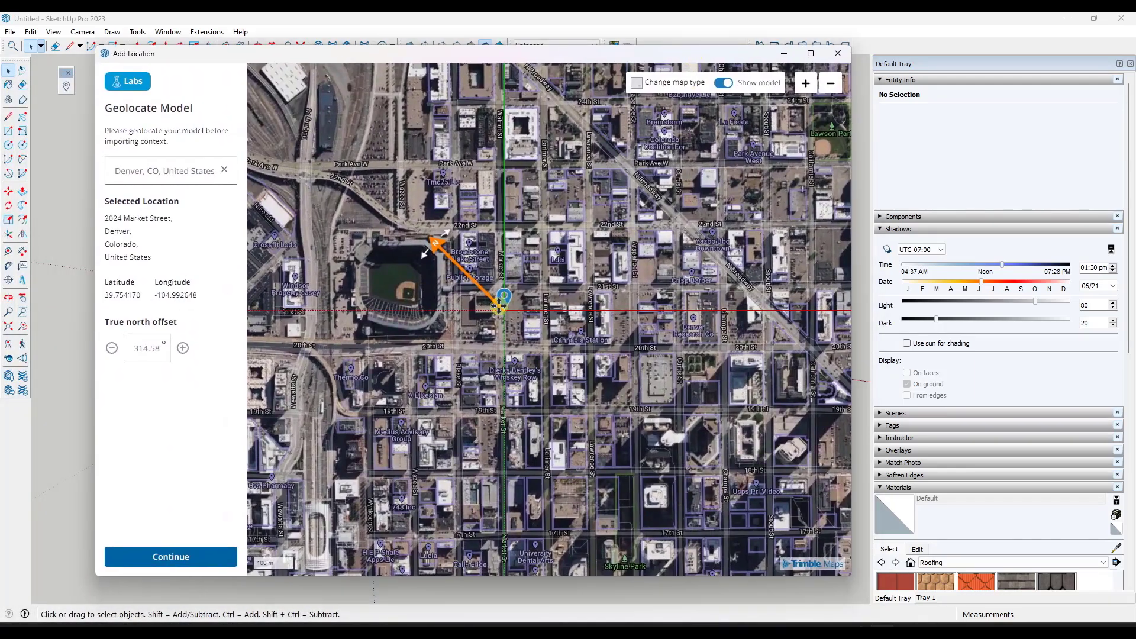
click(725, 83)
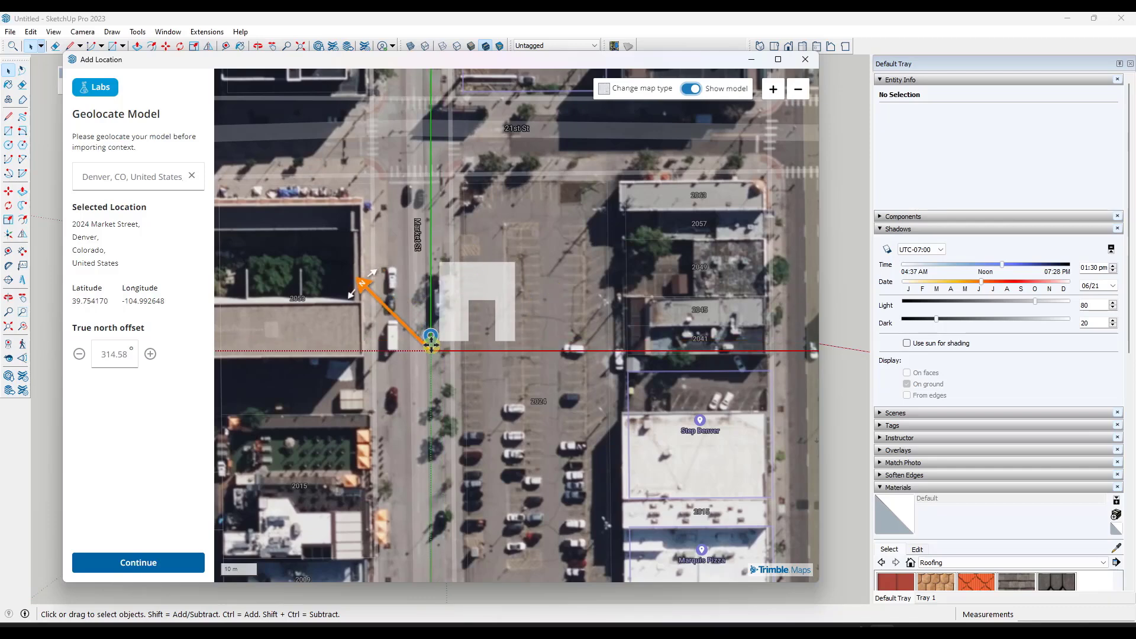
Nudge the pin to 2024 Market Street and fine-tune true north to about 314.75°.
drag(431, 342, 493, 324)
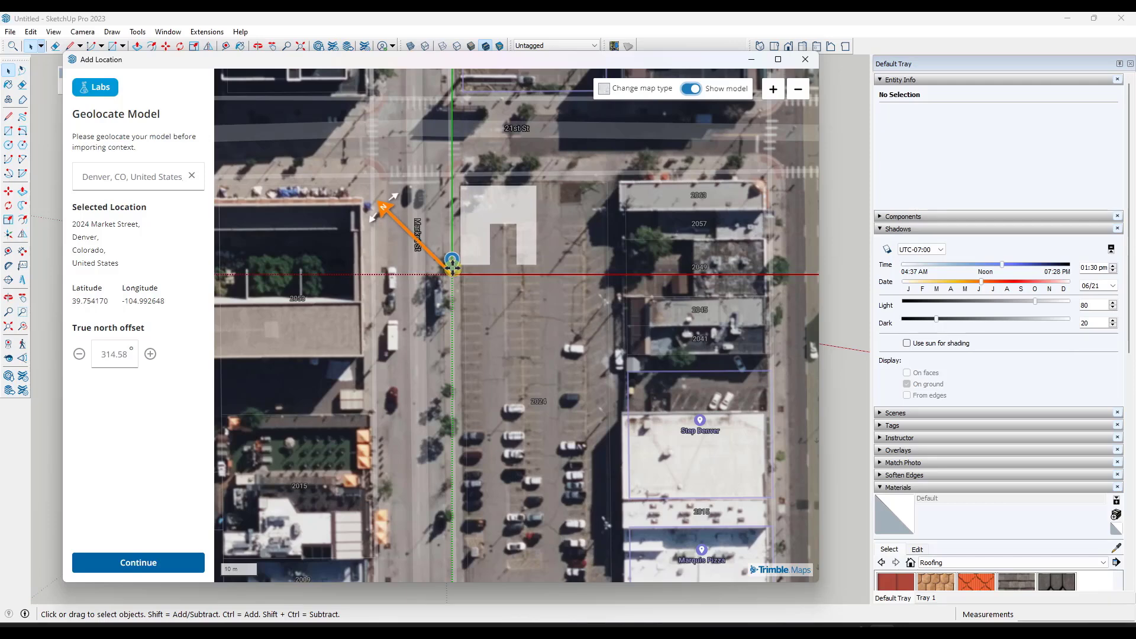
drag(383, 210, 377, 212)
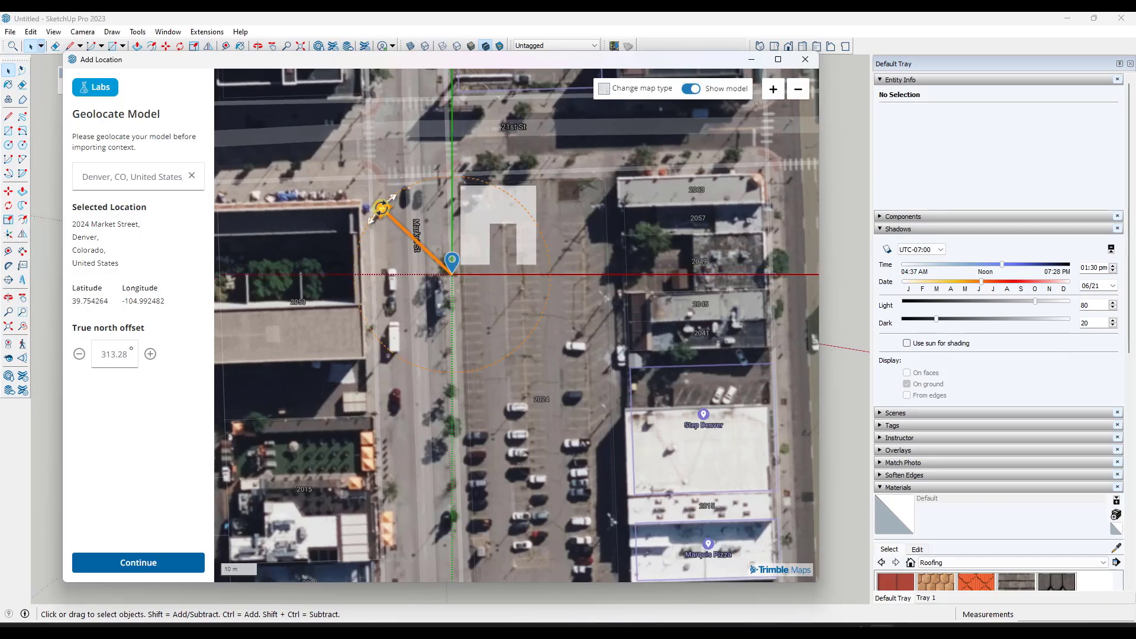
drag(379, 211, 371, 217)
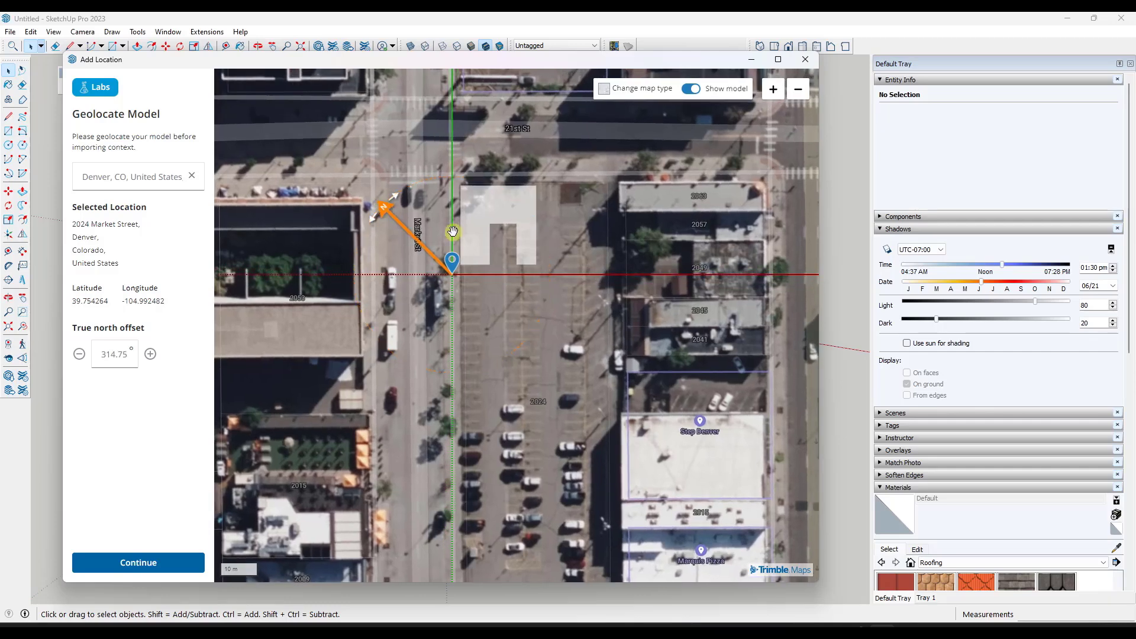
drag(453, 232, 522, 290)
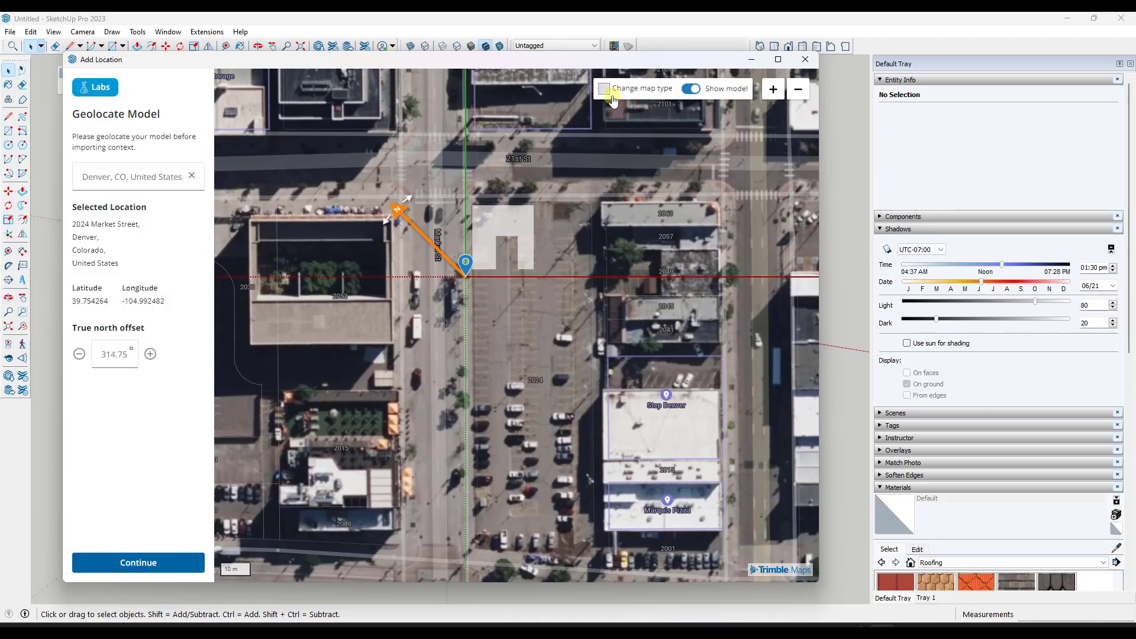
click(603, 88)
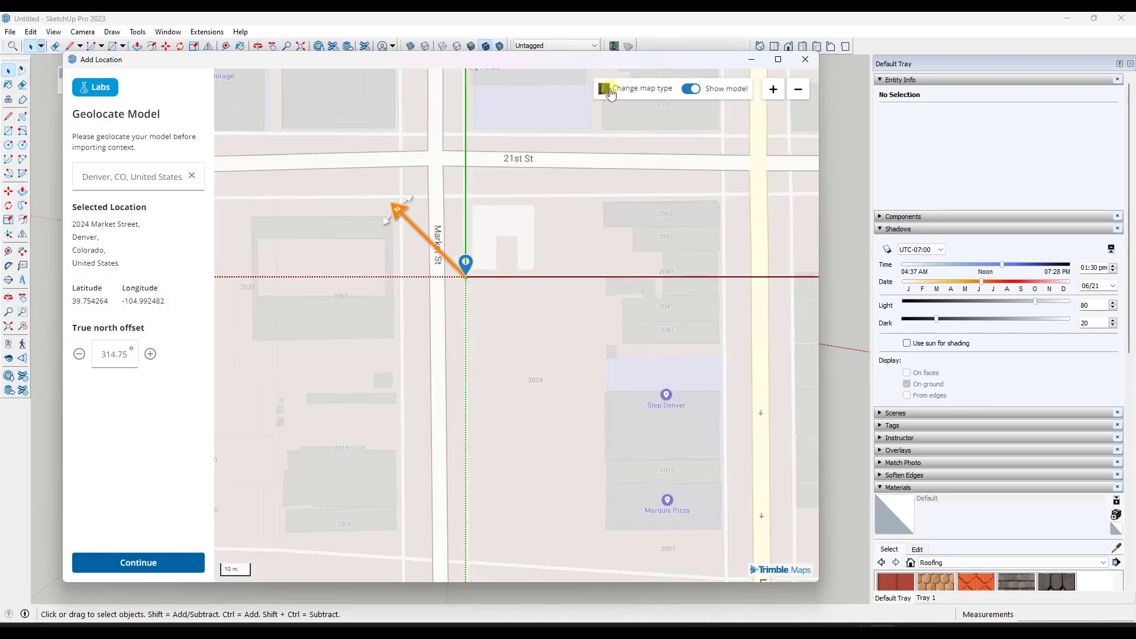
mouse_move(632, 102)
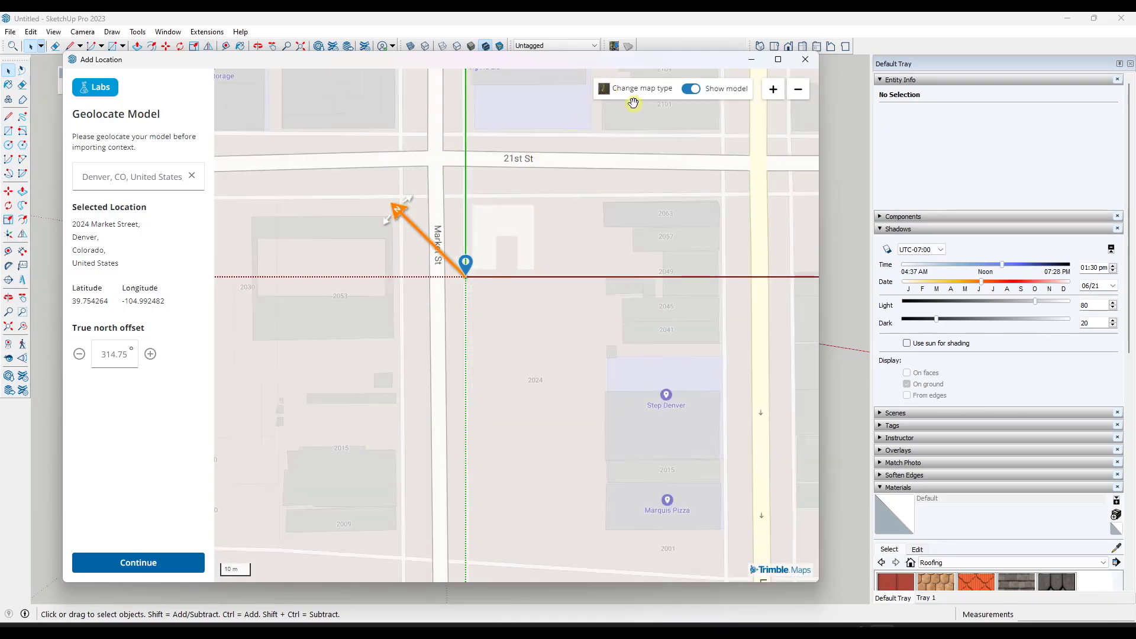
click(604, 87)
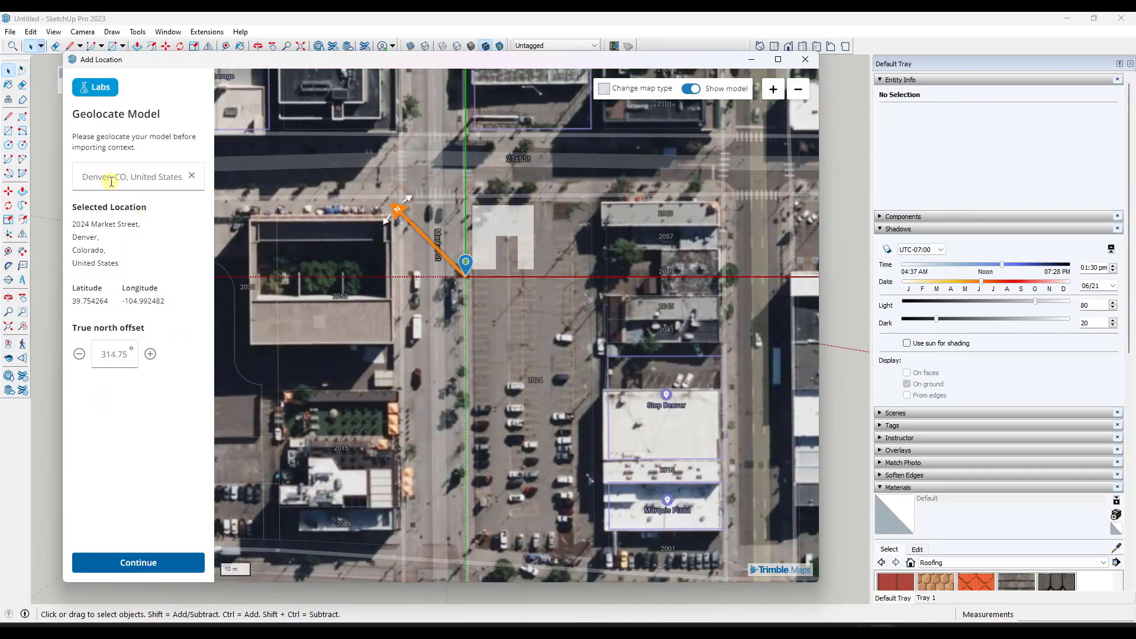
mouse_move(145, 205)
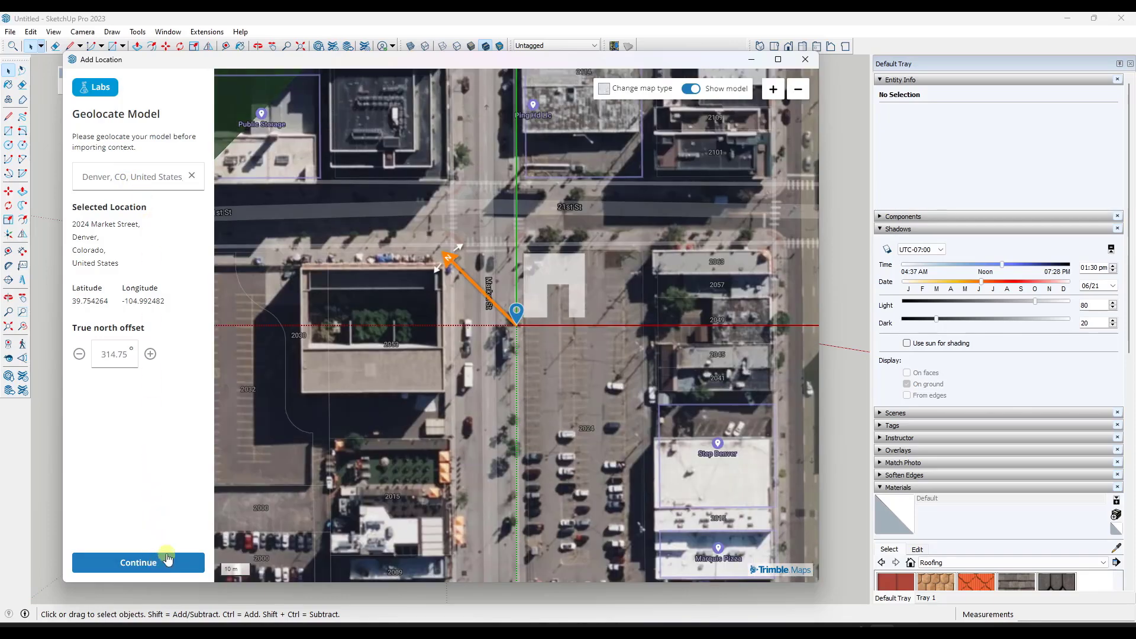
Continue to Add Site Context and choose a 2D Plane with satellite texture.
click(137, 562)
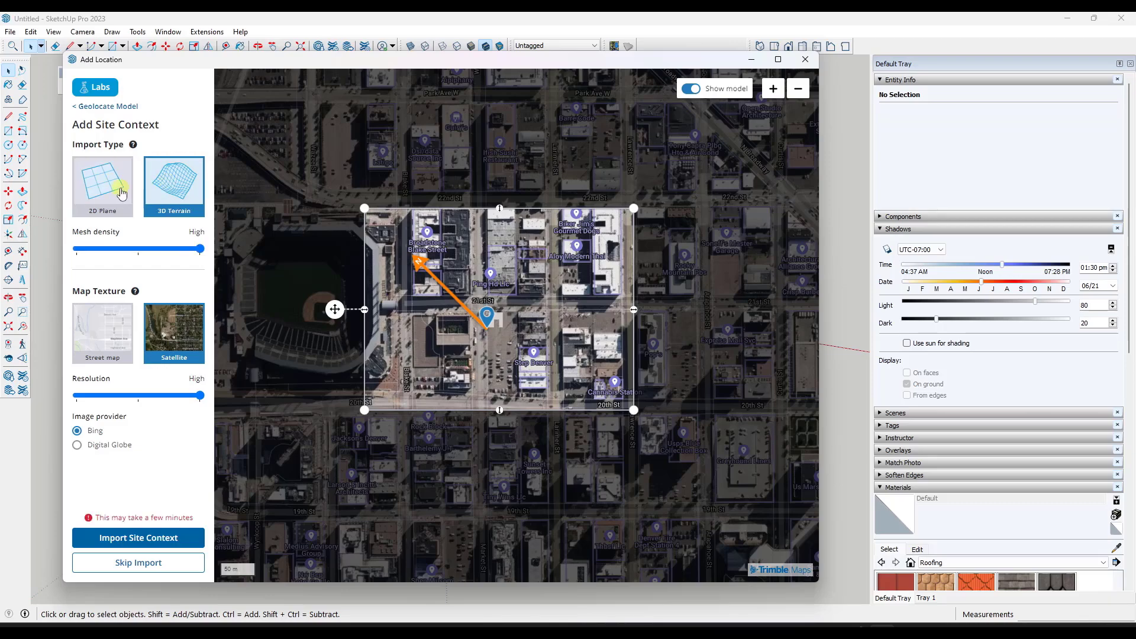
click(102, 185)
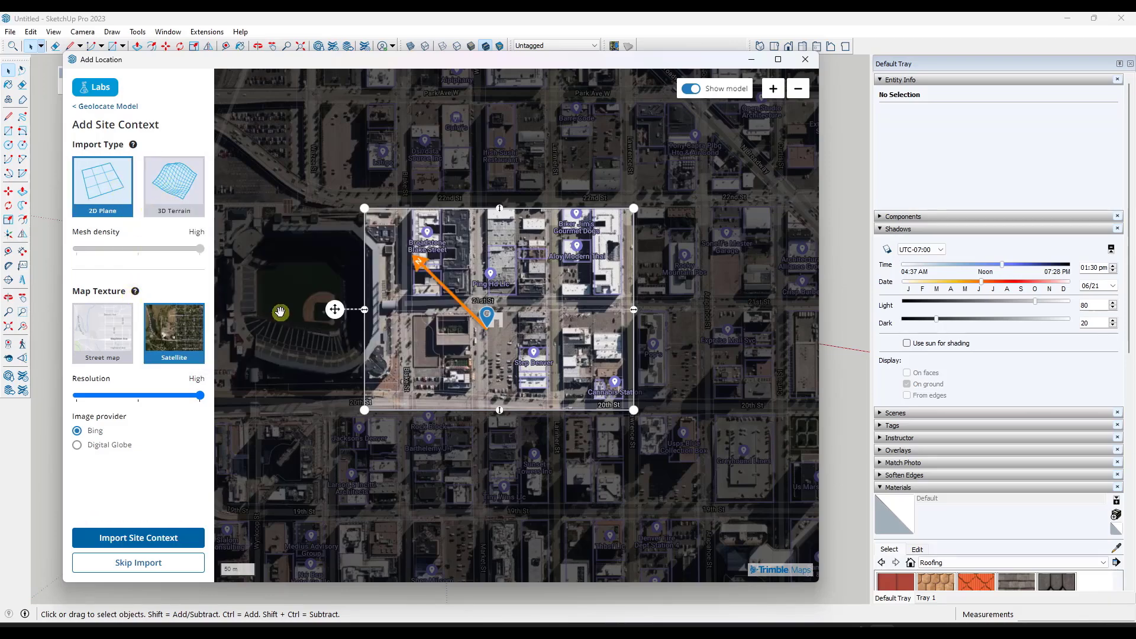
mouse_move(102, 185)
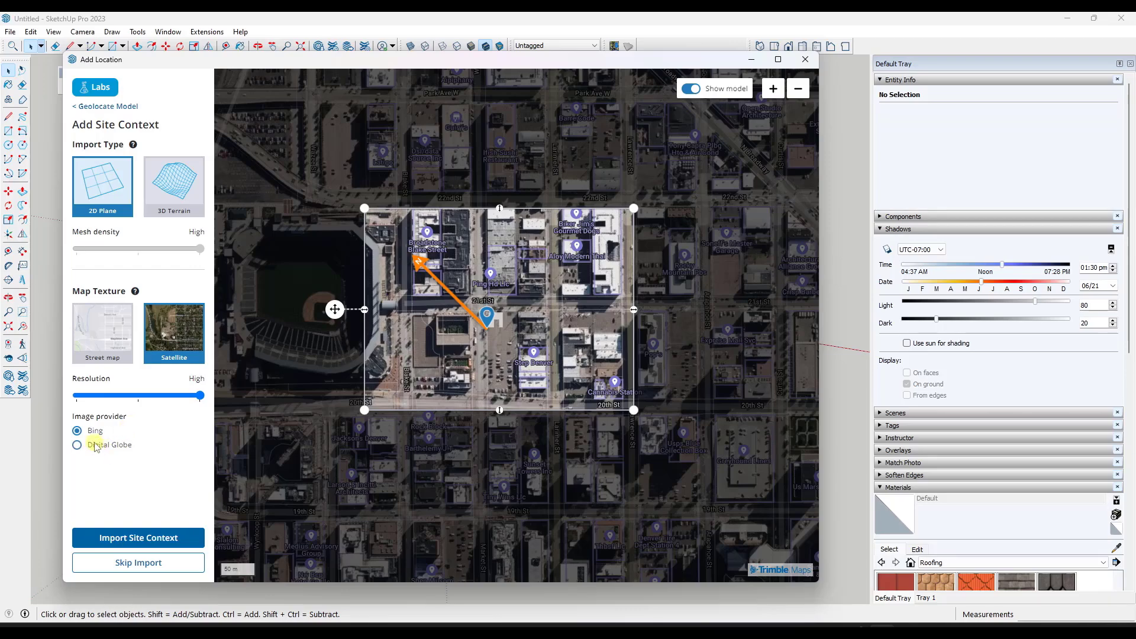
click(77, 446)
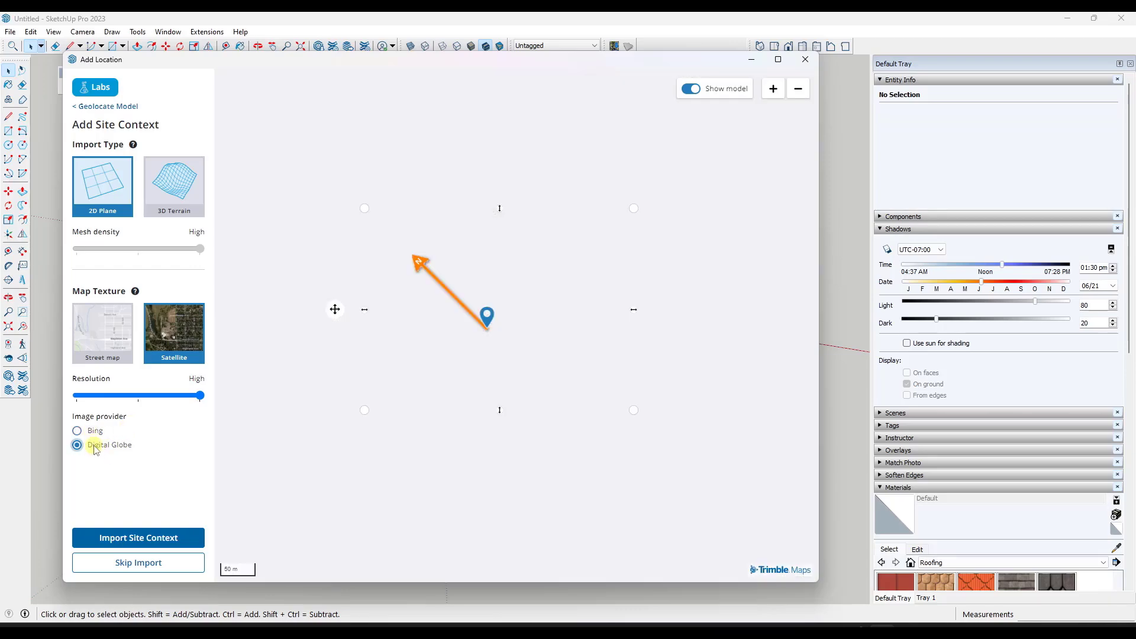
click(76, 431)
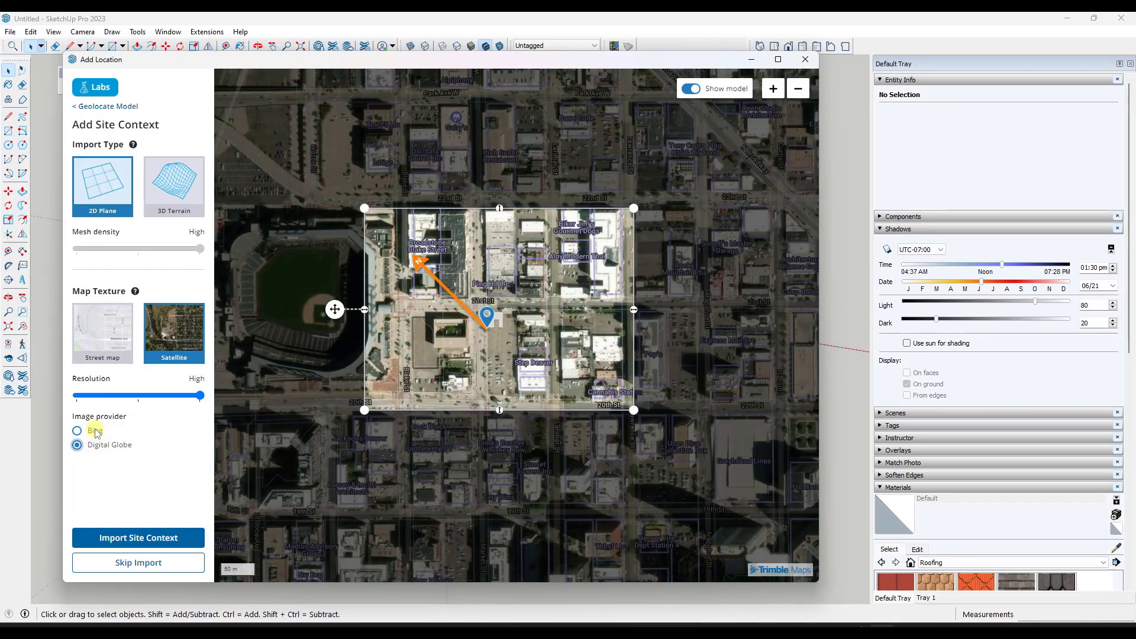
click(77, 446)
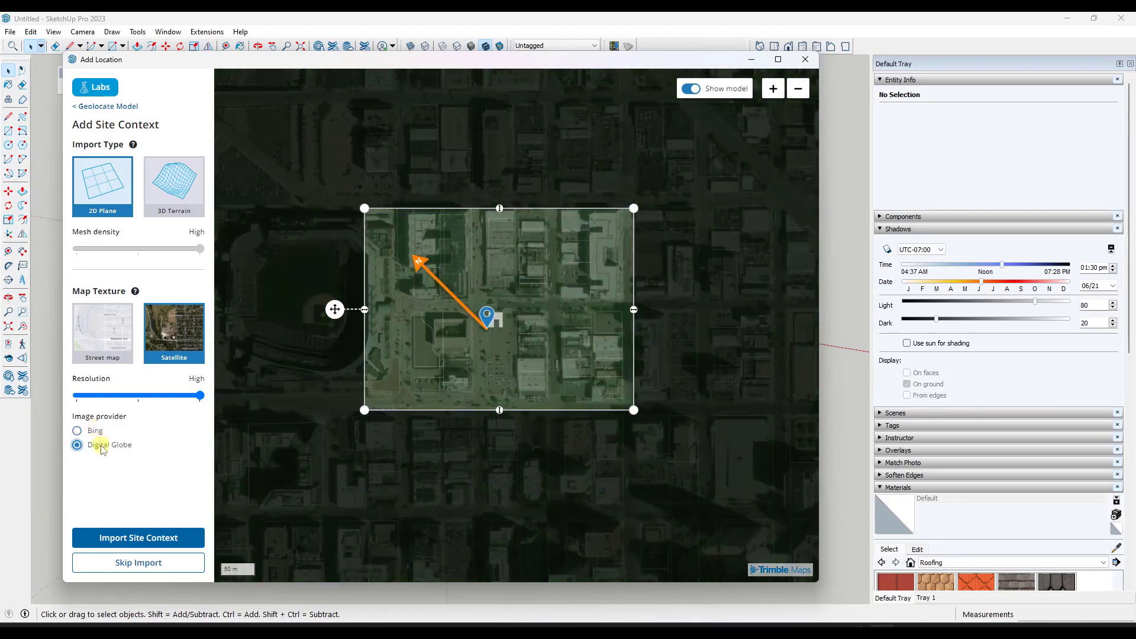
click(77, 430)
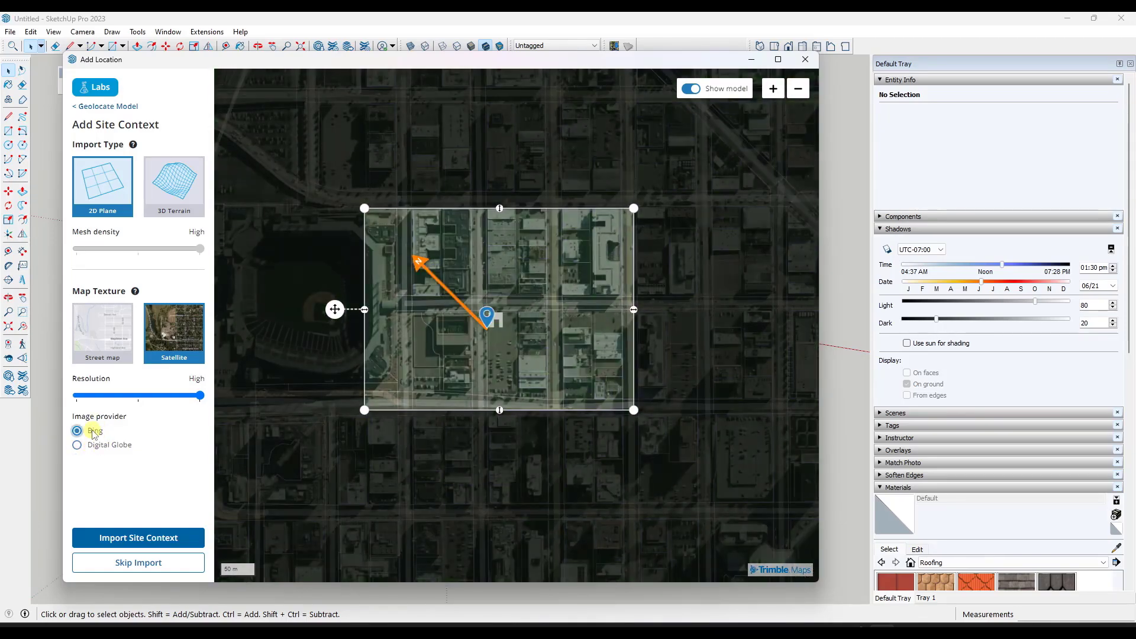
click(77, 445)
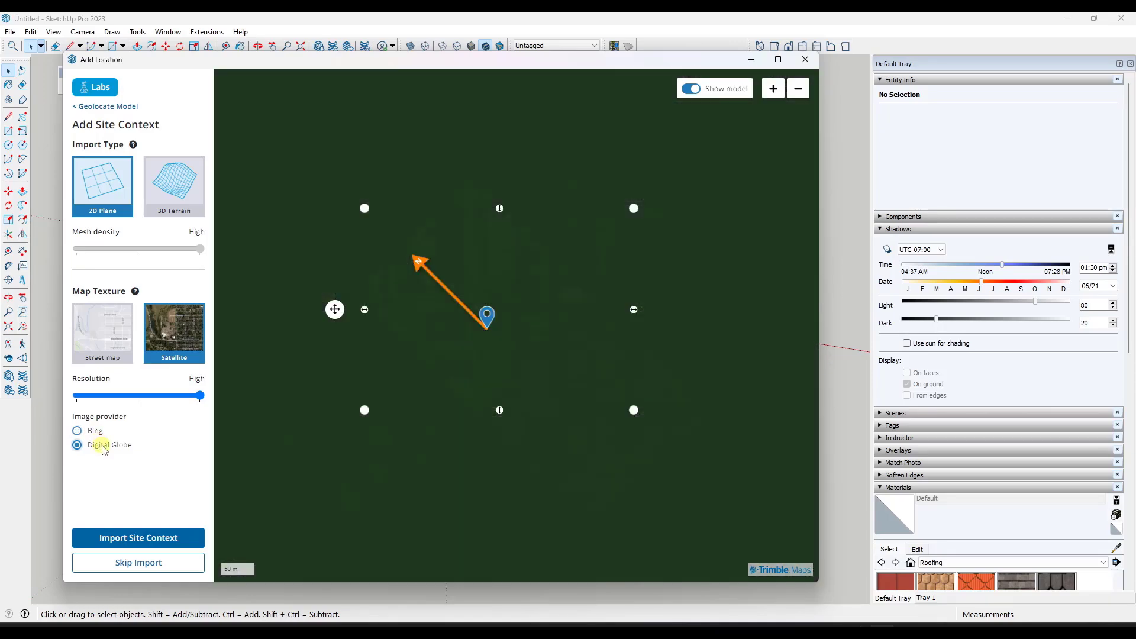
click(77, 431)
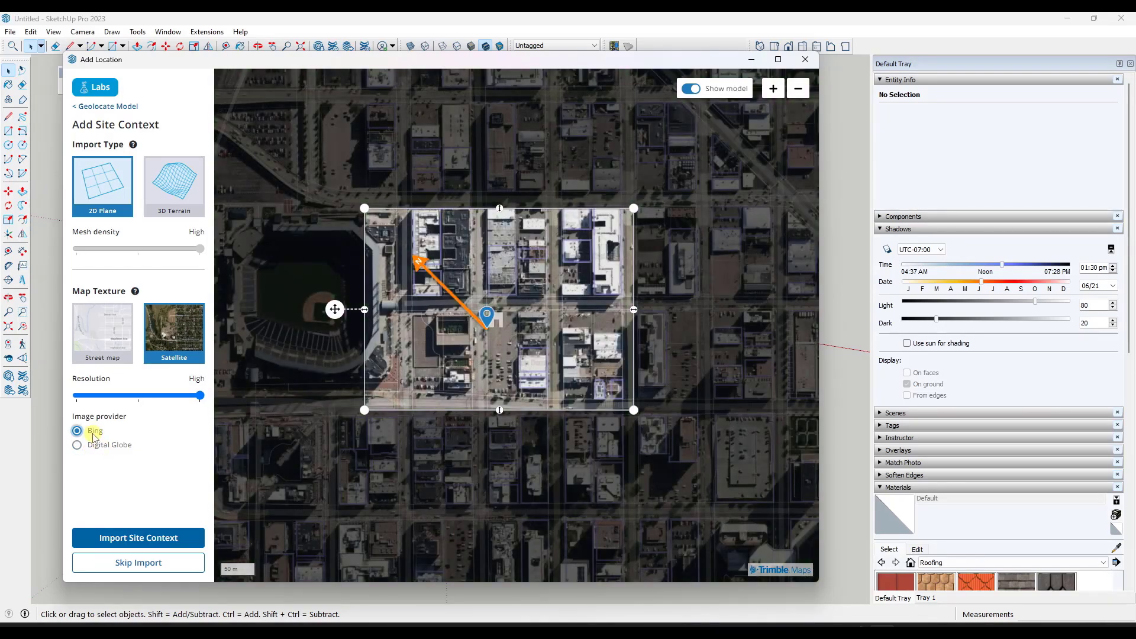
click(77, 431)
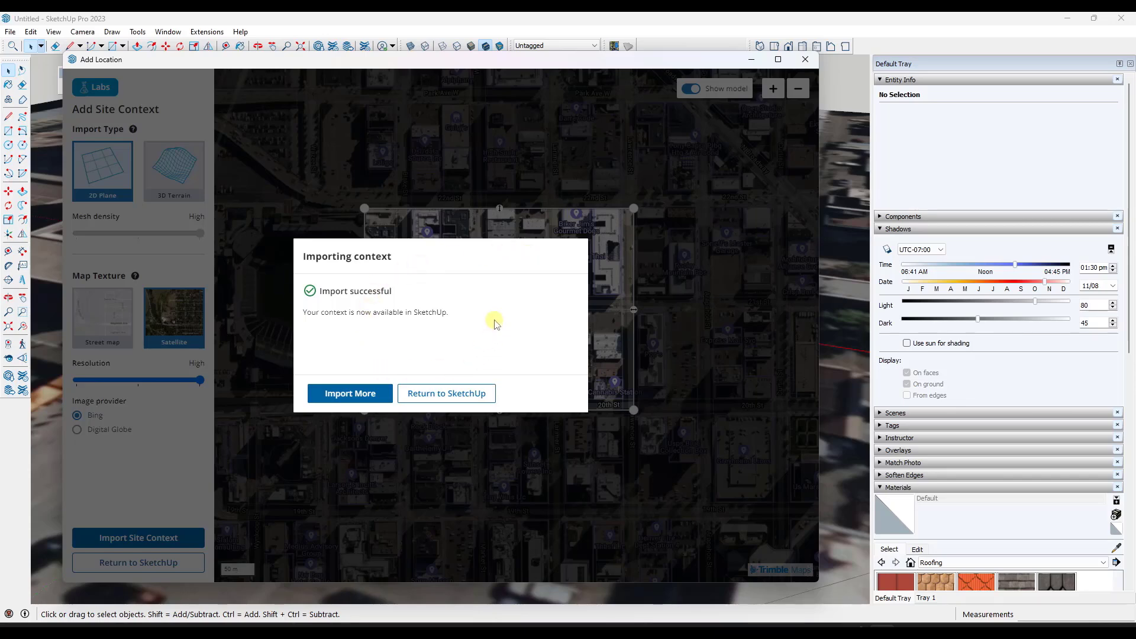
mouse_move(648, 374)
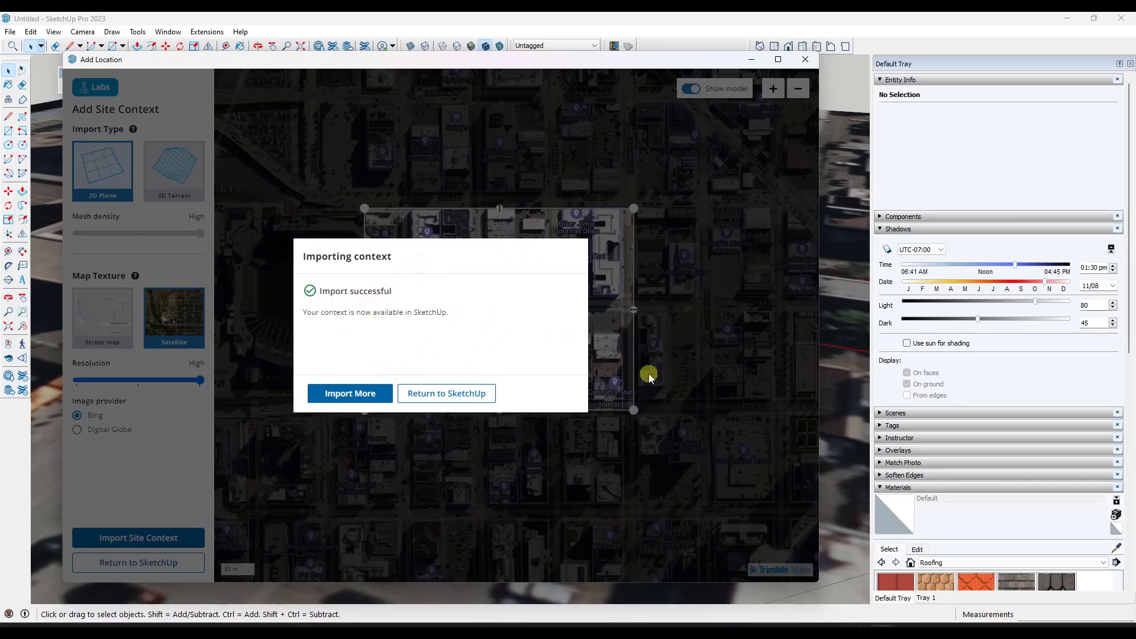
mouse_move(642, 336)
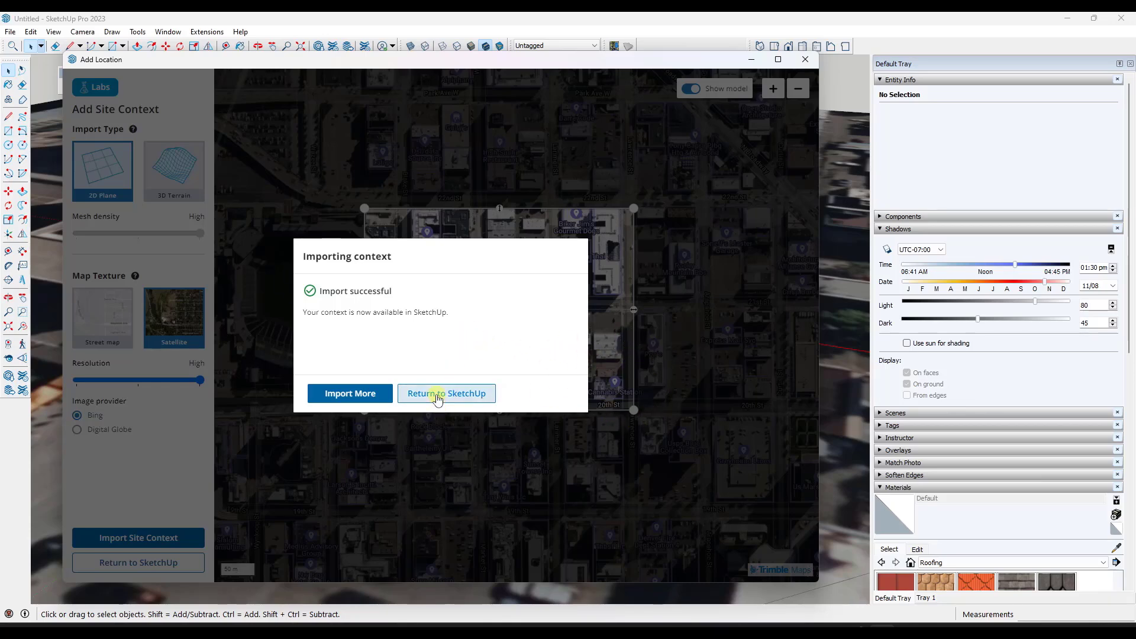
Return to the model and expand the Geolocation Content tags showing the 2D Plane tag.
click(446, 393)
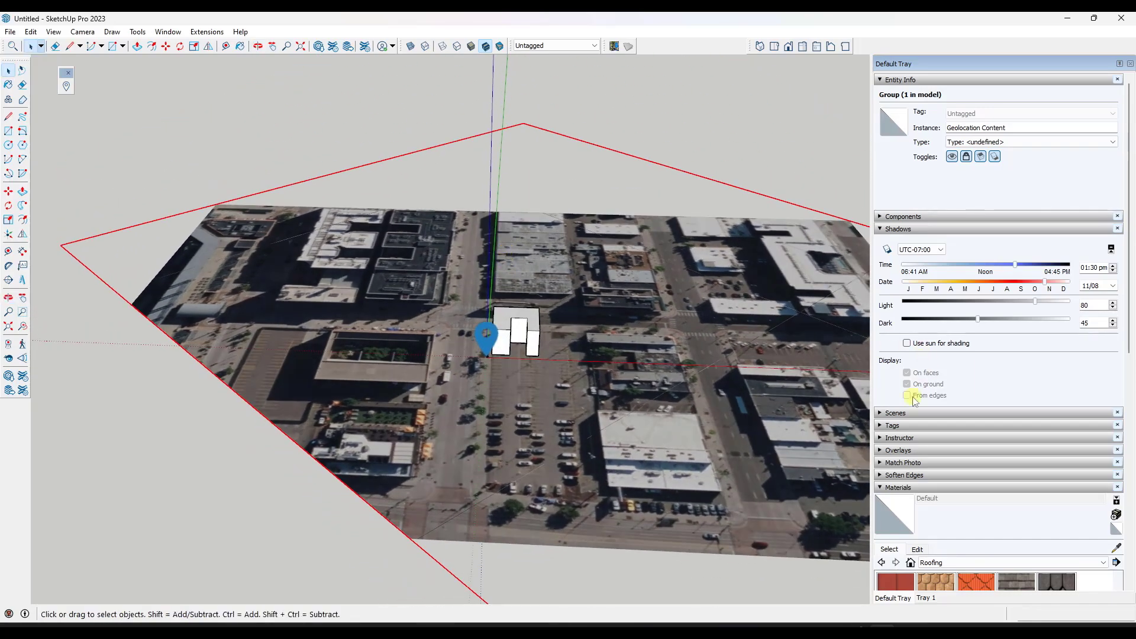
click(892, 425)
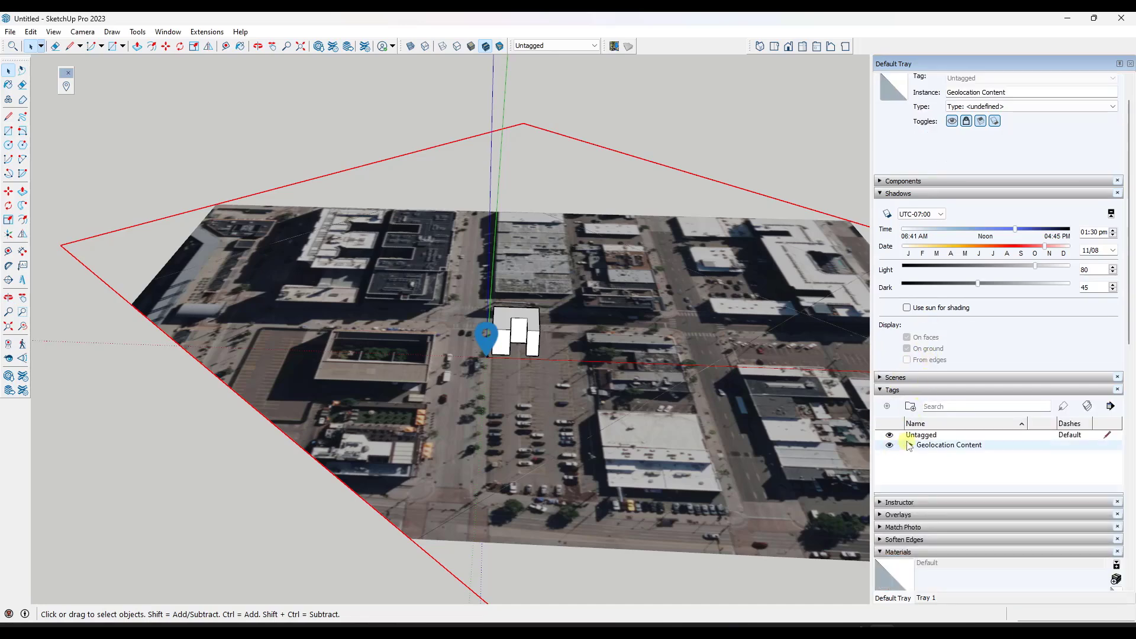
click(908, 445)
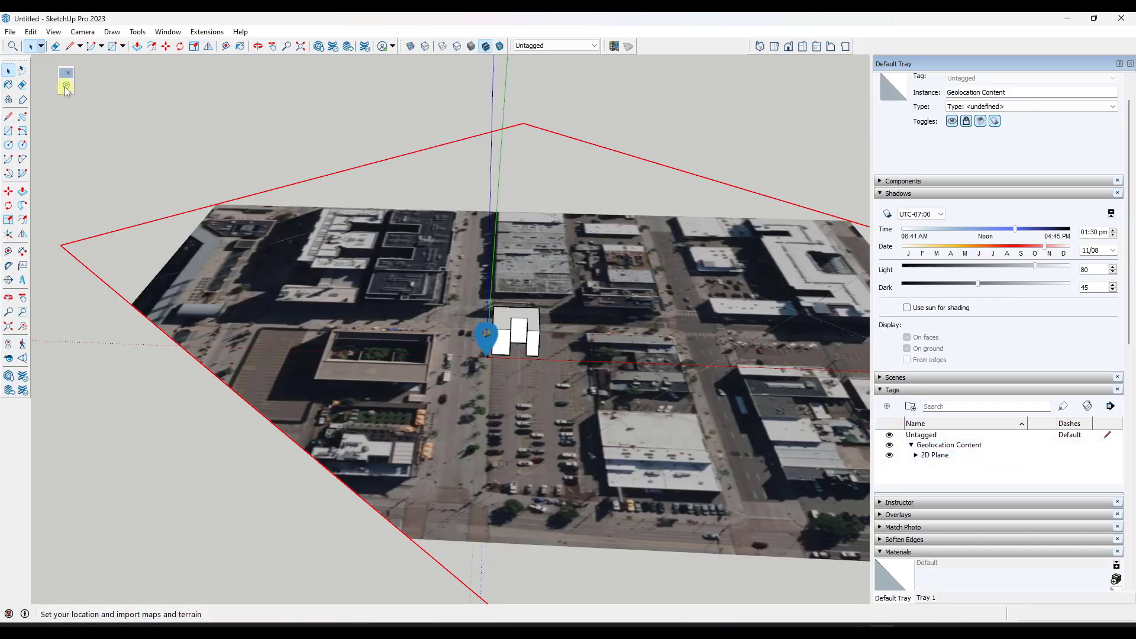
Add more context, drawing a second 2D Plane area enlarged over the ballpark.
click(65, 89)
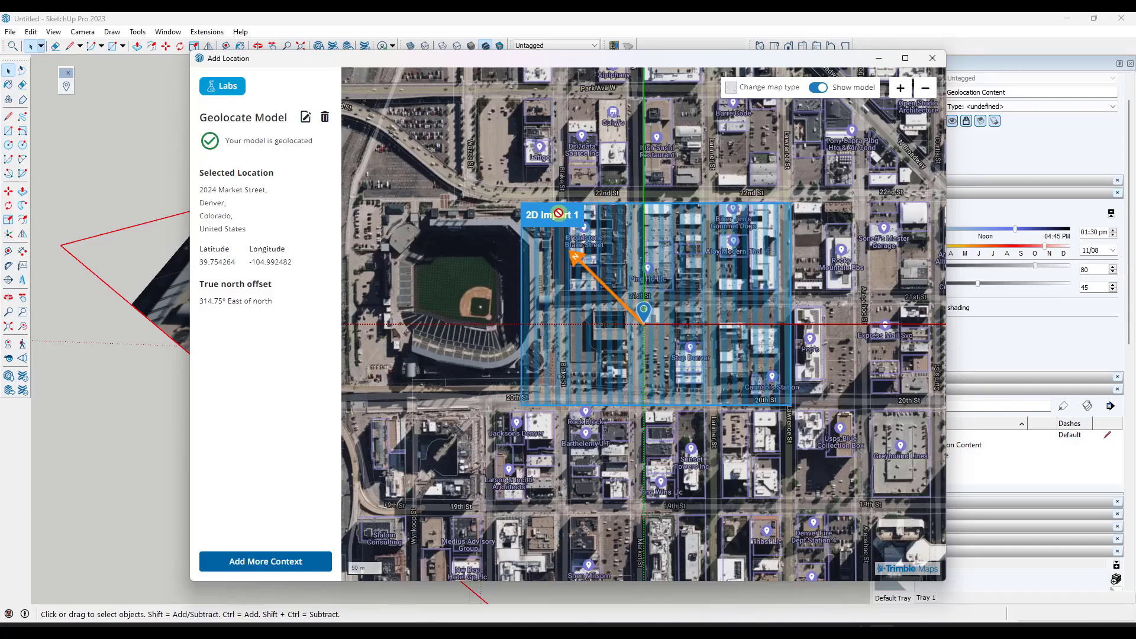
click(265, 562)
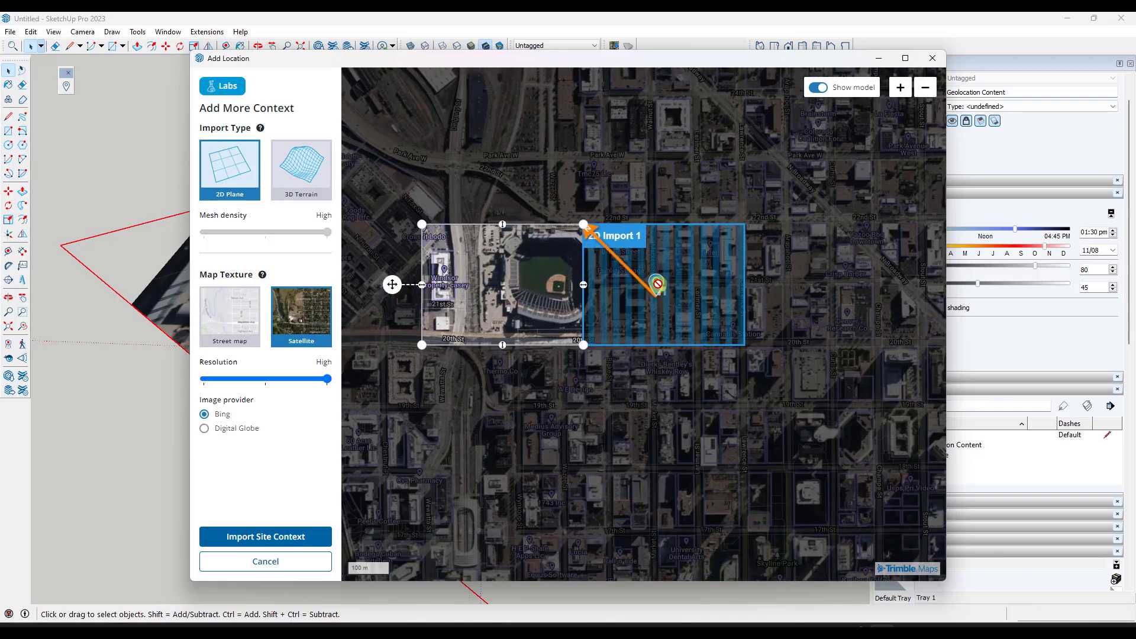
scroll(down, 3)
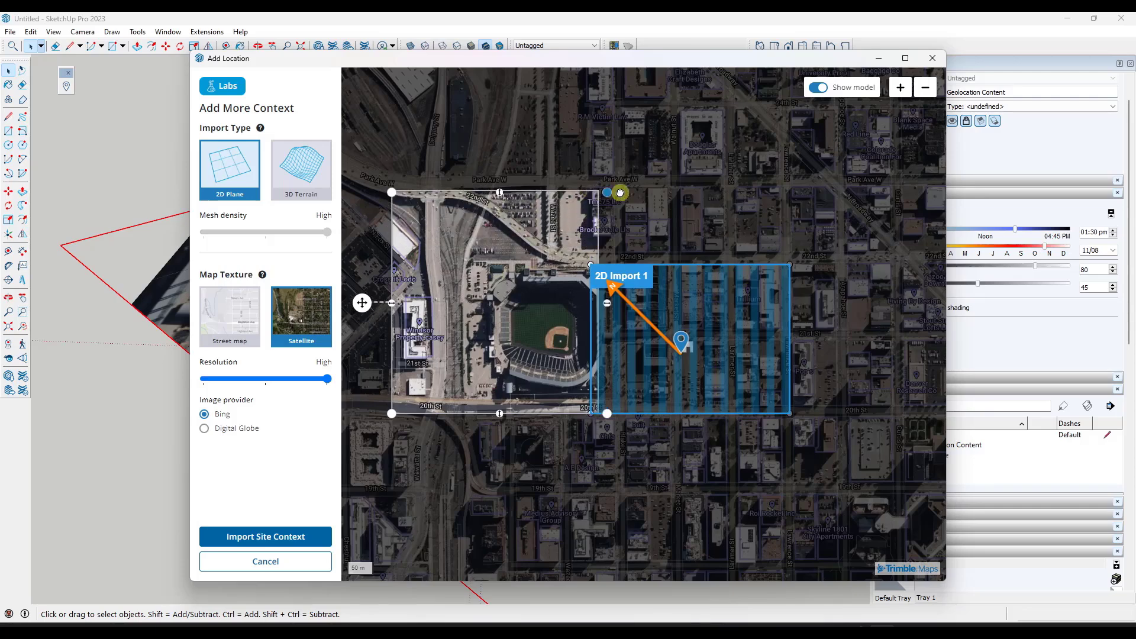
drag(620, 193, 786, 170)
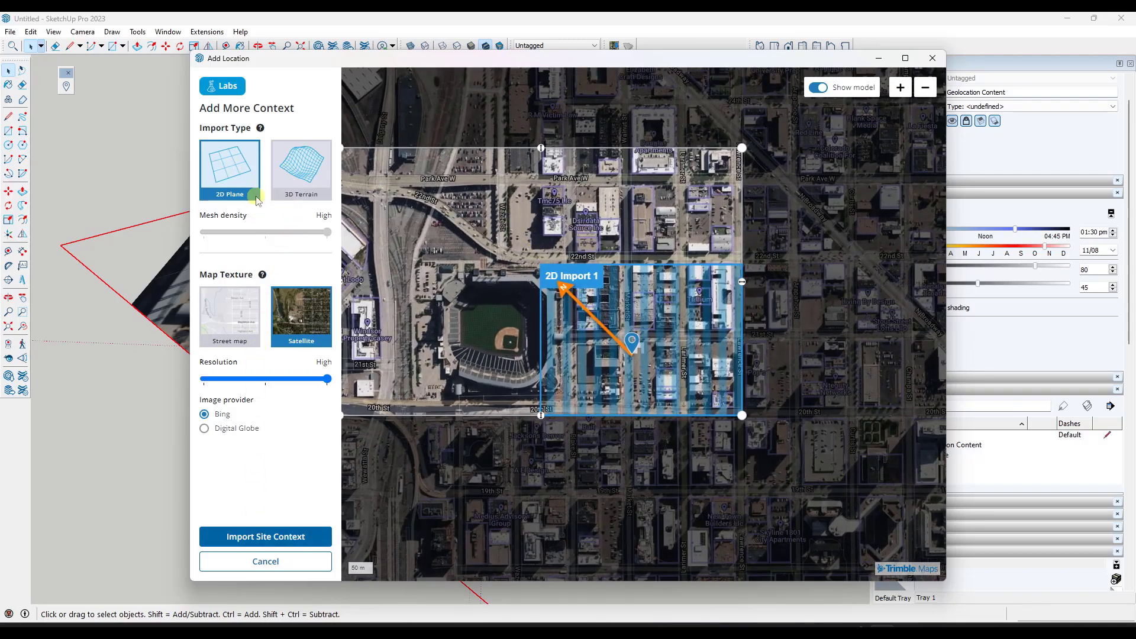
mouse_move(270, 504)
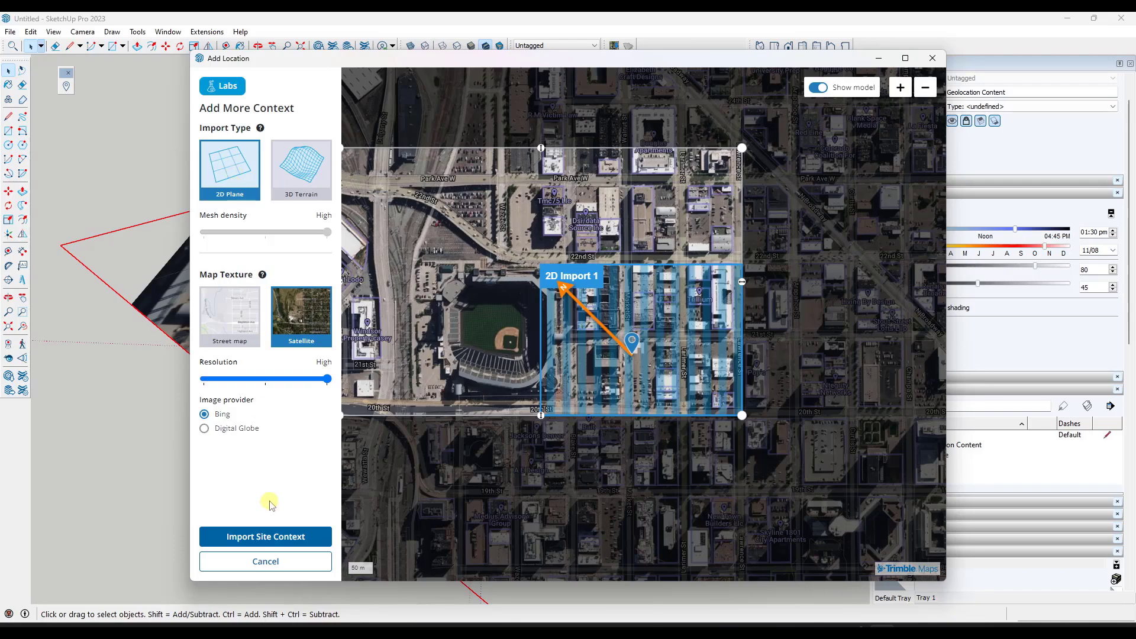
Import the larger ballpark-area satellite plane as site context and return to the model.
click(265, 537)
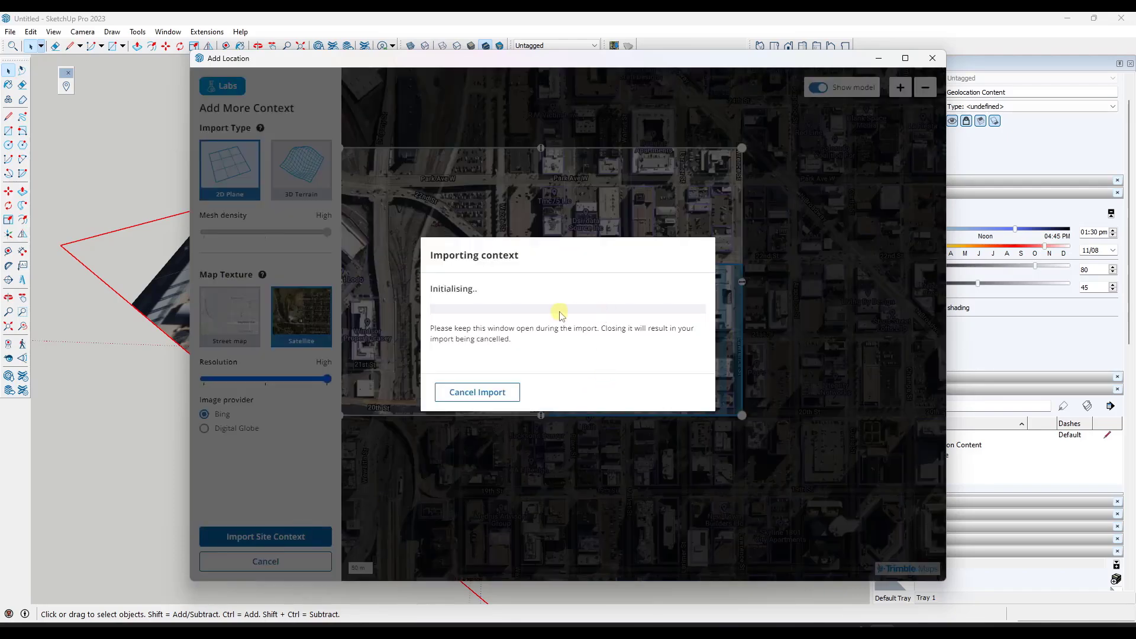
mouse_move(540, 315)
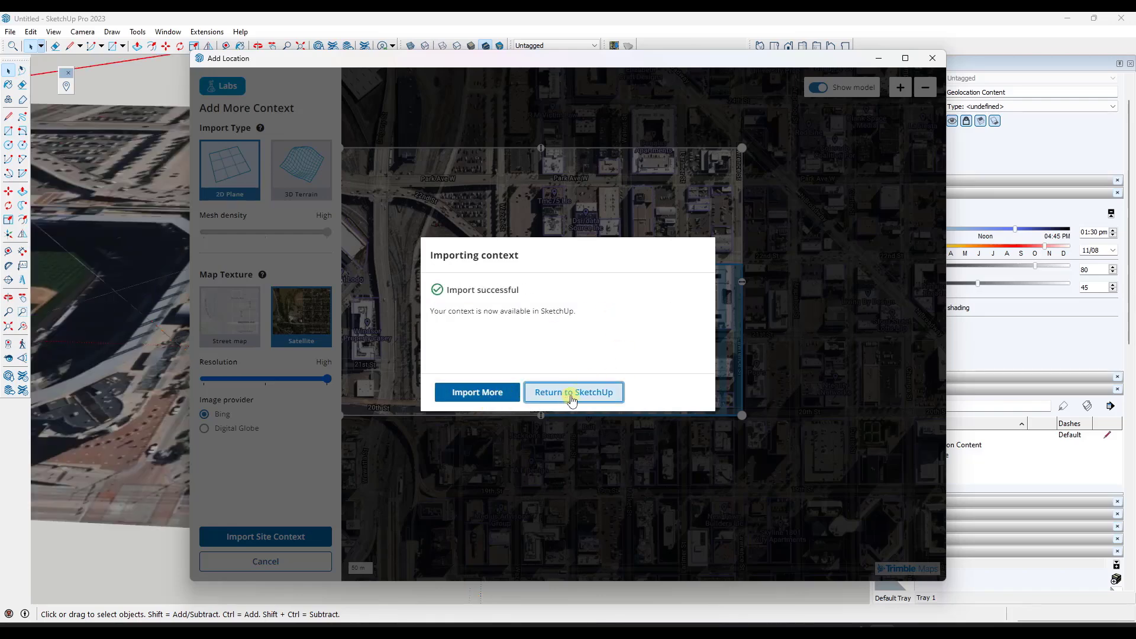
click(574, 392)
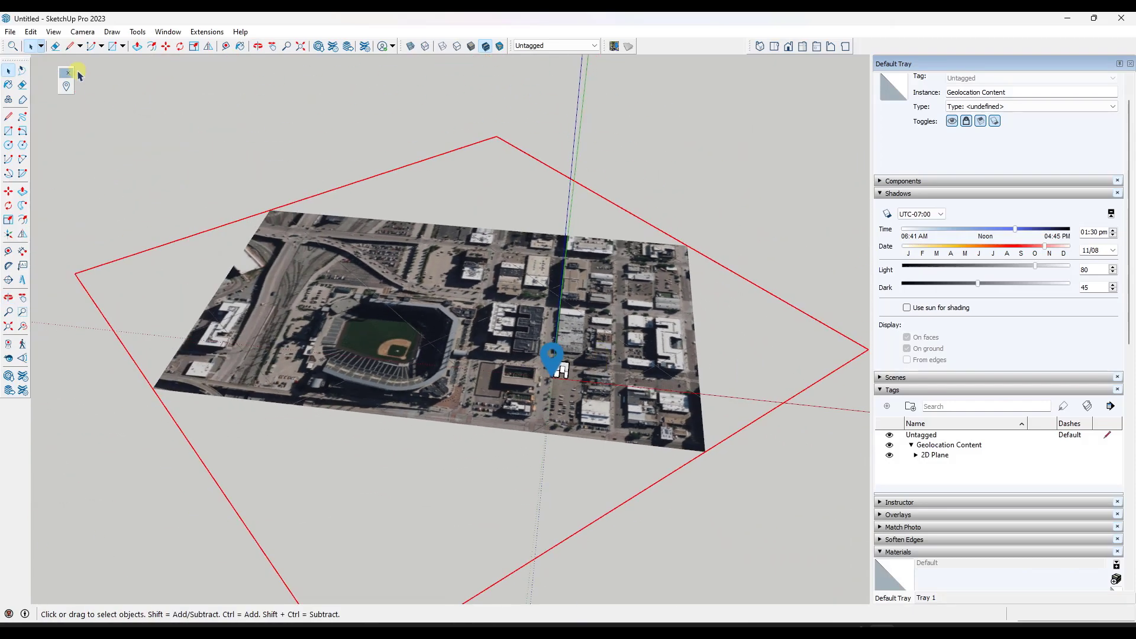
Enable Hidden Geometry from the View menu to reveal the satellite planes' concealed edges.
click(54, 32)
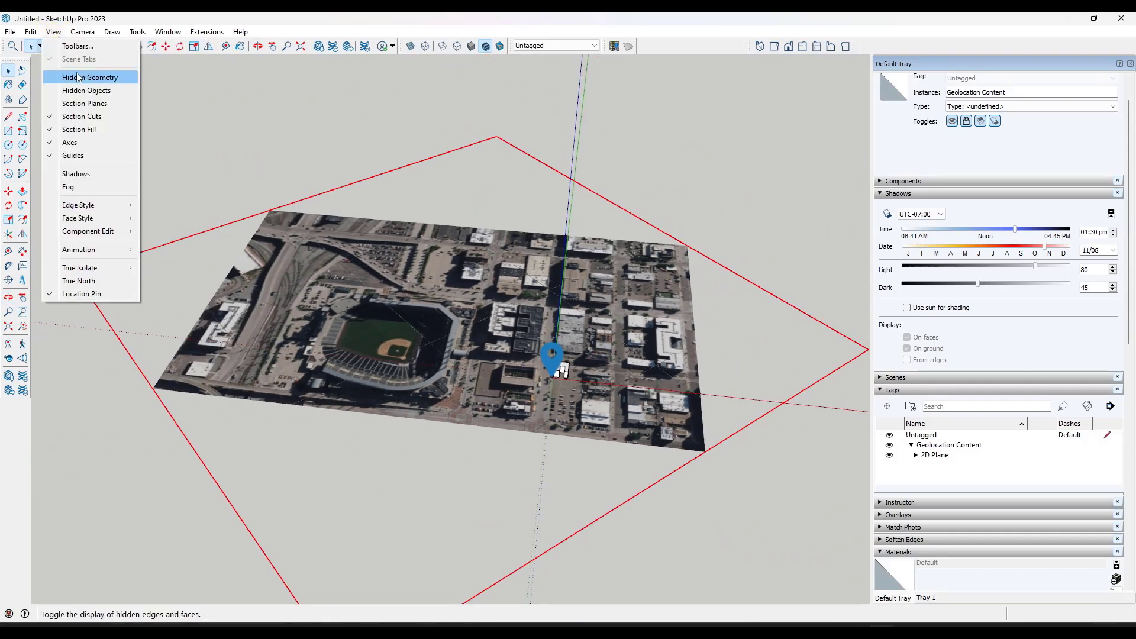
click(92, 77)
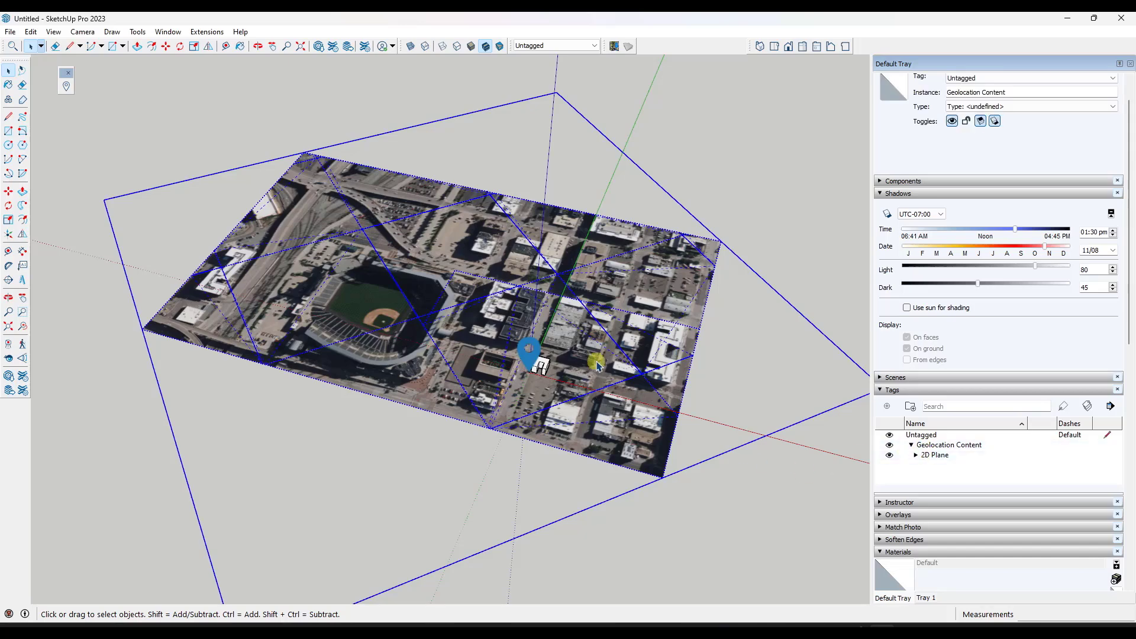
Expand the 2D Plane tag group and toggle 2D Import 1 and 2D Import 2 visibility off and on.
click(935, 454)
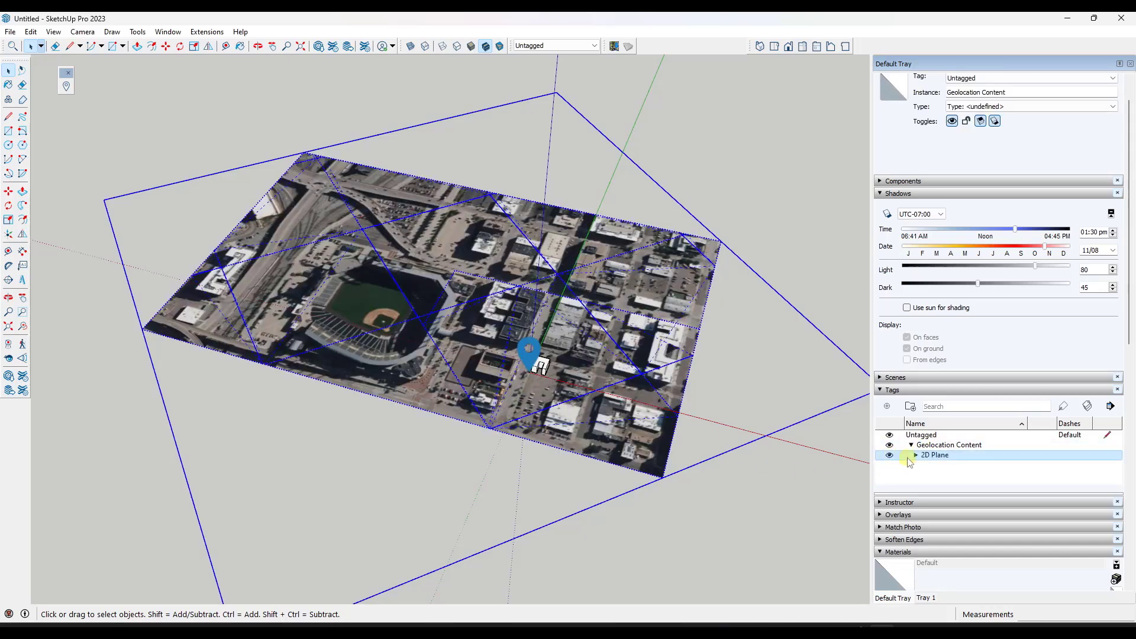
click(909, 454)
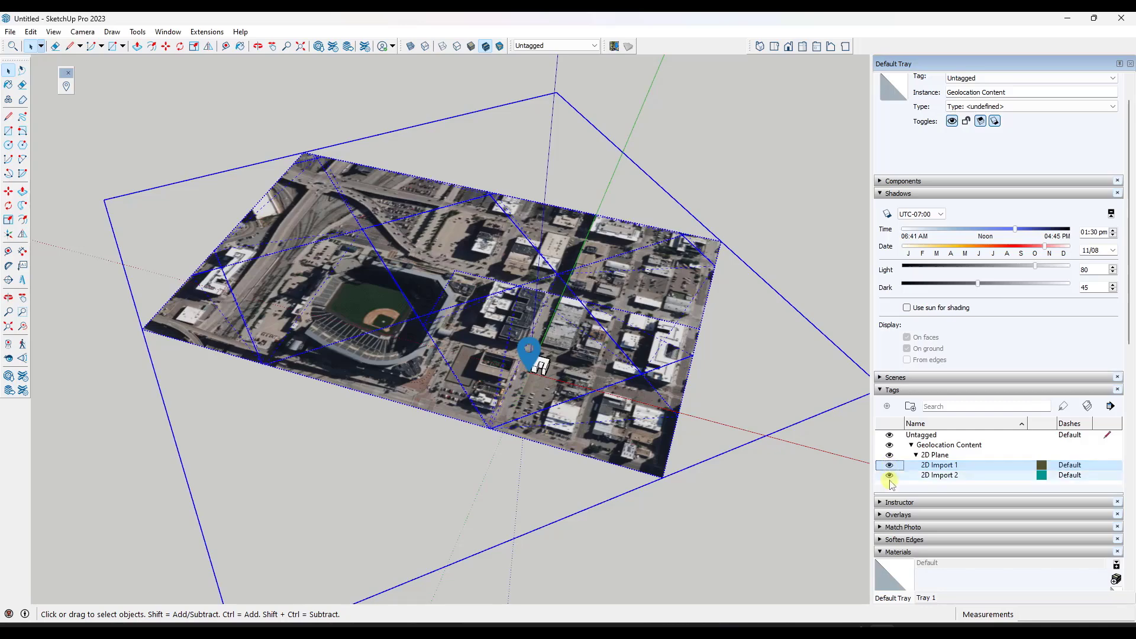
click(891, 465)
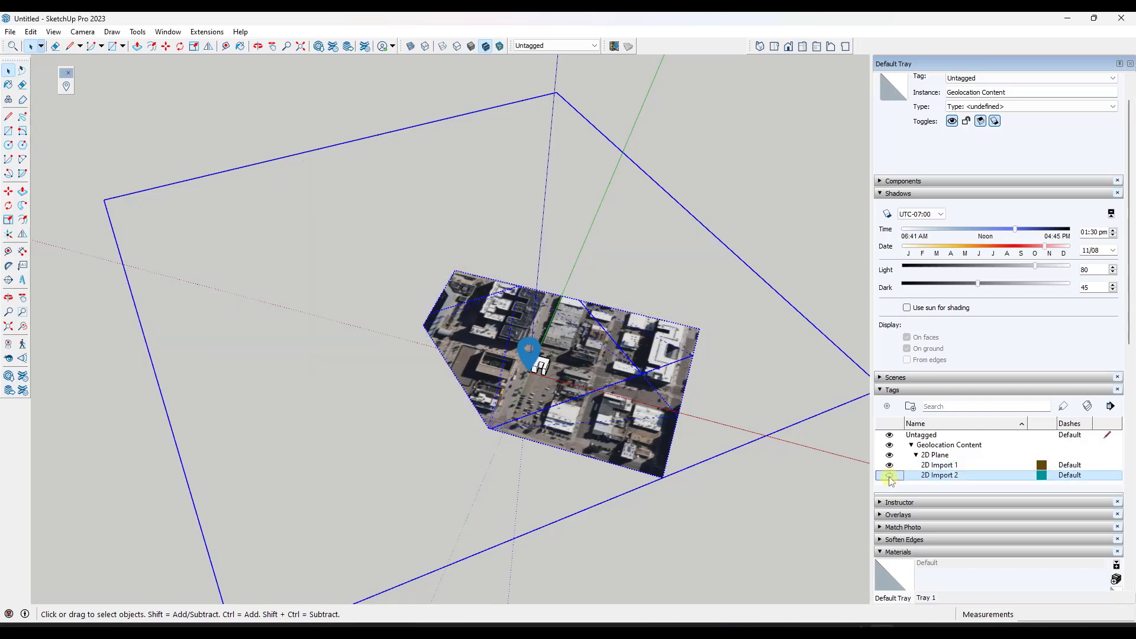
click(890, 464)
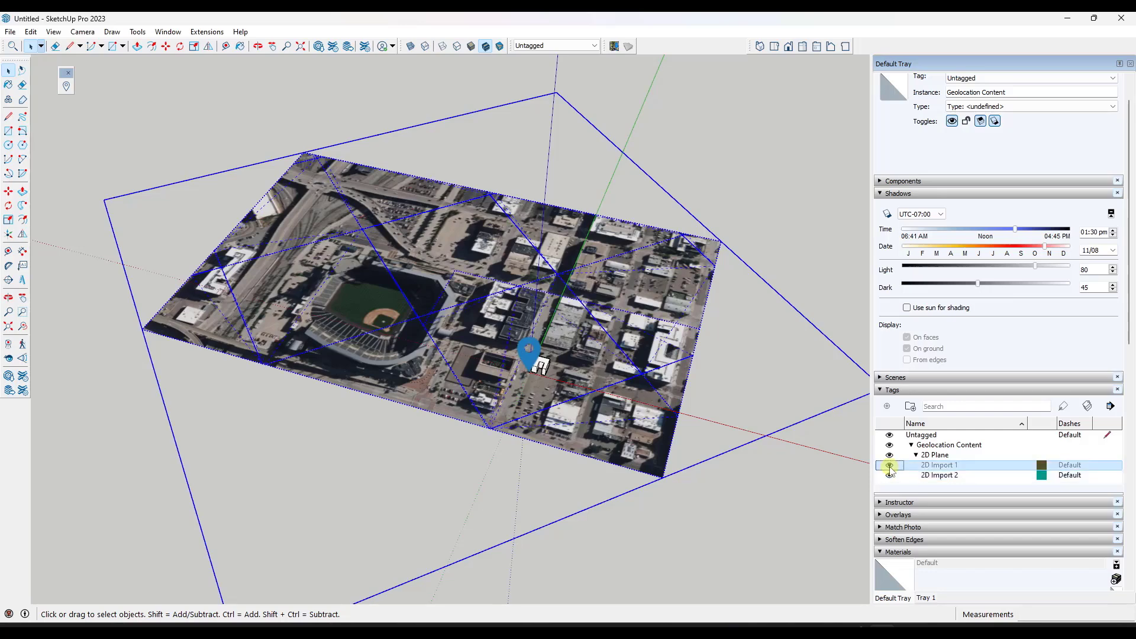
click(889, 465)
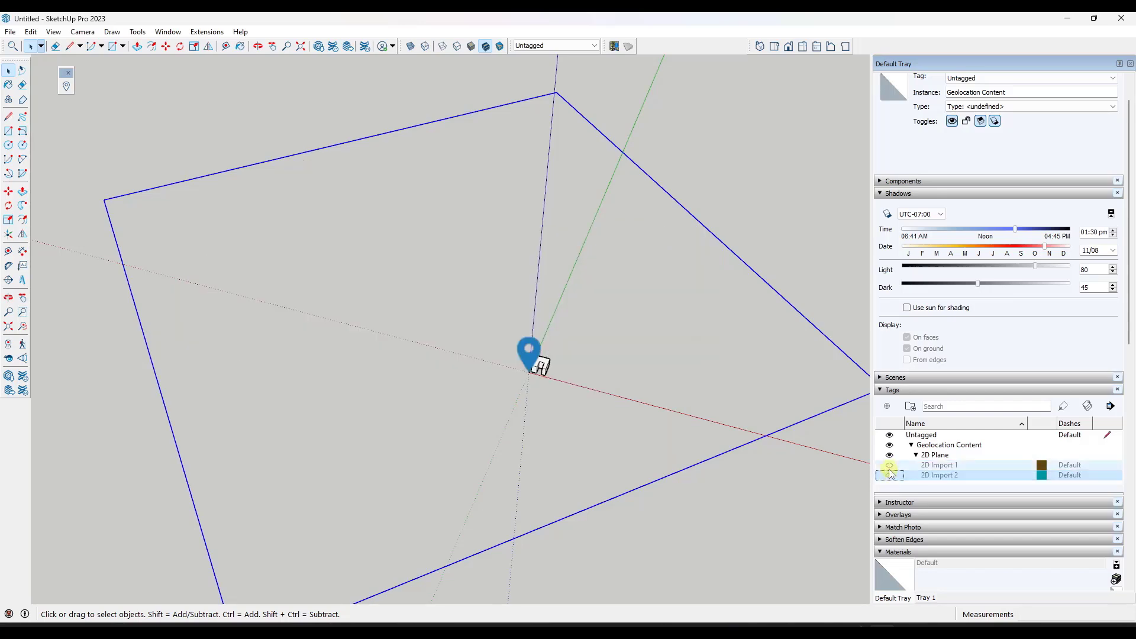
click(889, 464)
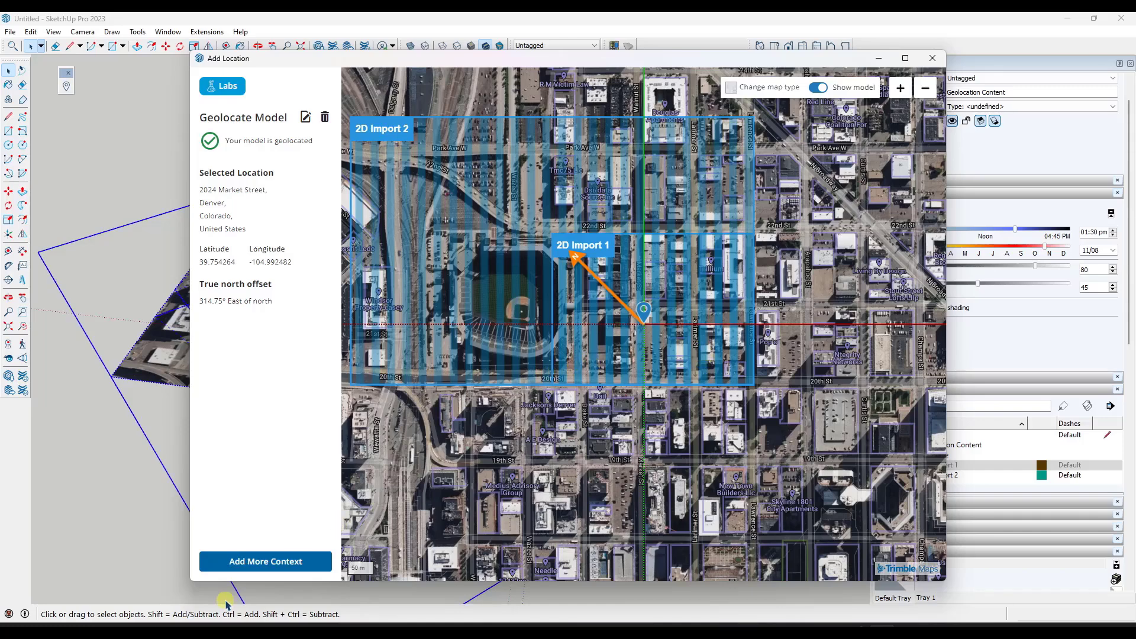
Add more context as 3D Terrain over both earlier imports and start the site context import.
click(265, 561)
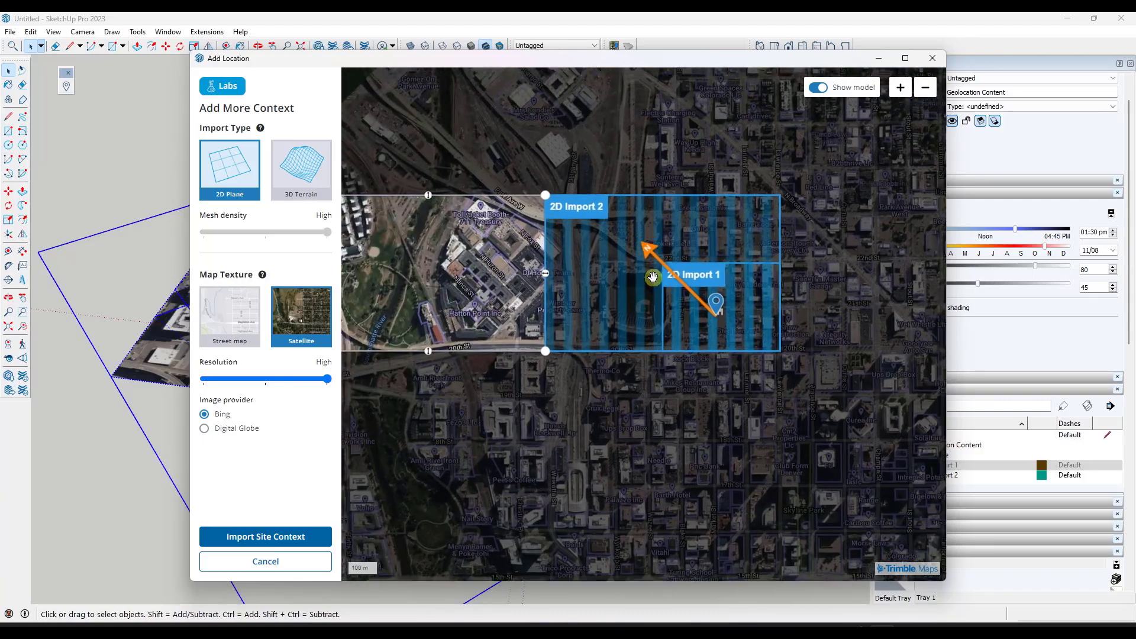
click(301, 171)
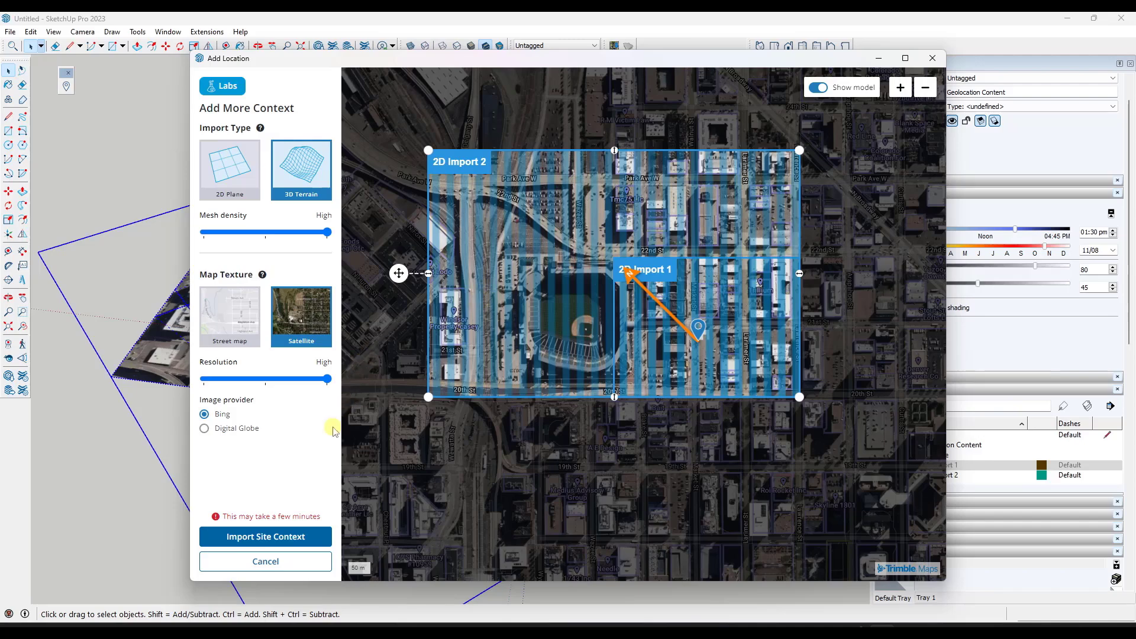
mouse_move(277, 541)
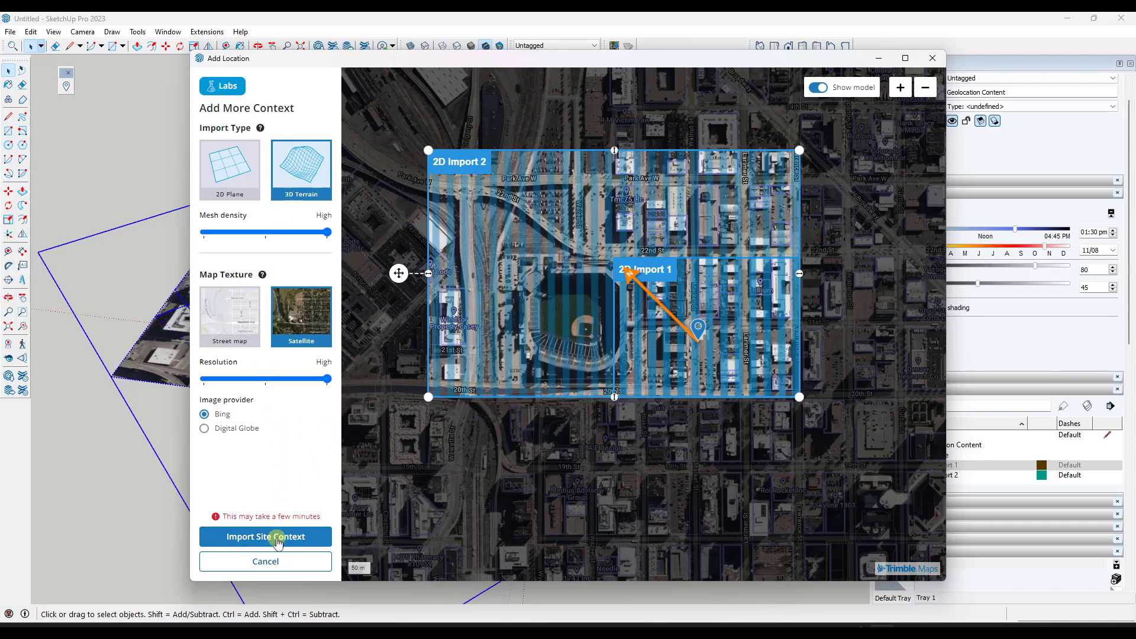
click(276, 537)
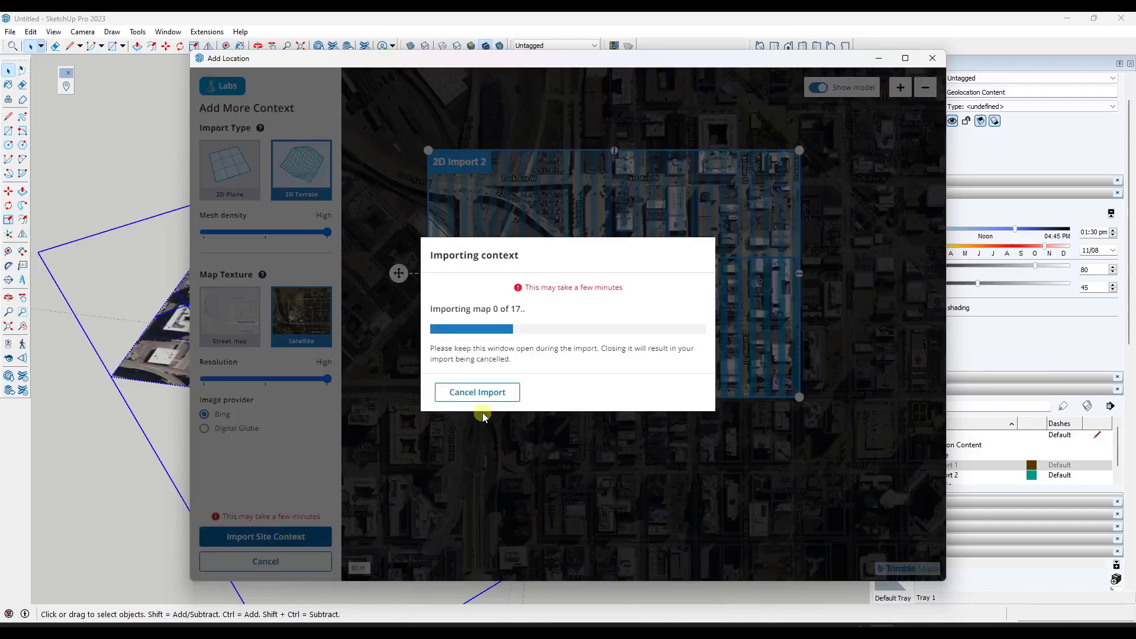
mouse_move(537, 325)
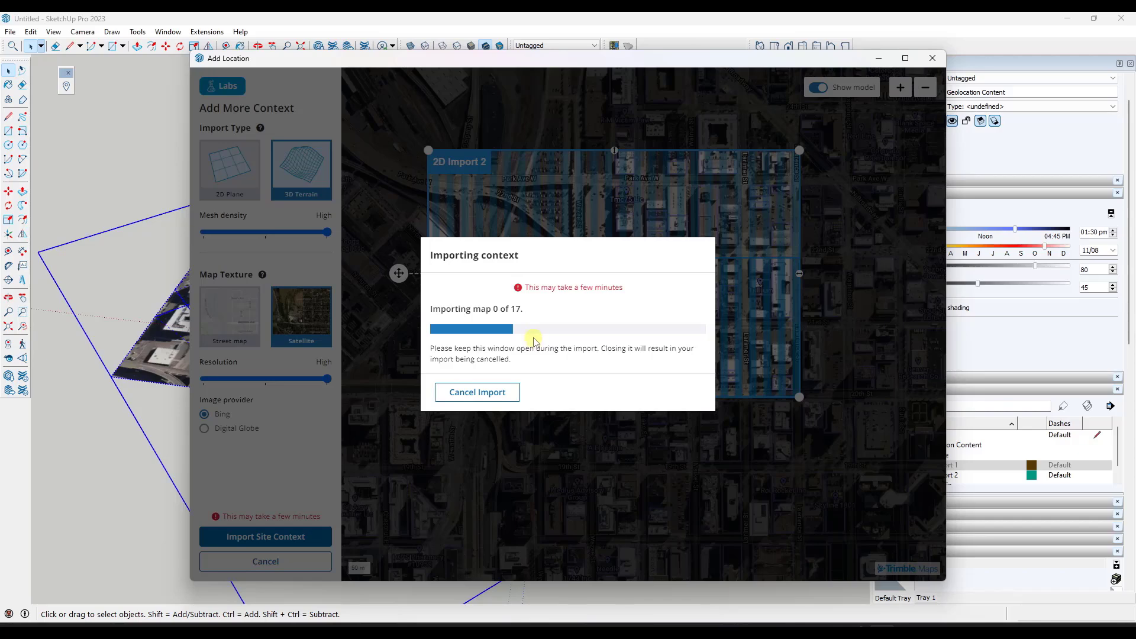
mouse_move(560, 334)
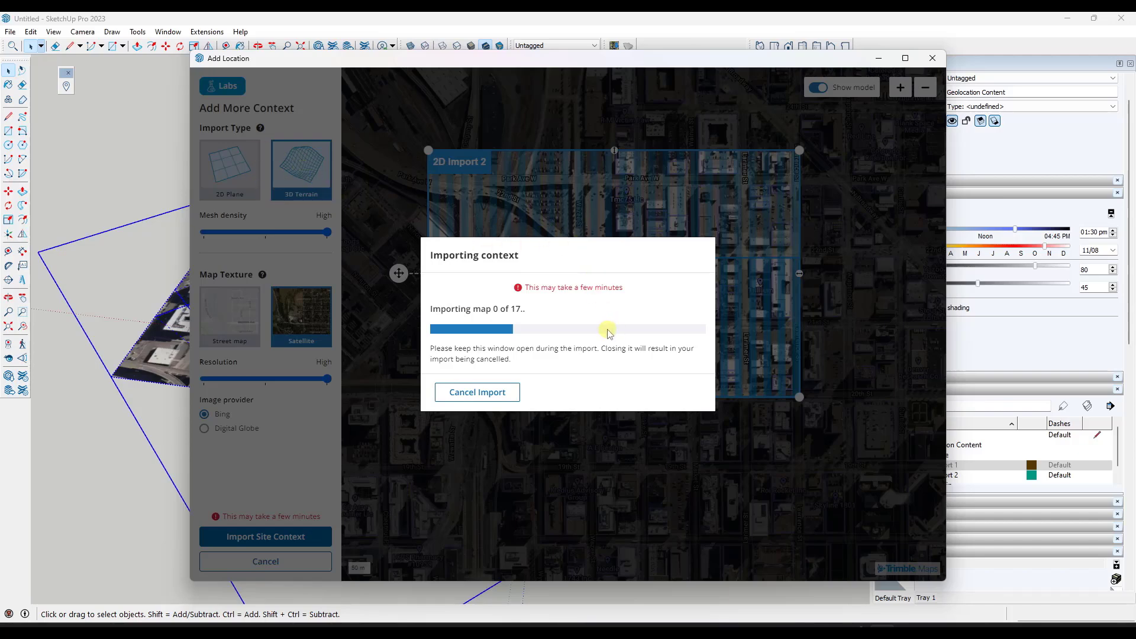
mouse_move(597, 310)
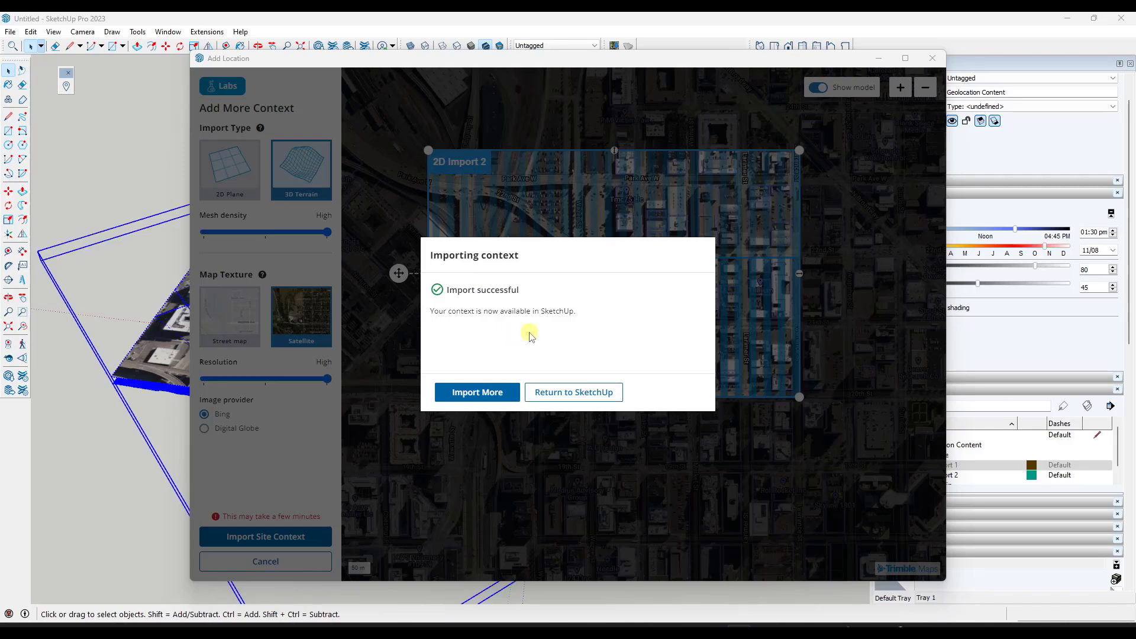
mouse_move(586, 396)
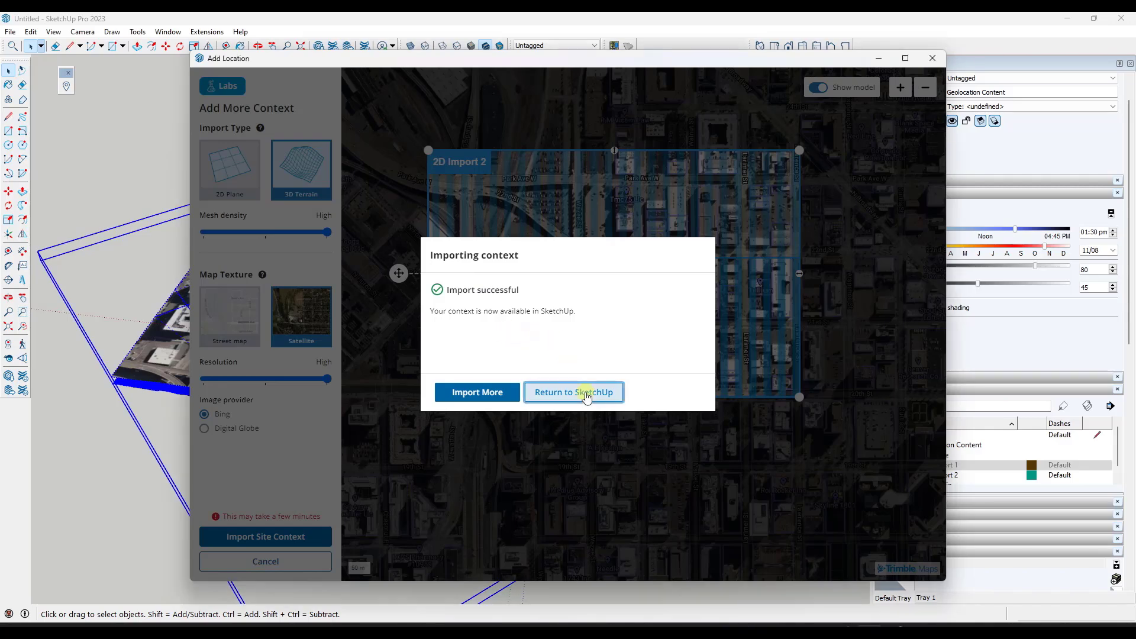
Return to the model and check the 2D imports overlaid on the new terrain.
click(574, 392)
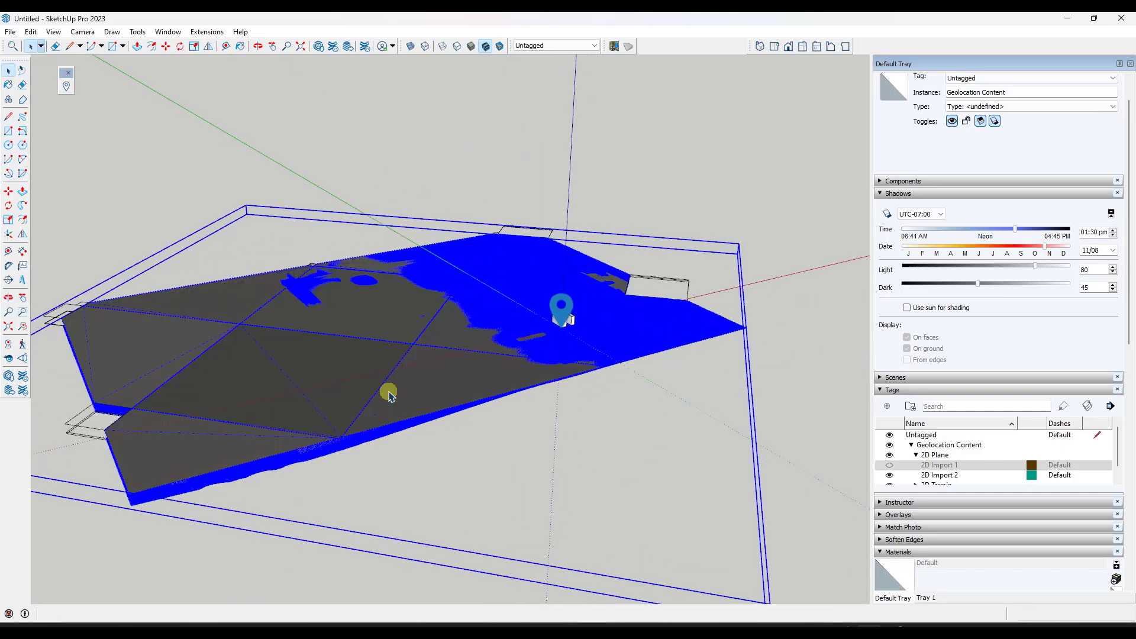
drag(390, 397, 455, 413)
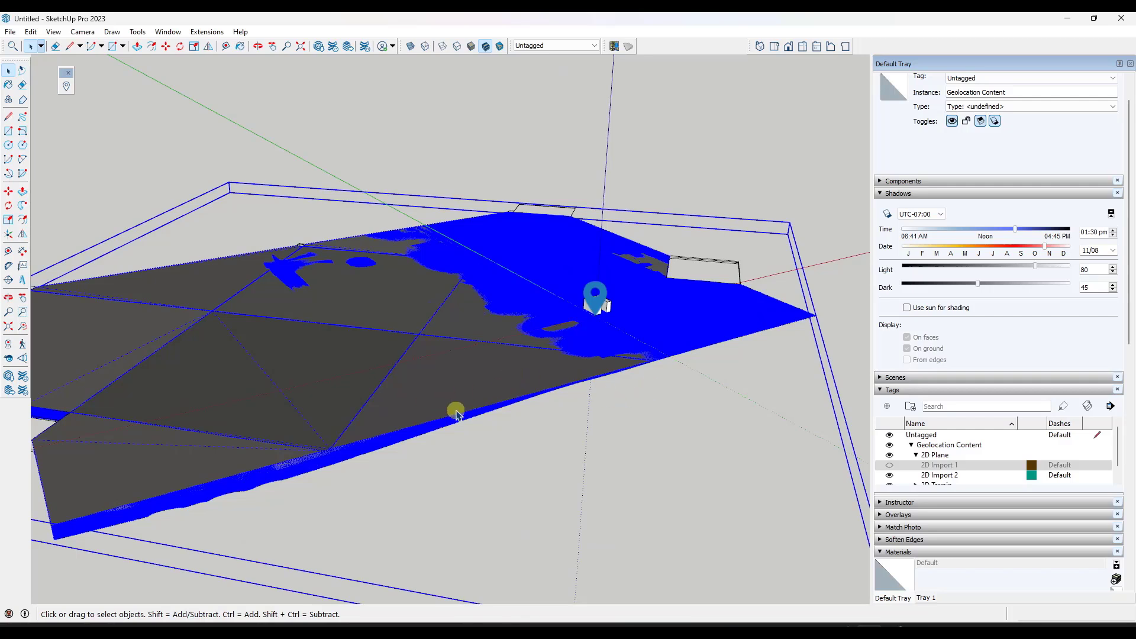
click(888, 465)
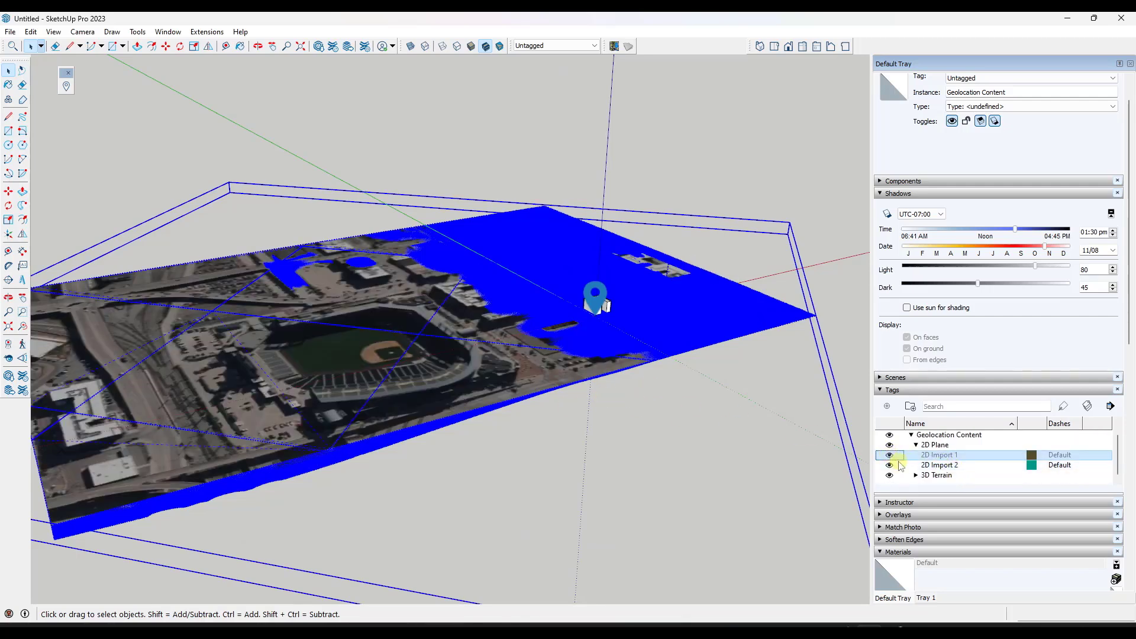
click(889, 455)
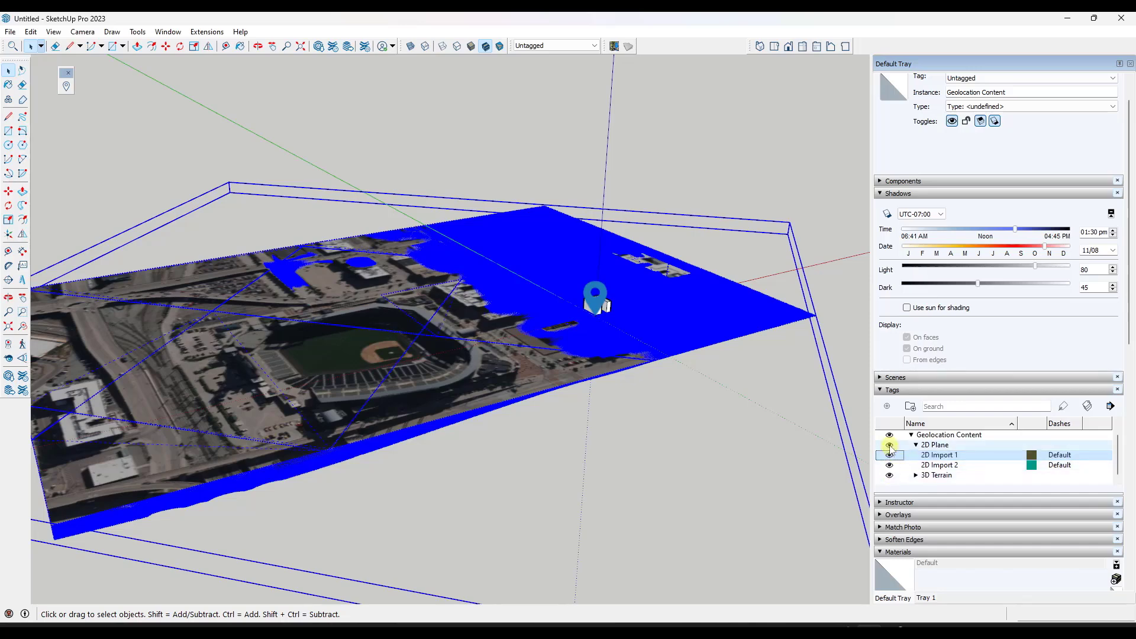
Hide the 2D Plane tag group so only the 3D Terrain stays visible.
click(54, 31)
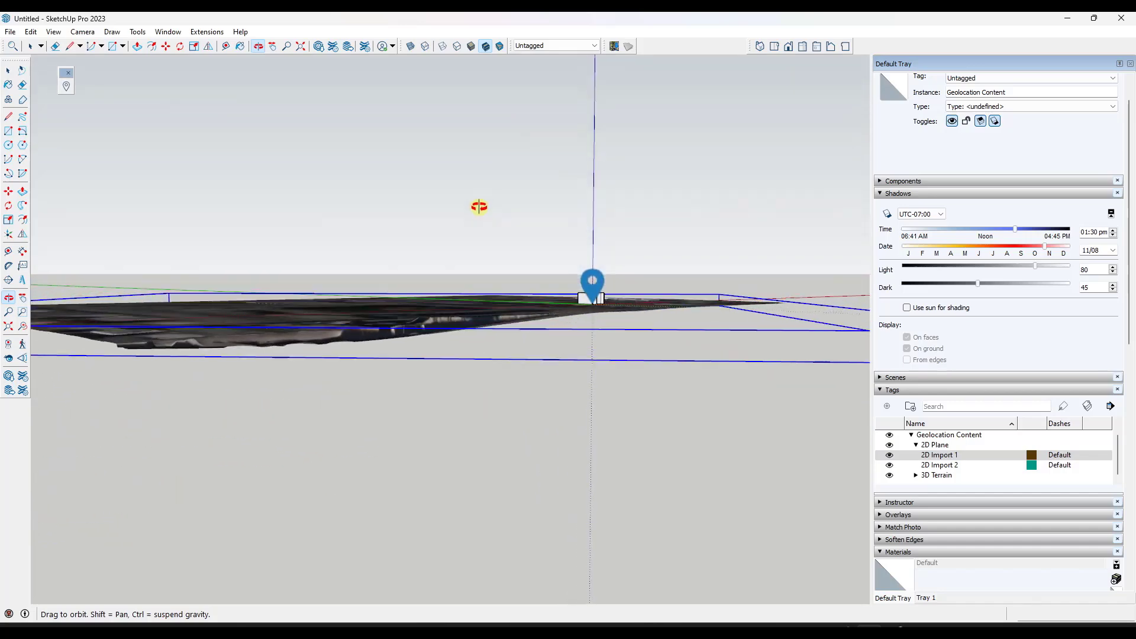
drag(479, 206, 386, 356)
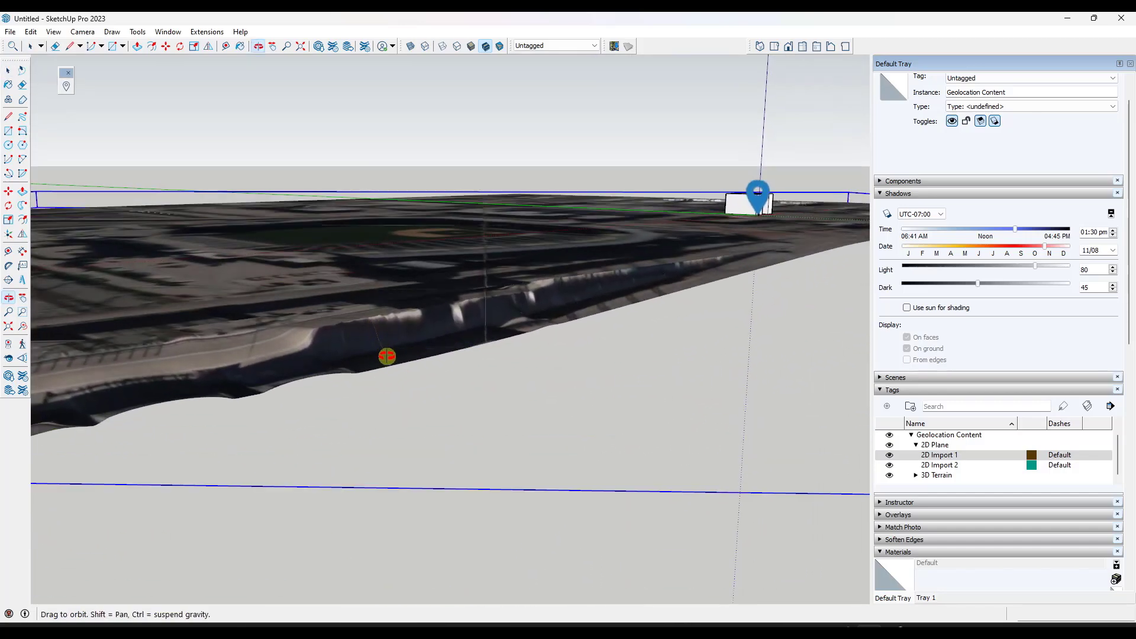
click(889, 446)
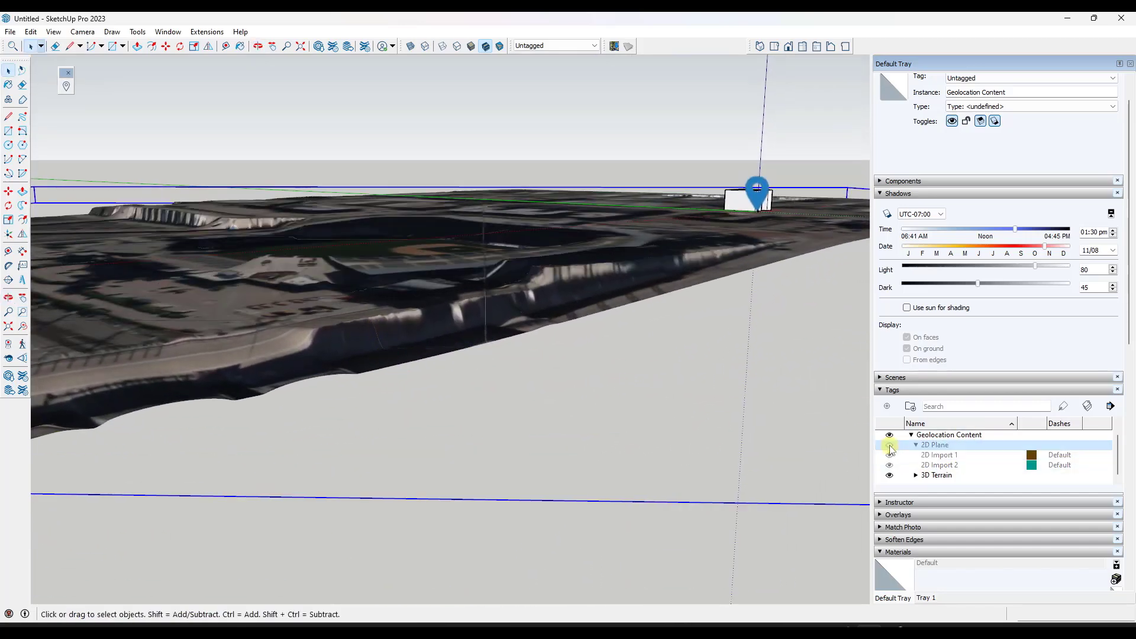
click(891, 445)
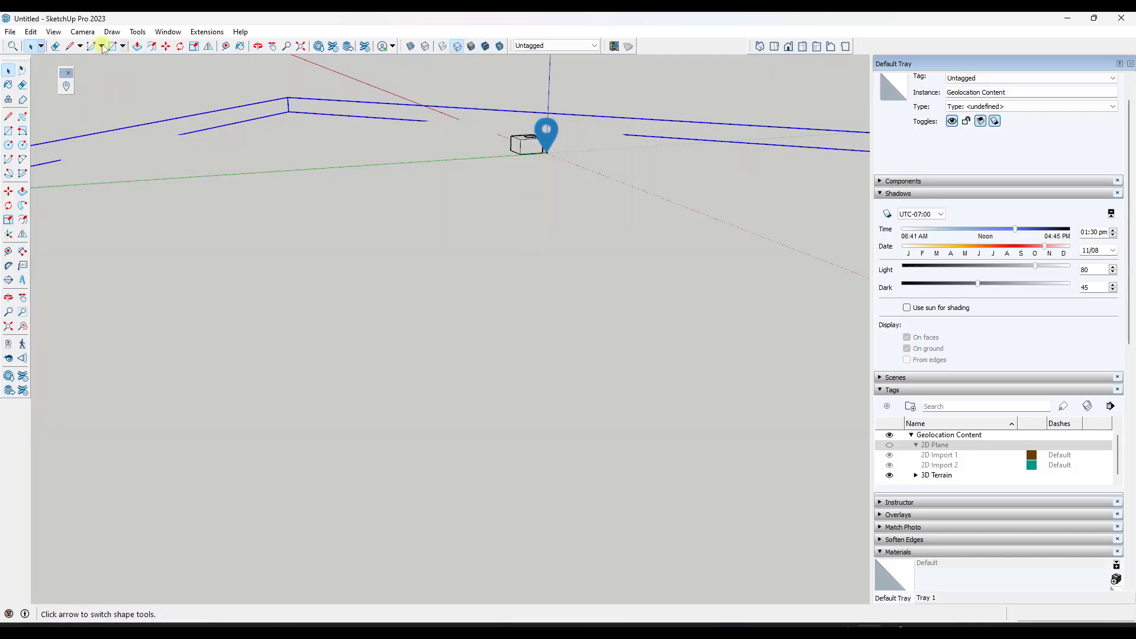
Zoom onto the 3D Terrain import so its dense triangulated mesh fills the viewport.
click(52, 32)
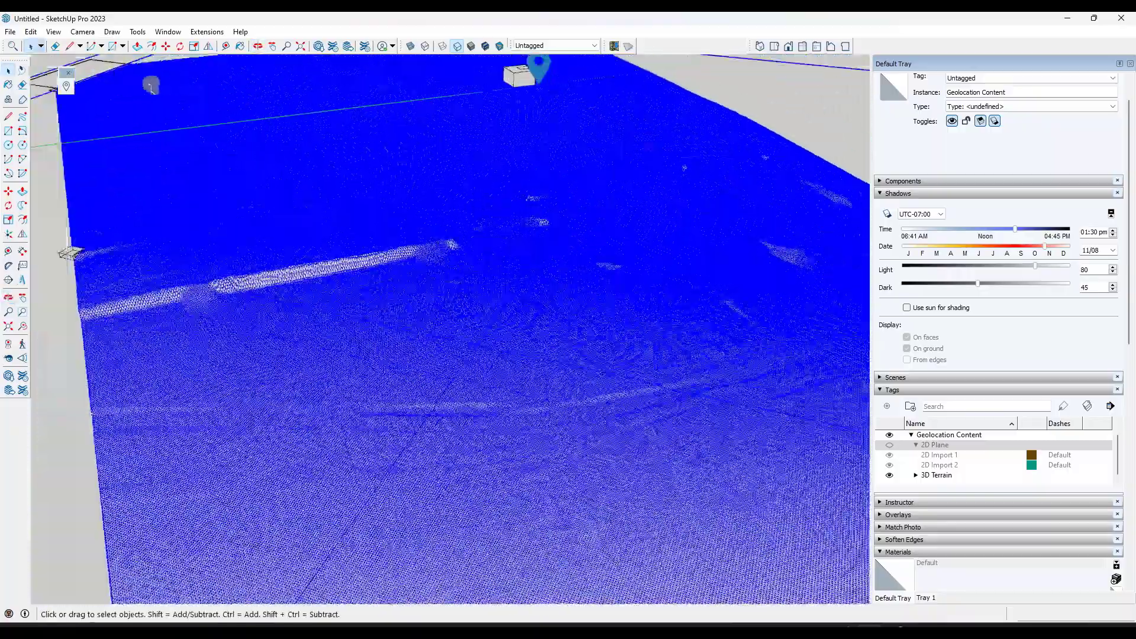
mouse_move(68, 88)
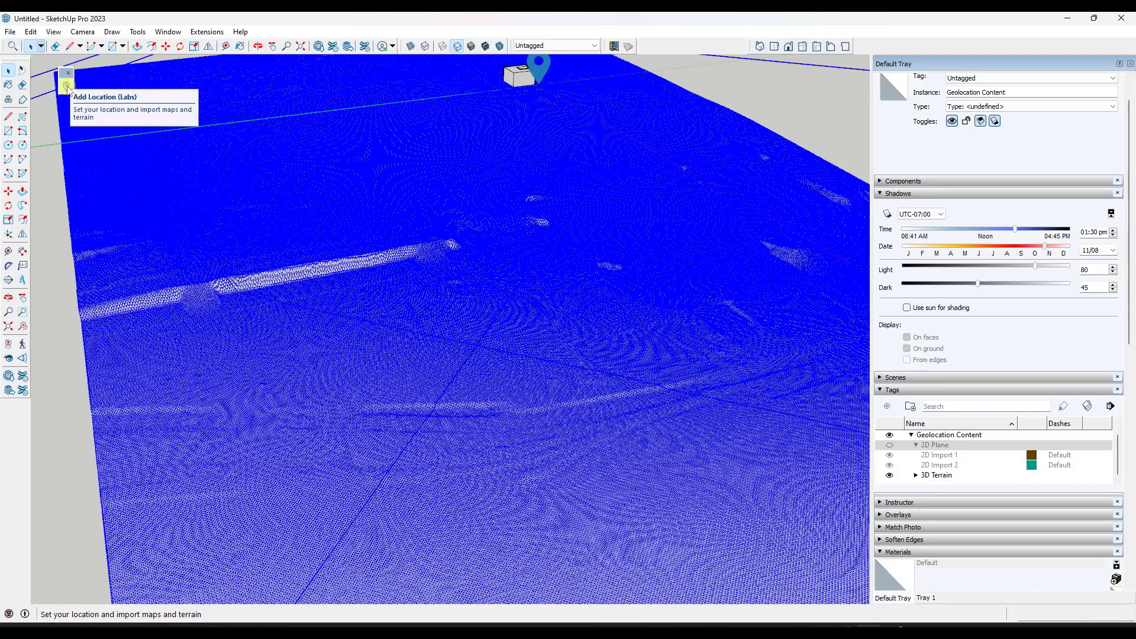
In the legacy Add Location map, select a region around the ballpark and import it as location terrain.
click(54, 32)
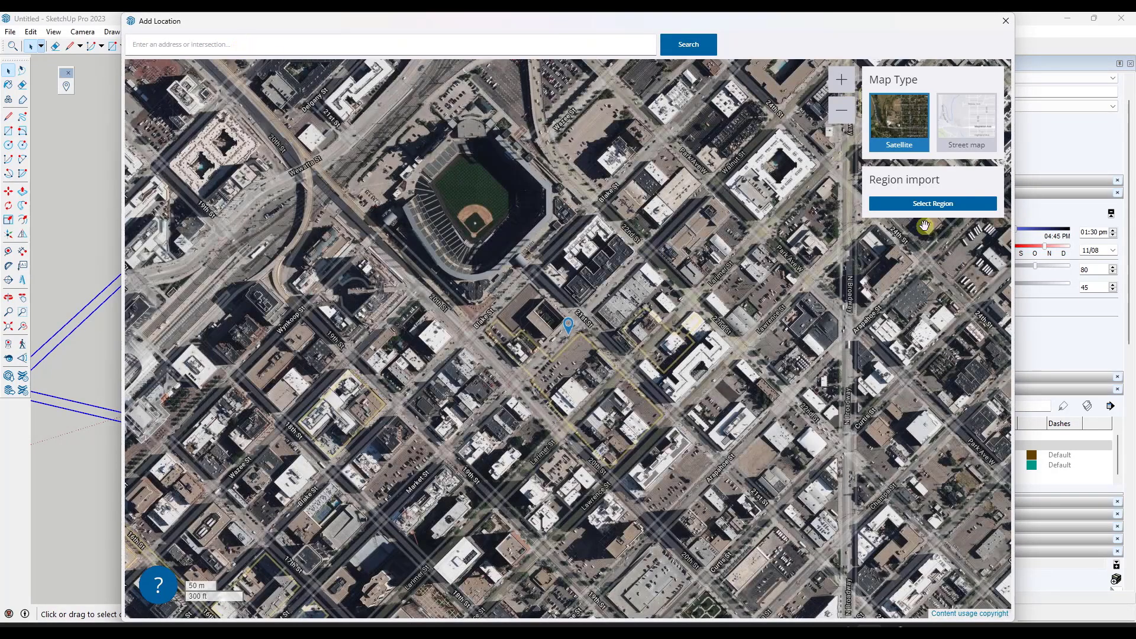
click(933, 203)
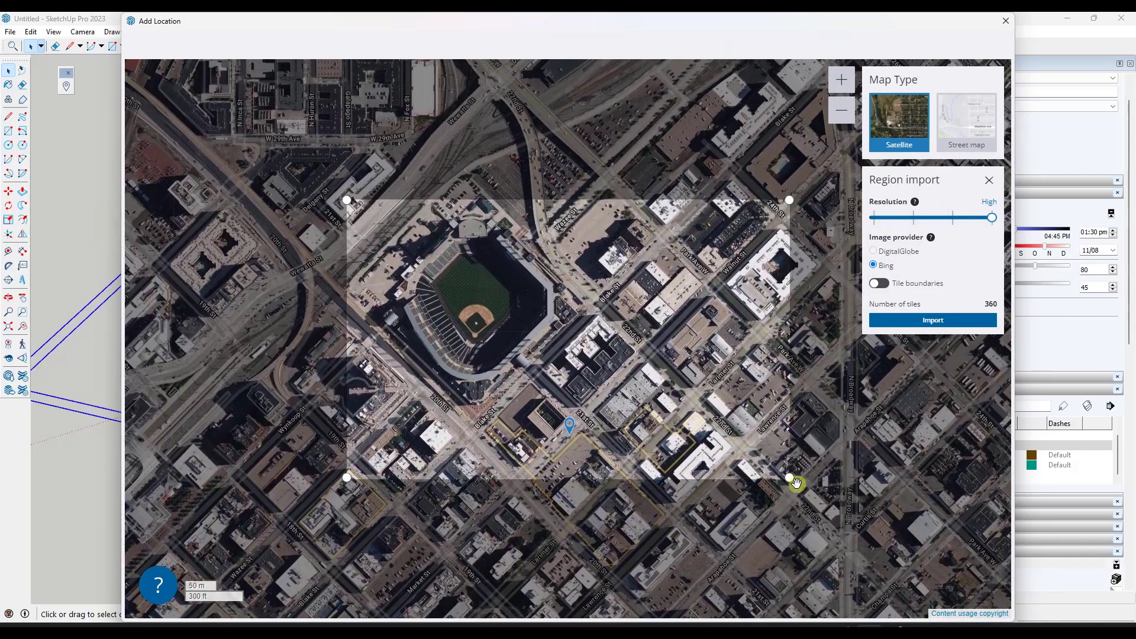
drag(789, 483, 828, 534)
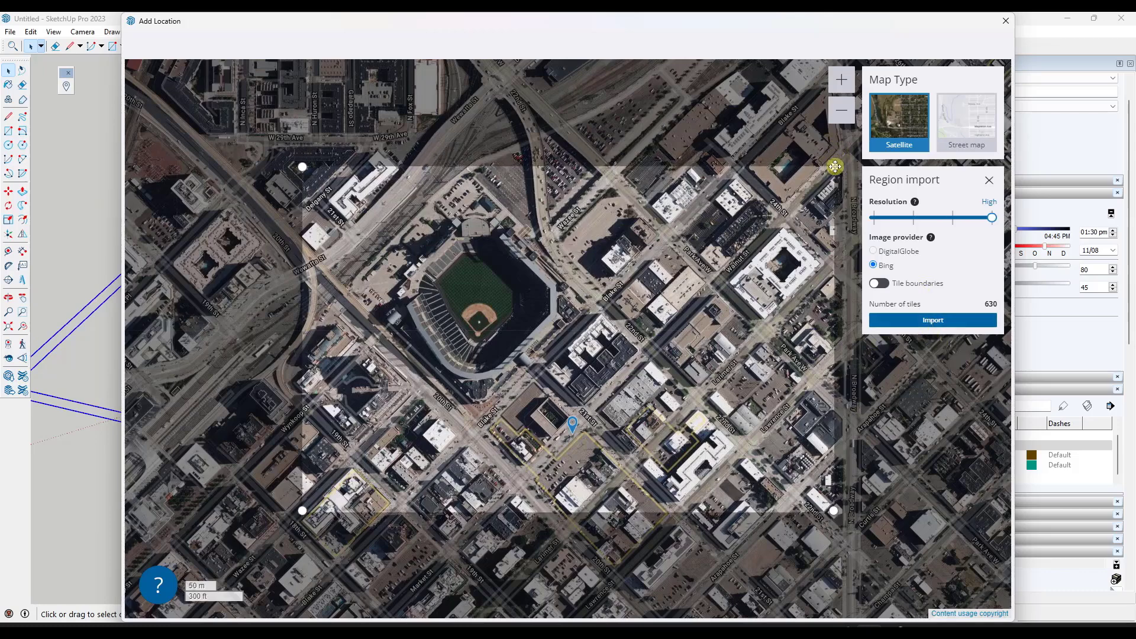
drag(835, 167, 796, 194)
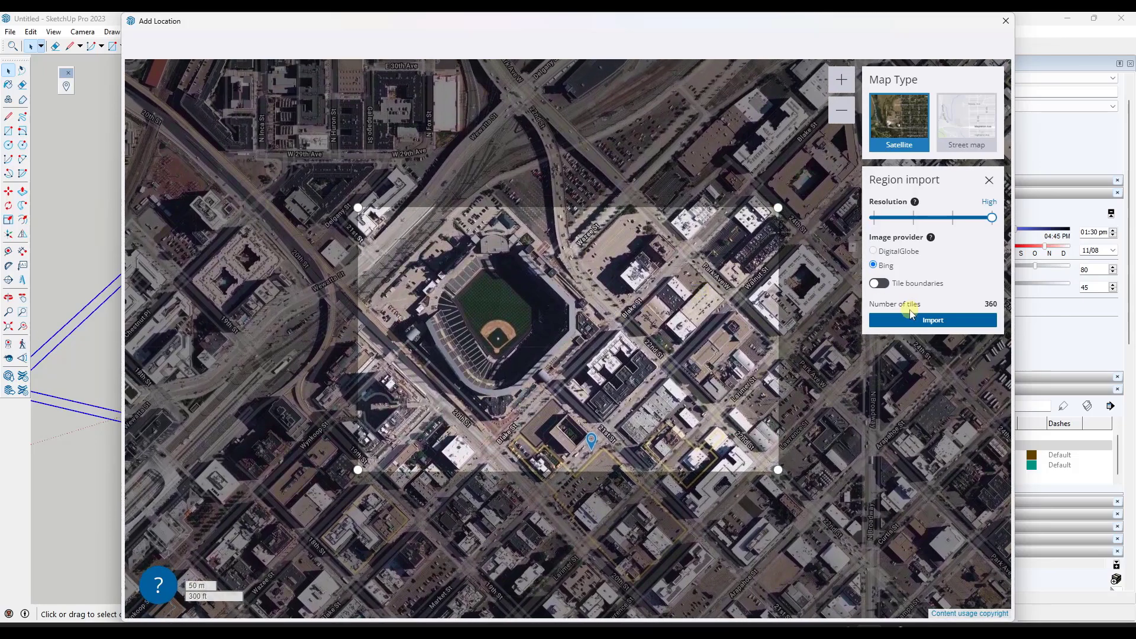
click(933, 320)
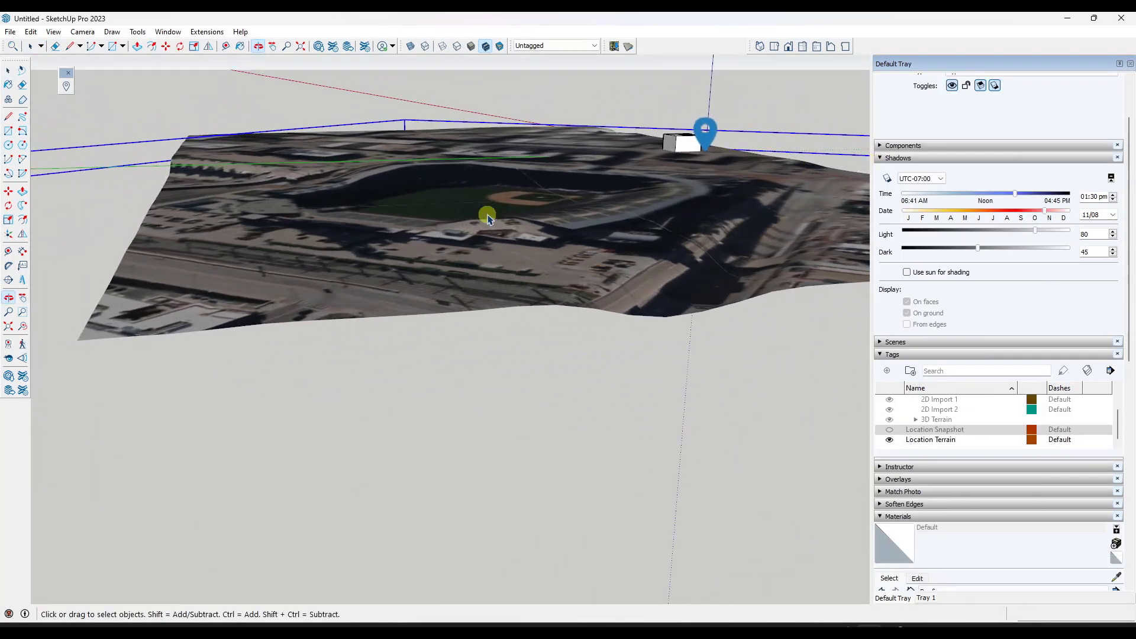
drag(487, 220, 475, 212)
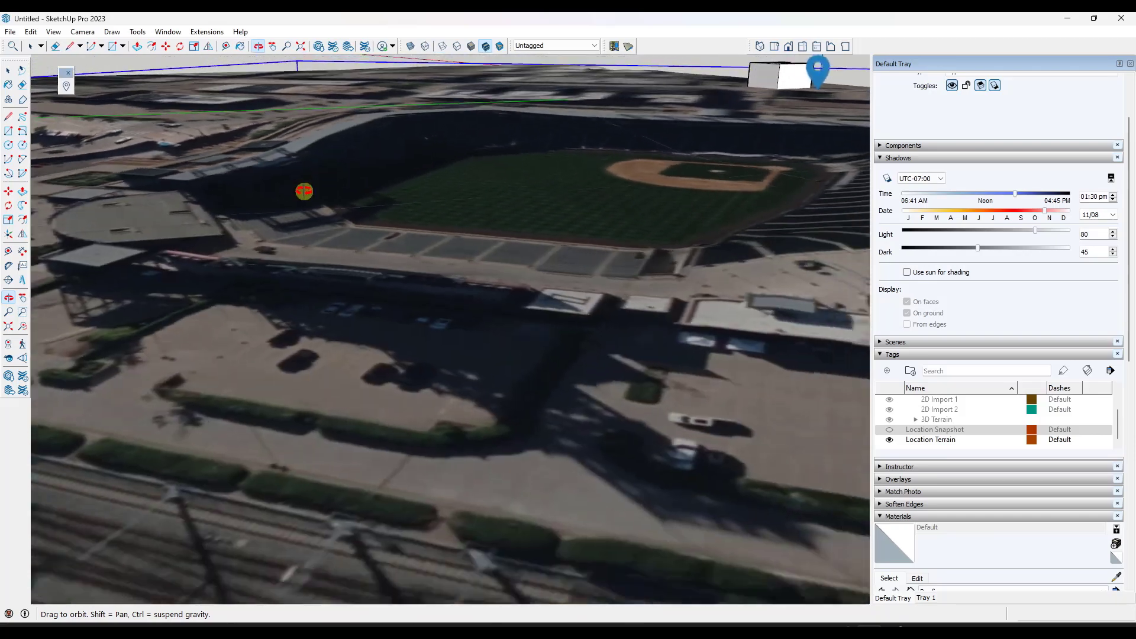
click(53, 32)
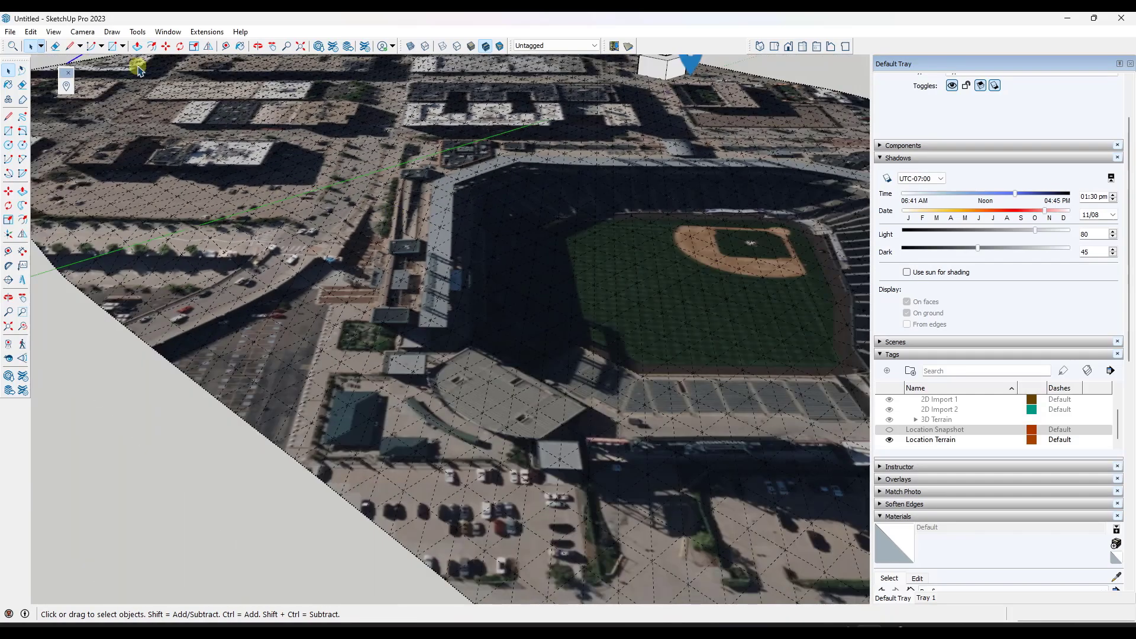
mouse_move(358, 224)
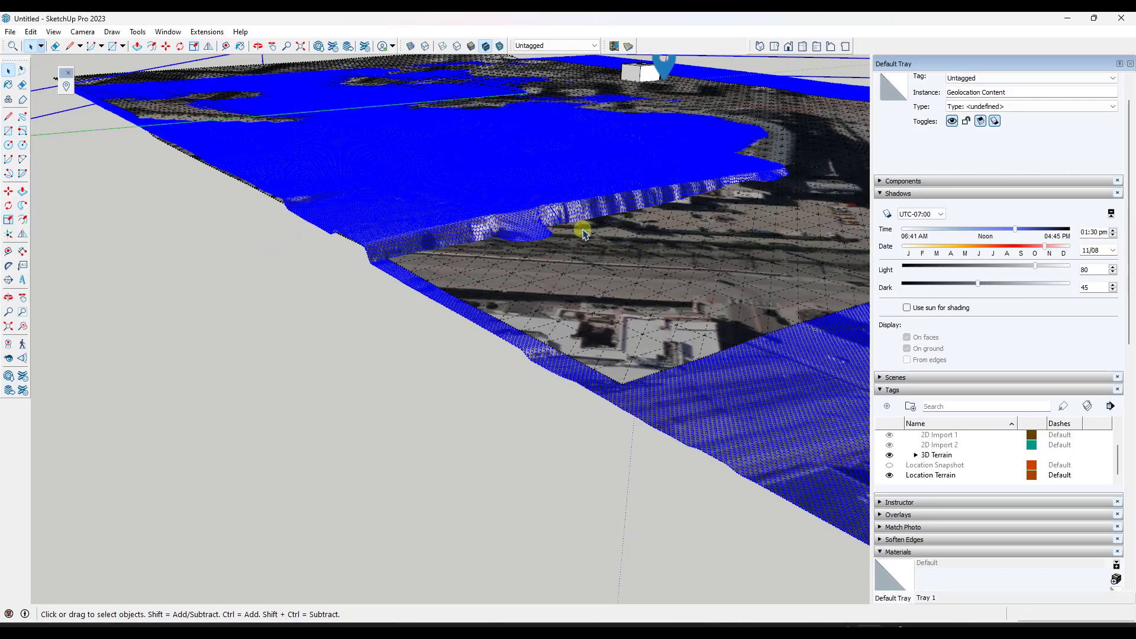
mouse_move(495, 245)
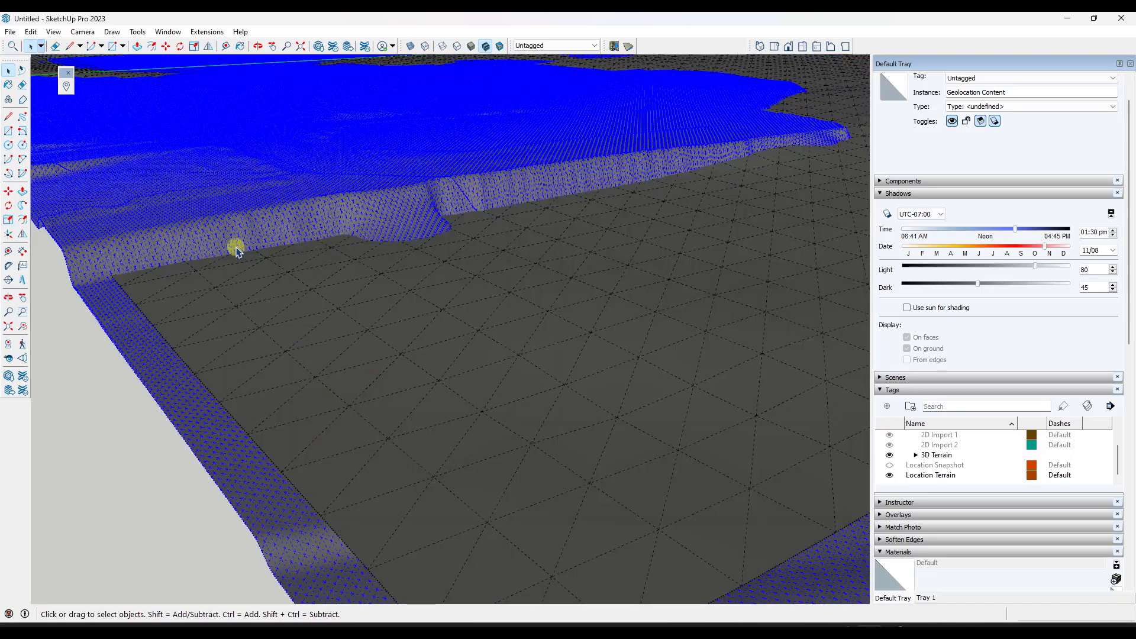
click(53, 30)
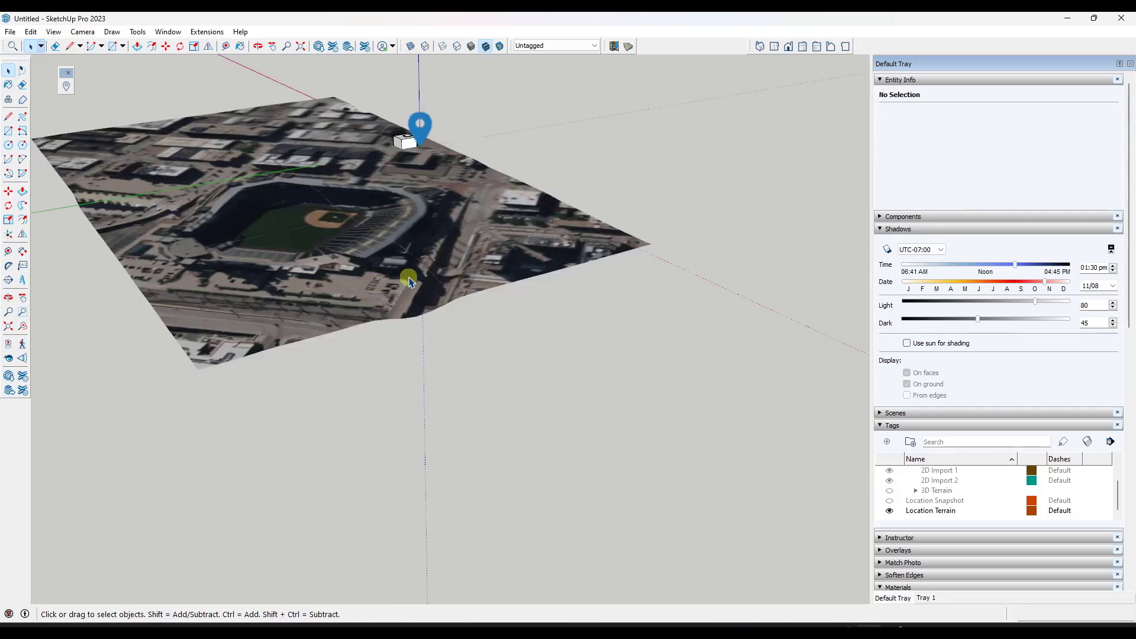
Unlock the legacy Location Terrain group via its right-click menu.
right_click(409, 282)
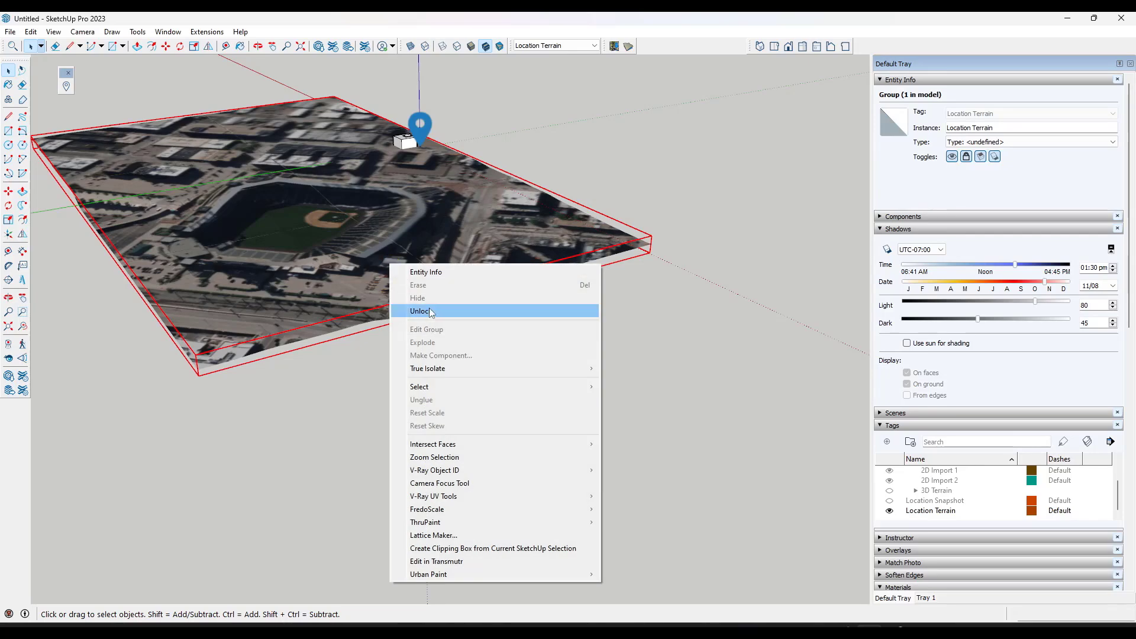
click(420, 310)
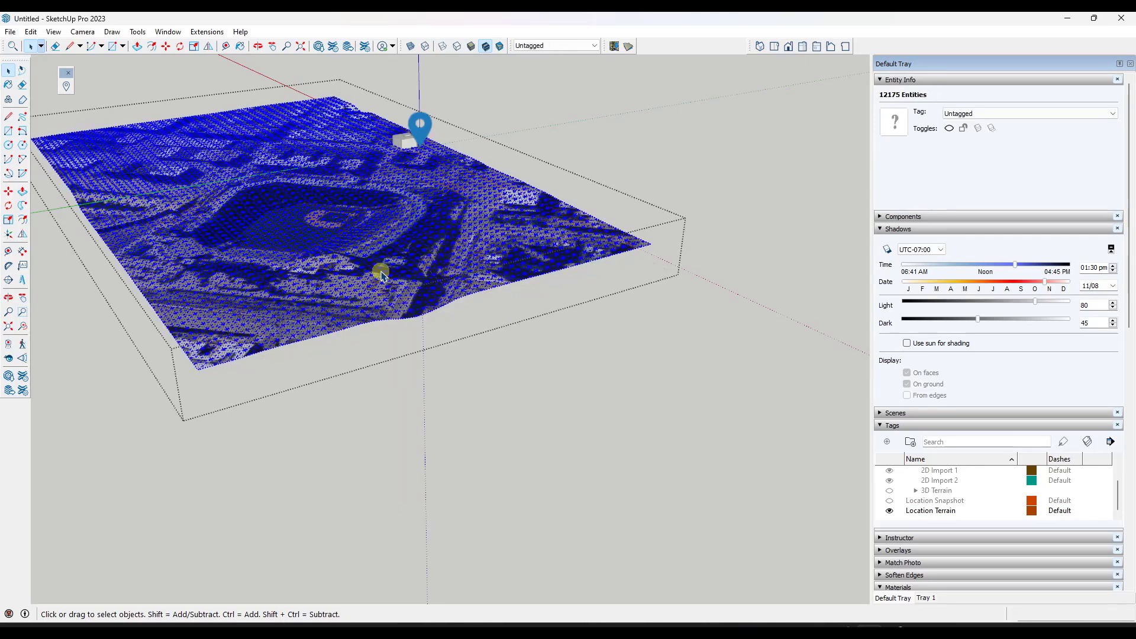
mouse_move(251, 196)
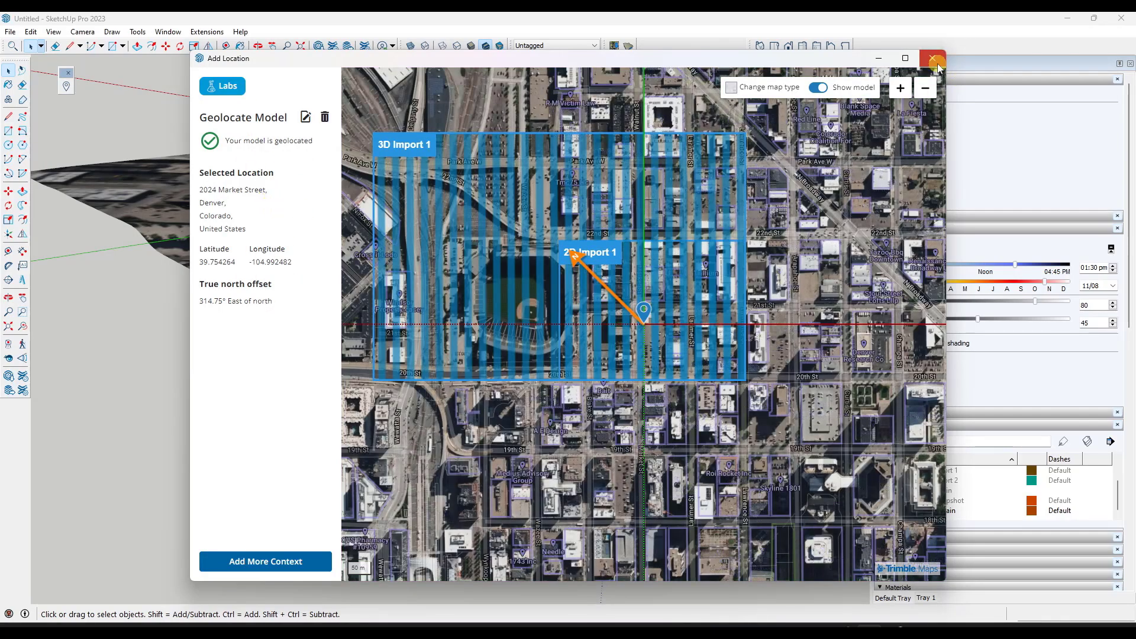
Close the Add Location geolocation map window.
click(933, 57)
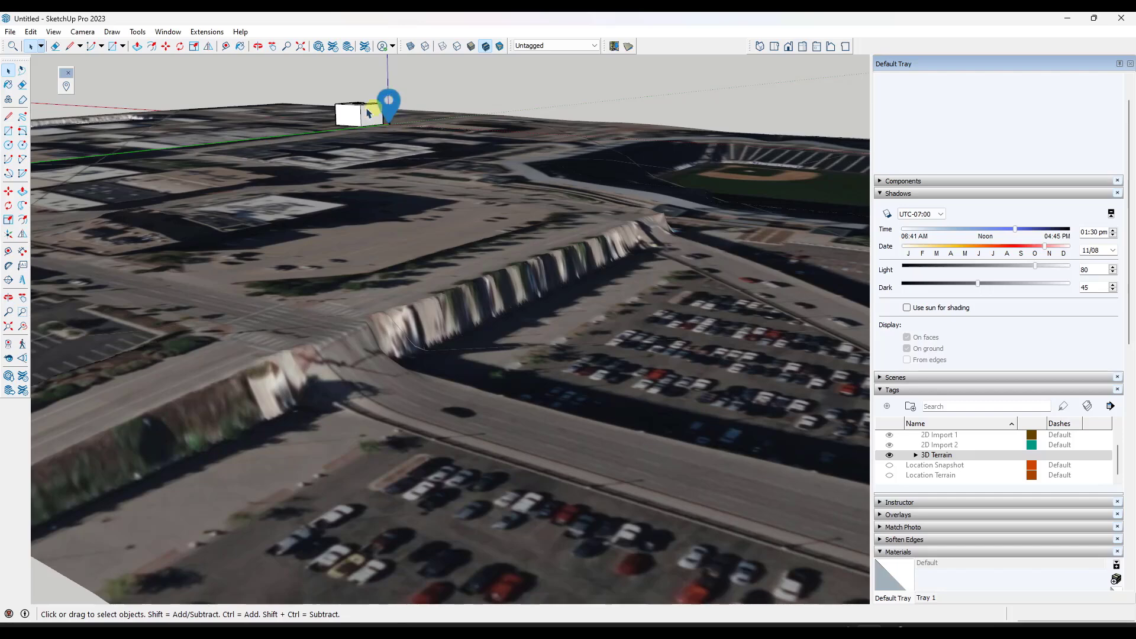
Toggle the Location Pin display in the View menu and view the whole textured 3D terrain site.
click(54, 32)
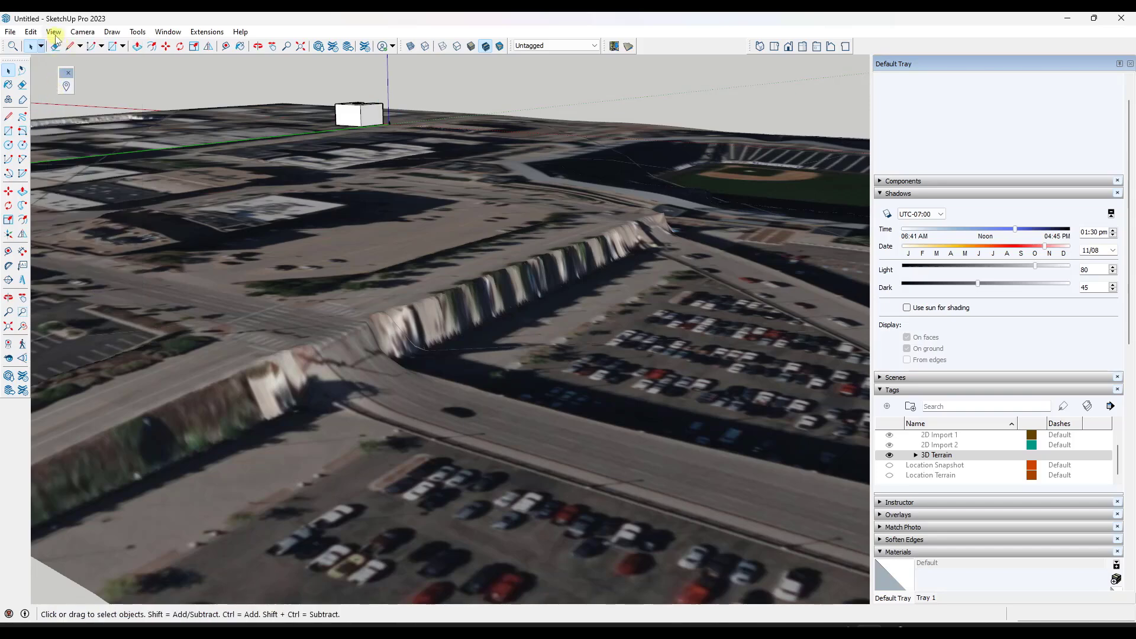
click(54, 31)
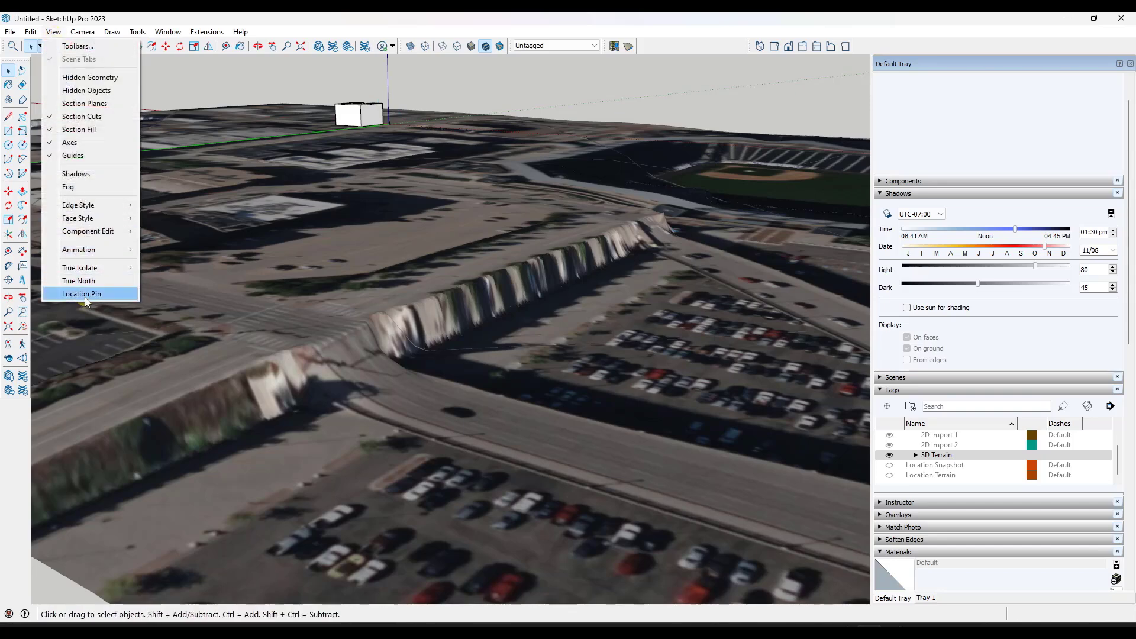
click(81, 293)
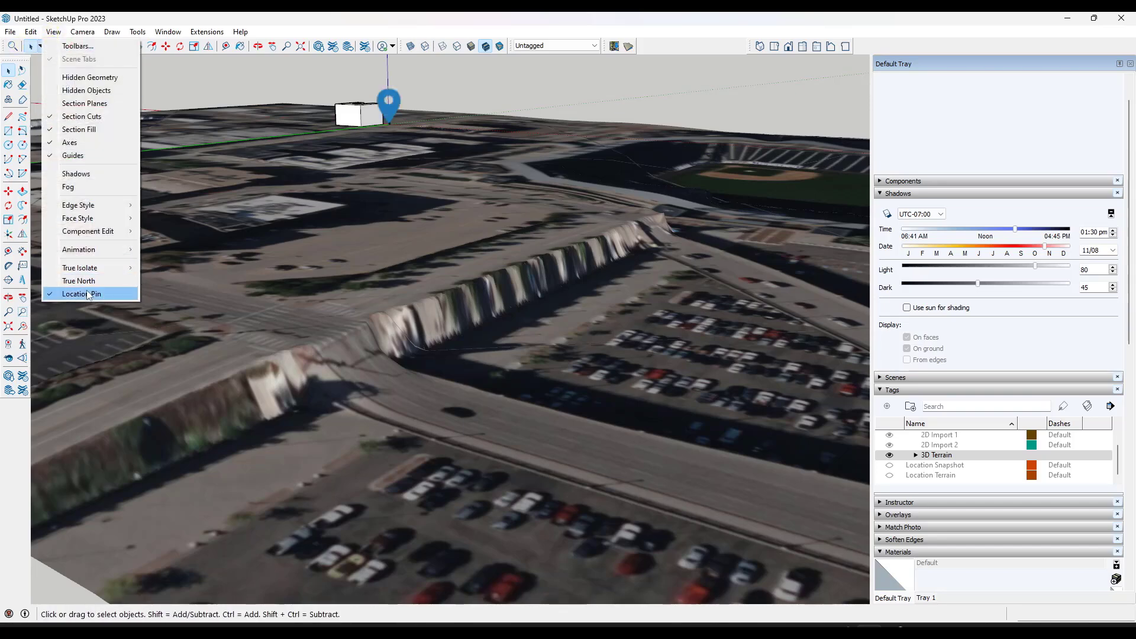
click(80, 294)
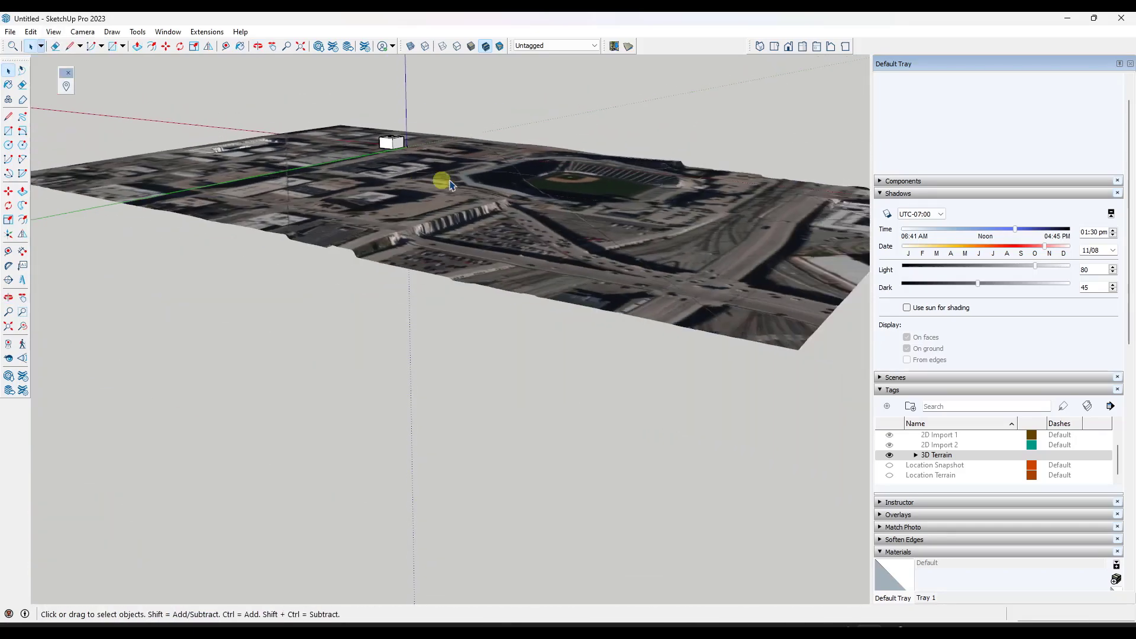